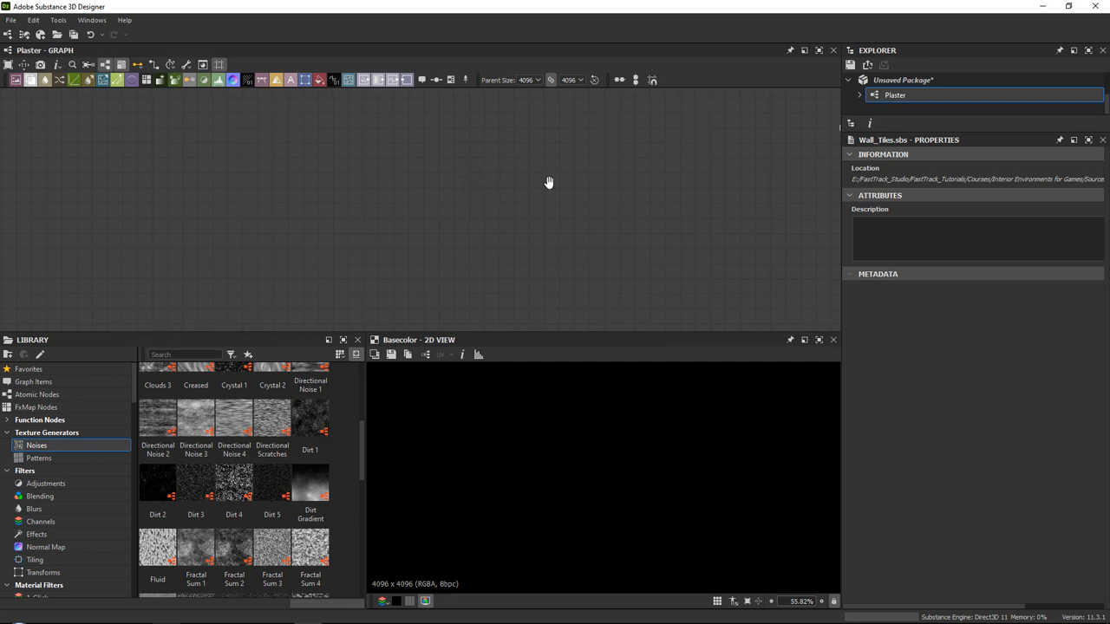
pyautogui.moveTo(434, 195)
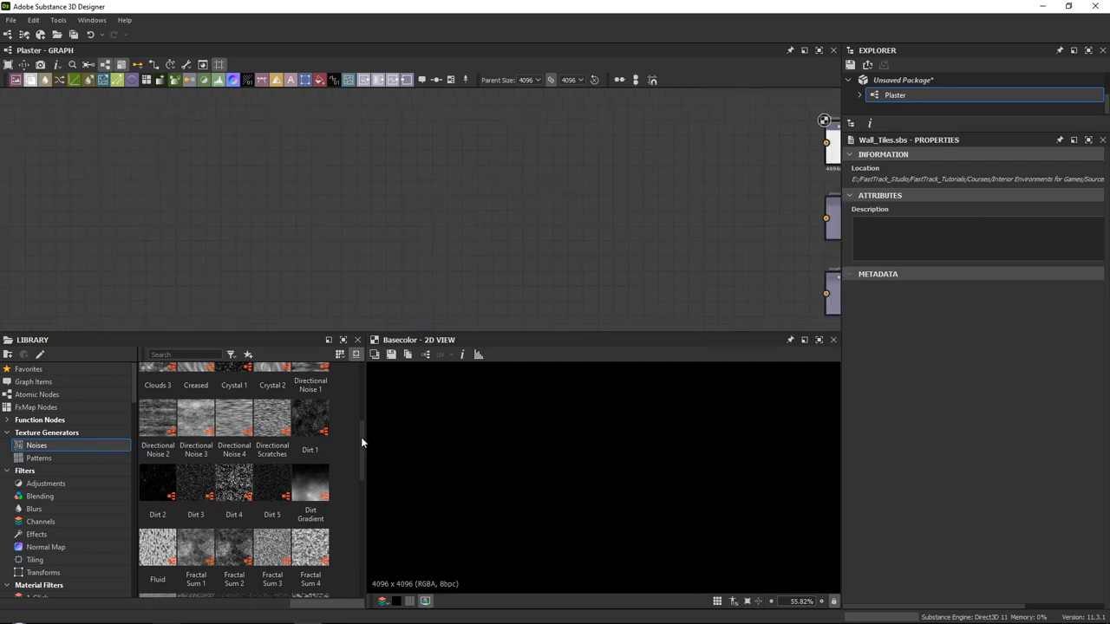
# - Place a White Noise node feeding a Normal node and preview the blue normal output
pyautogui.scroll(-3)
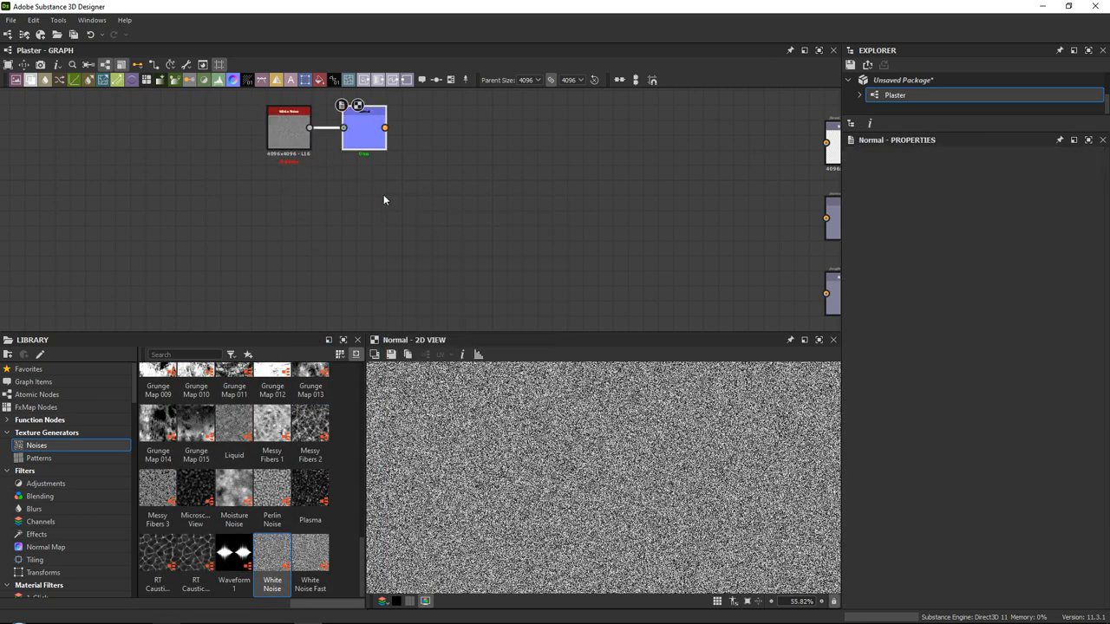
pyautogui.click(364, 129)
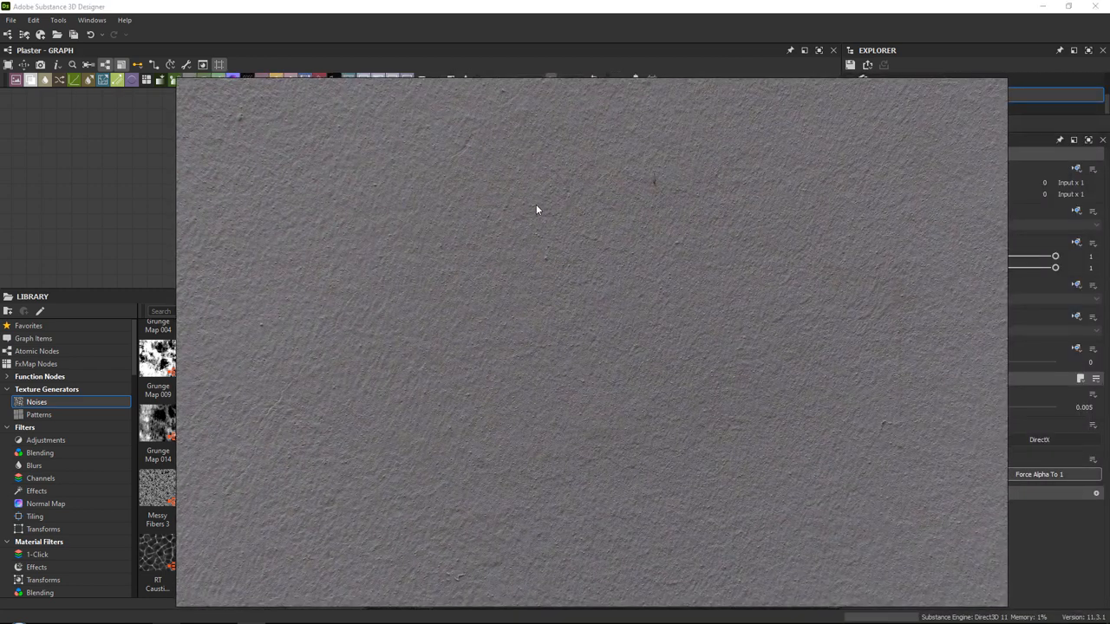
pyautogui.moveTo(385, 350)
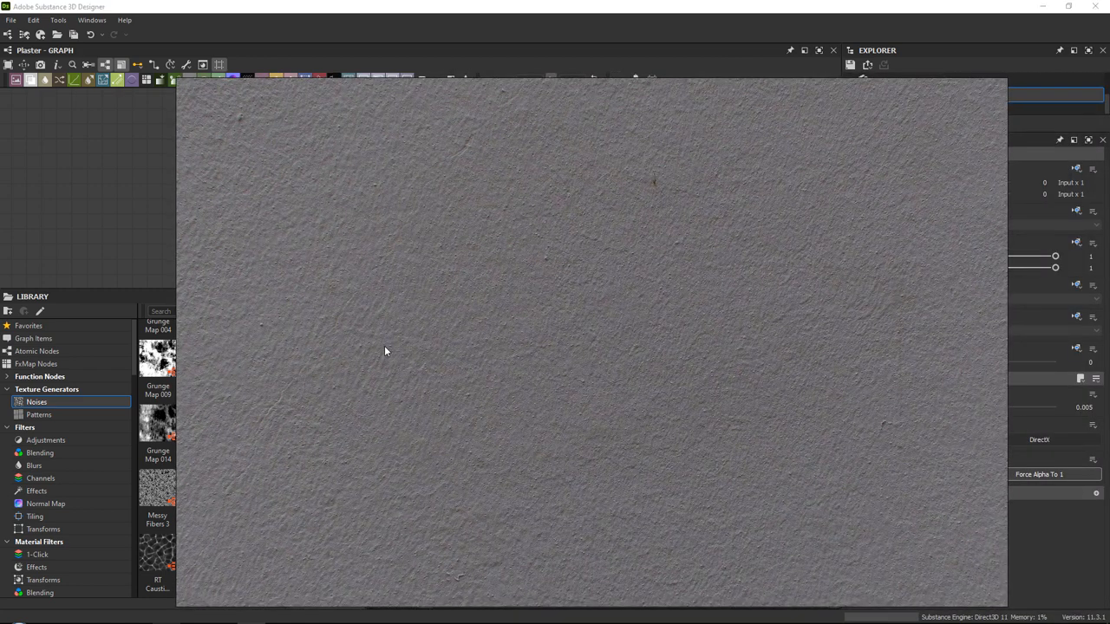
pyautogui.moveTo(316, 297)
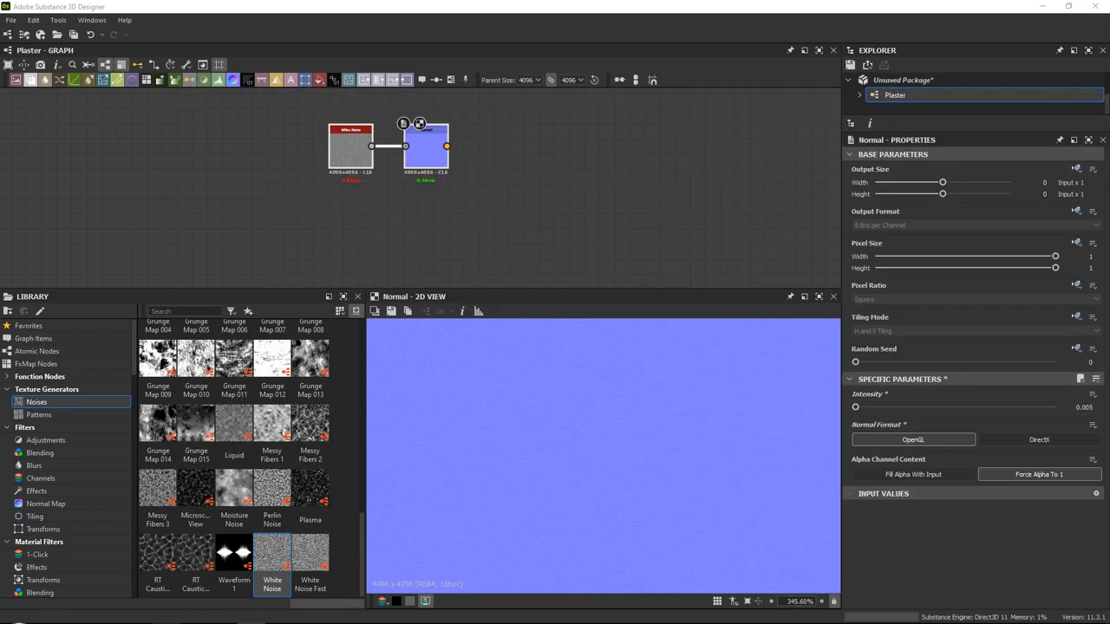
# - Add a Multi Directional Warp Grayscale and a Directional Blur, fed by the two Brilt Spots noises
pyautogui.scroll(3)
pyautogui.write('multi')
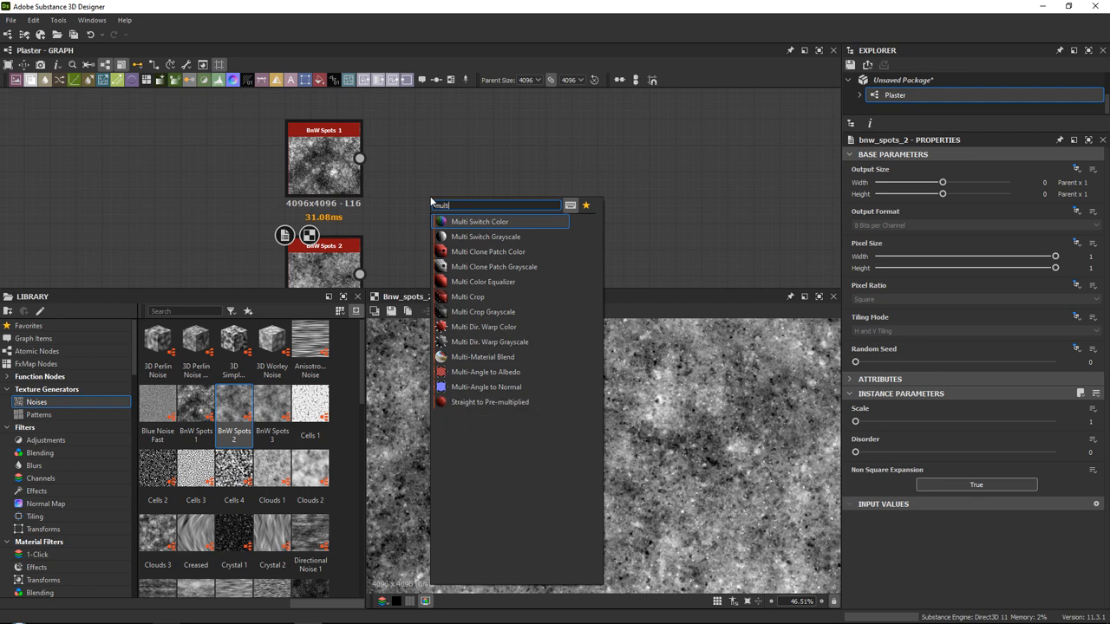
pyautogui.write('d')
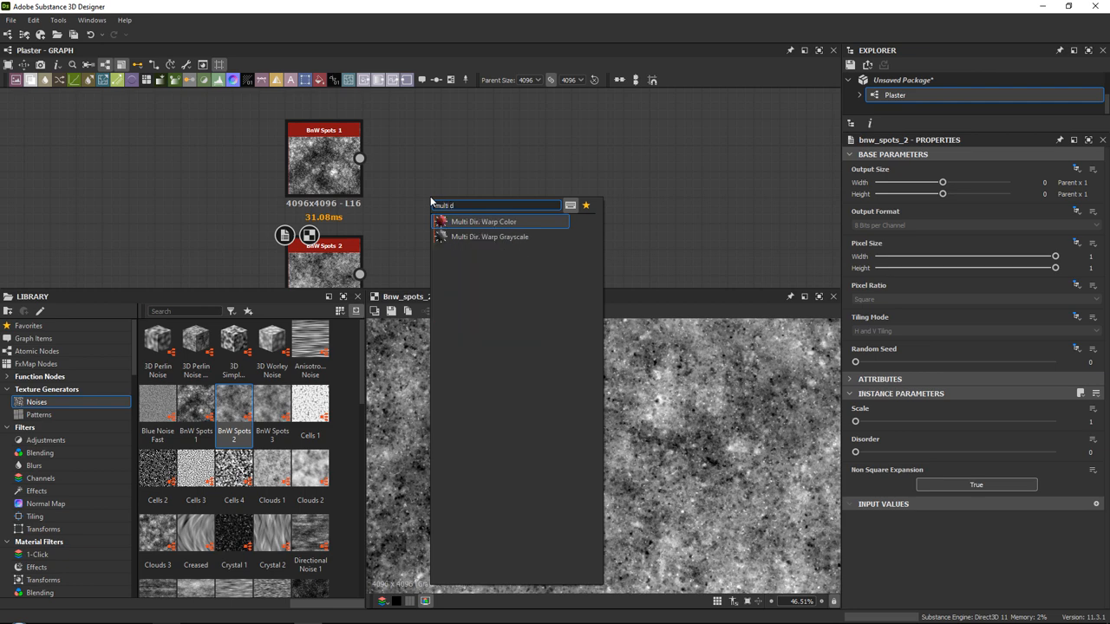
pyautogui.click(488, 236)
pyautogui.write('d')
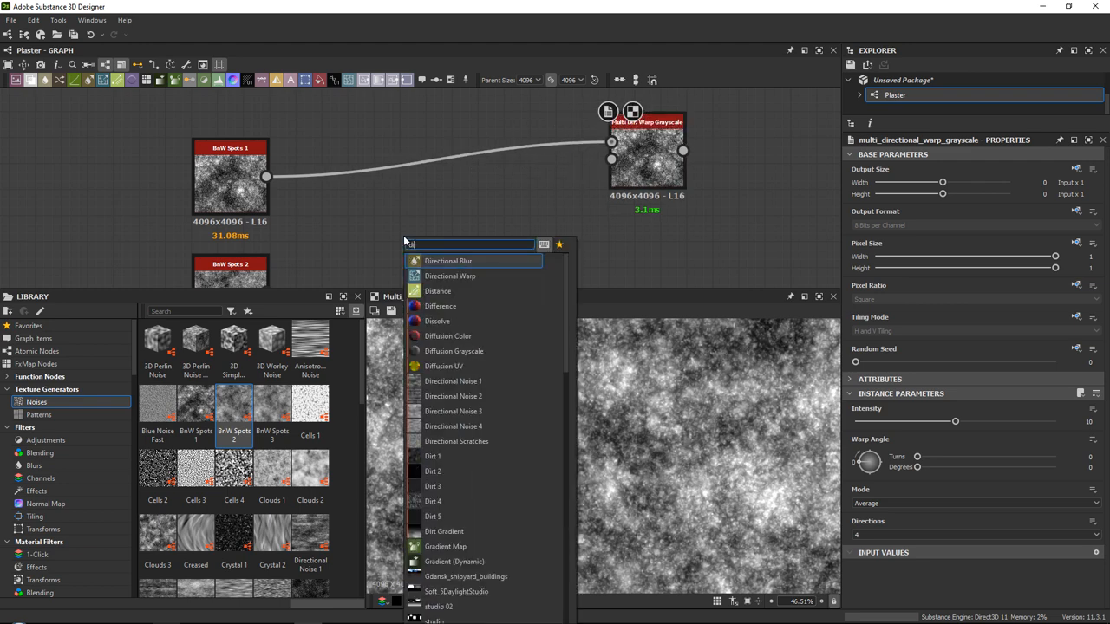
pyautogui.click(447, 260)
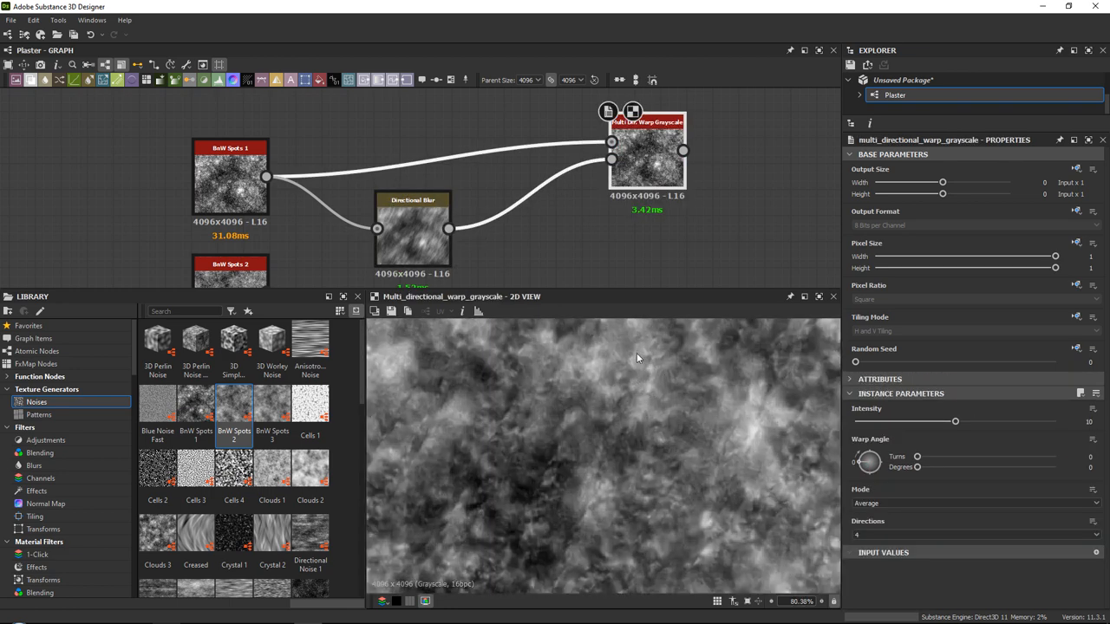
# - Change the warp node's Mode so it combines directions differently
pyautogui.click(971, 503)
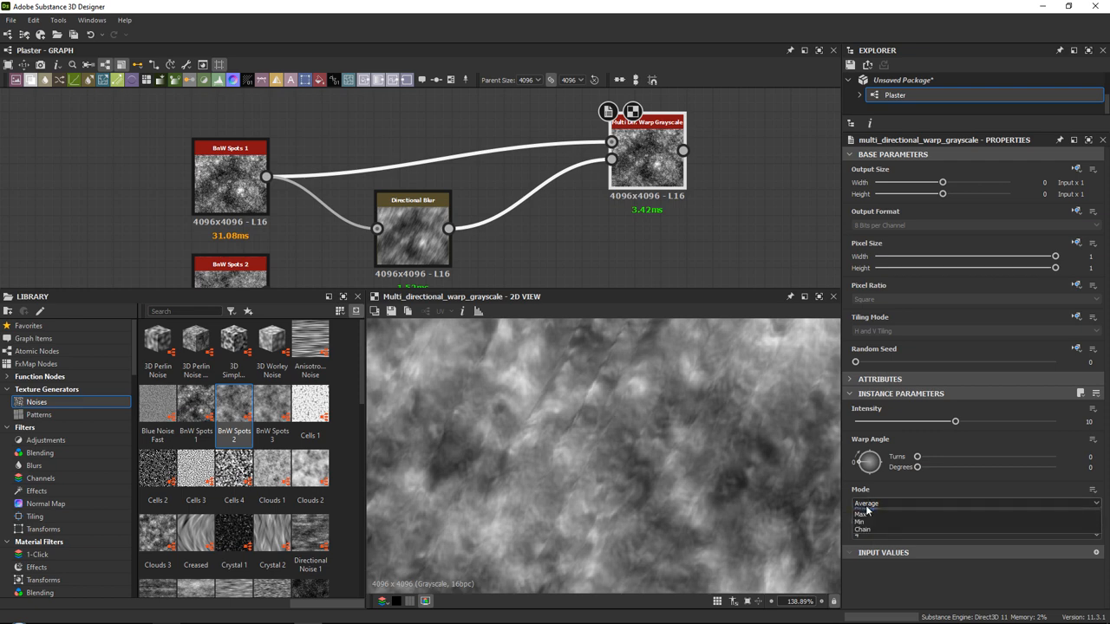
pyautogui.click(860, 513)
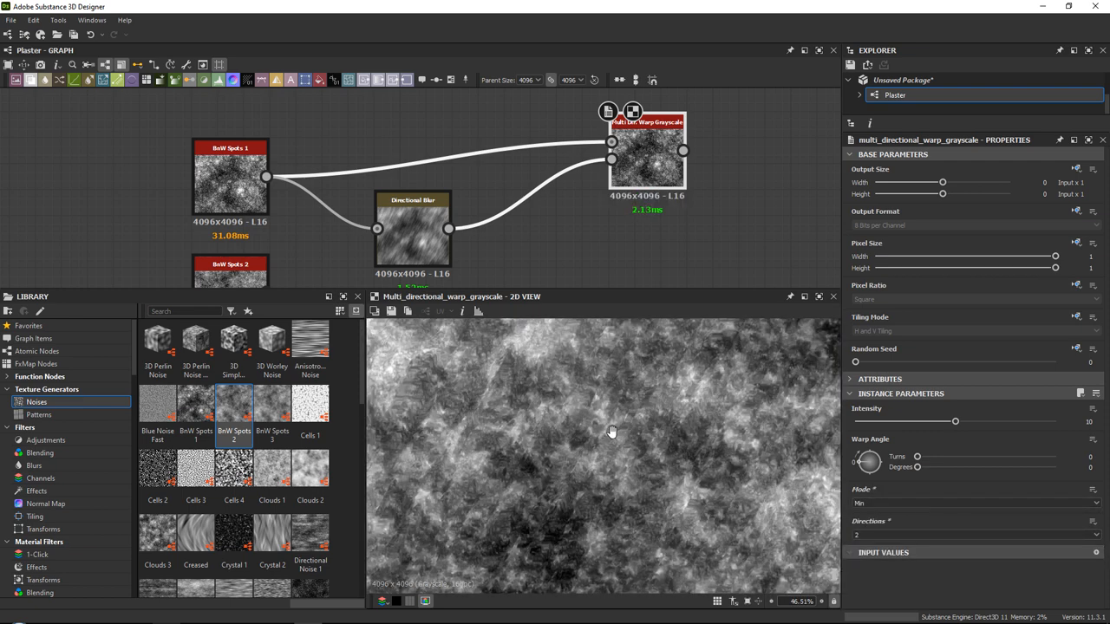
pyautogui.scroll(3)
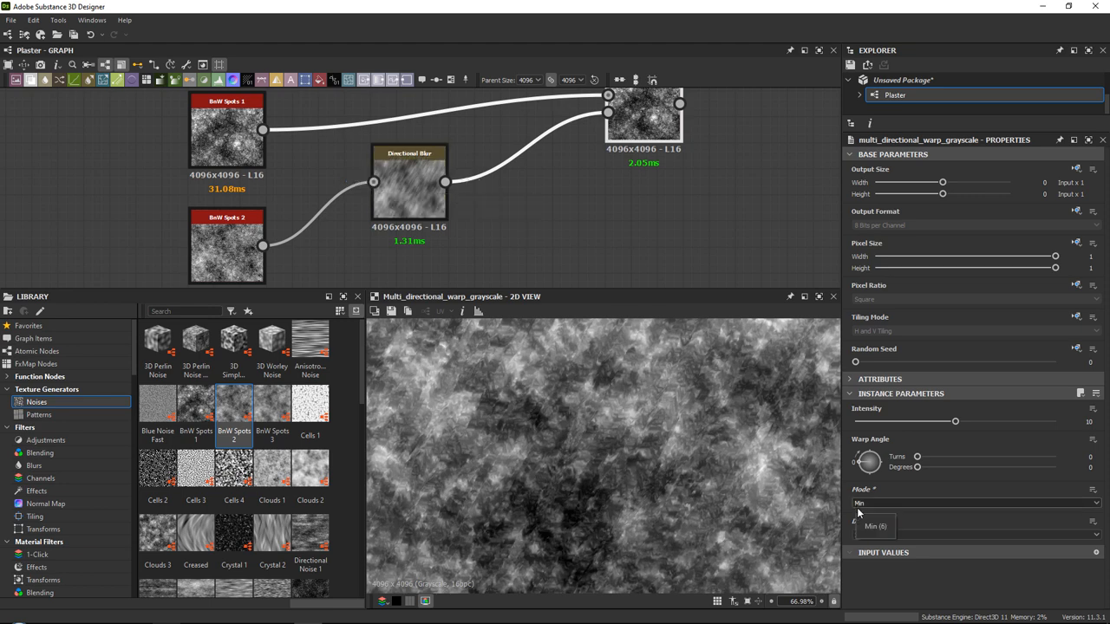
# - Set the warp angle to about 117.18° and its intensity near 1.96 for streaky spots
pyautogui.moveTo(915, 458); pyautogui.dragTo(950, 458)
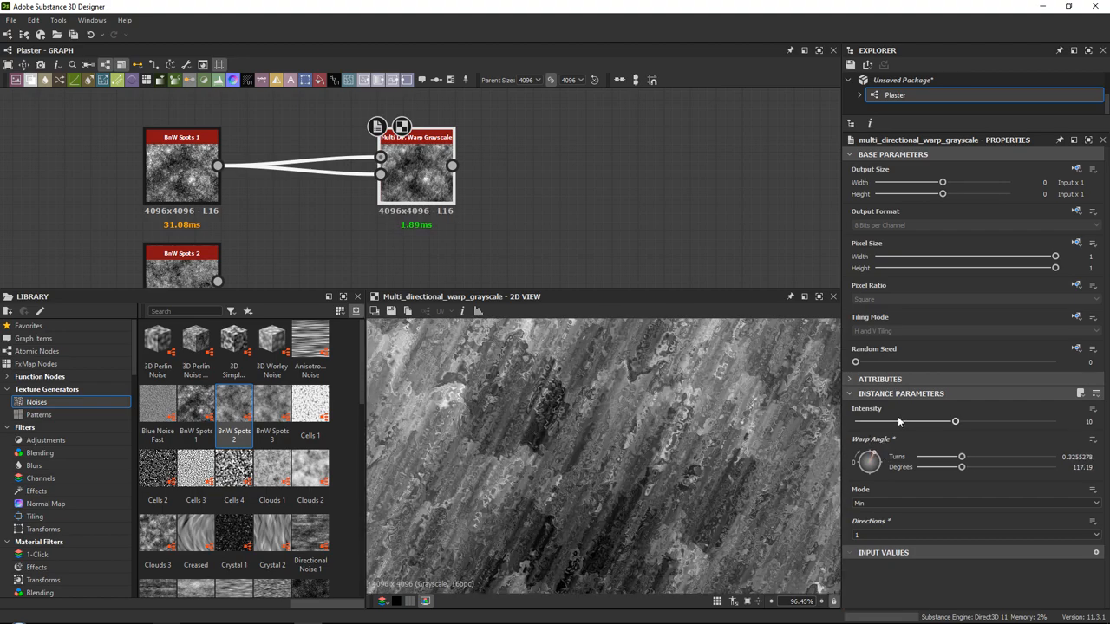
pyautogui.moveTo(955, 421); pyautogui.dragTo(877, 421)
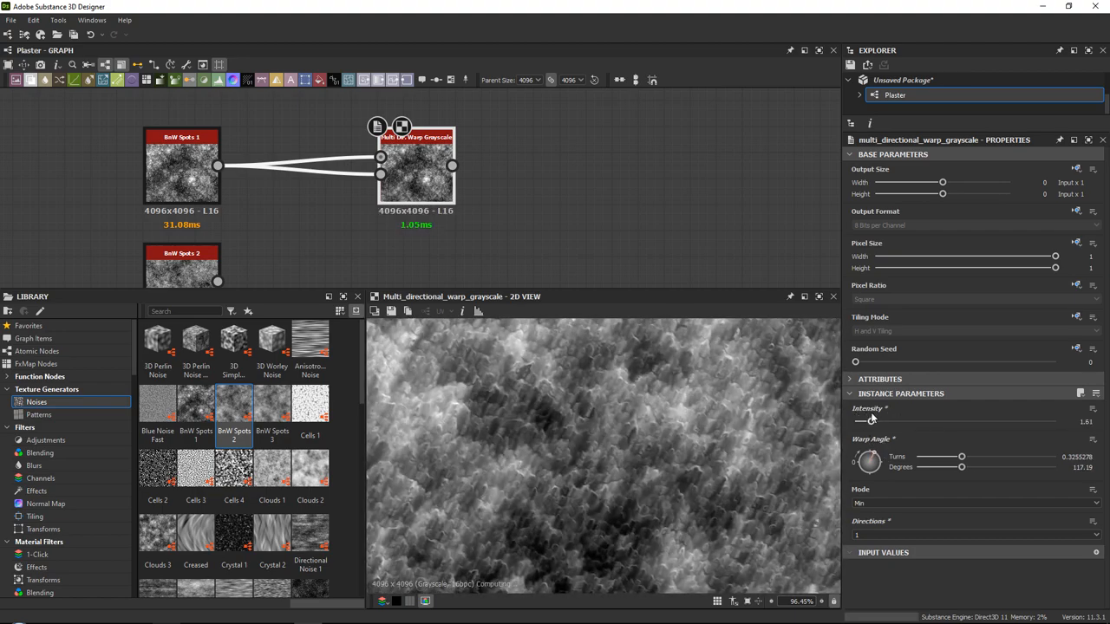
pyautogui.moveTo(870, 420); pyautogui.dragTo(882, 420)
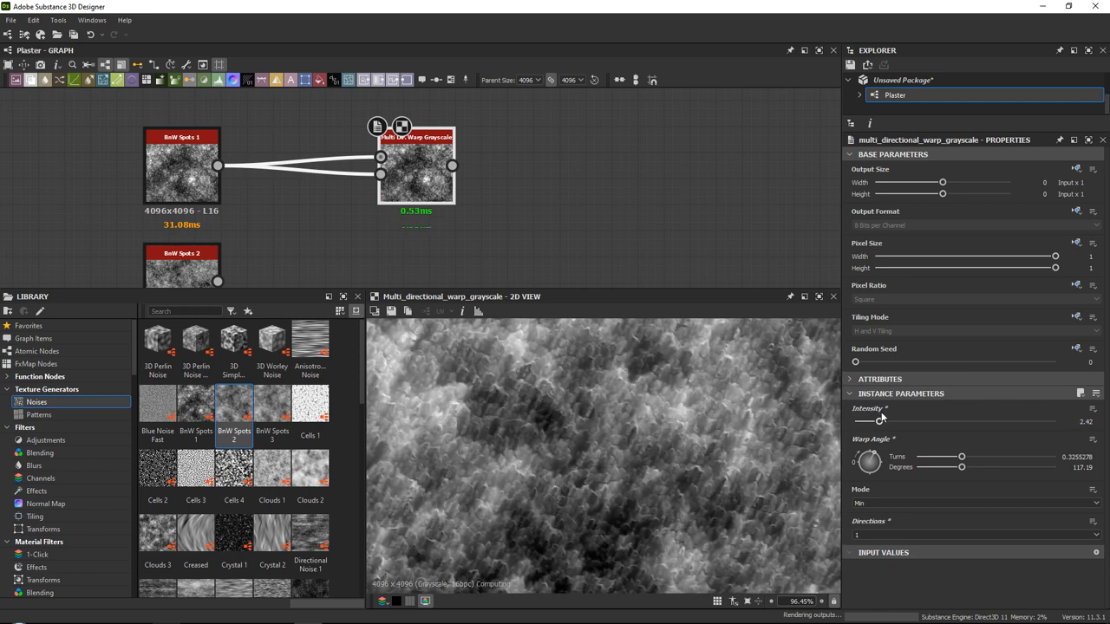
pyautogui.moveTo(881, 422); pyautogui.dragTo(874, 422)
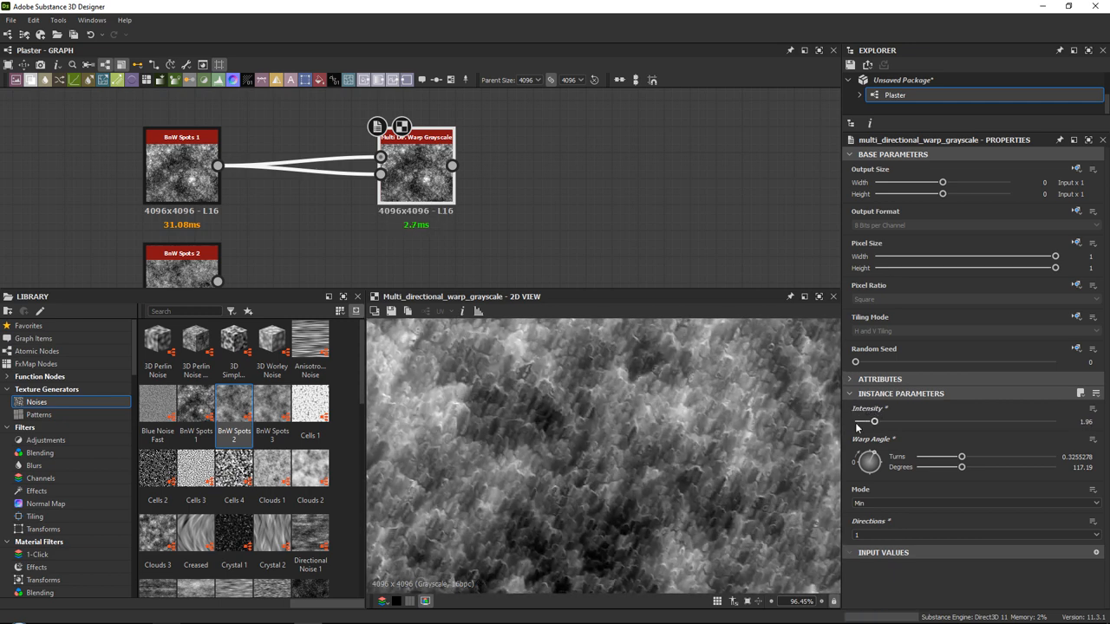
# - Add a Normal node and feed the warped output into it to show plaster relief
pyautogui.scroll(-3)
pyautogui.write('nor')
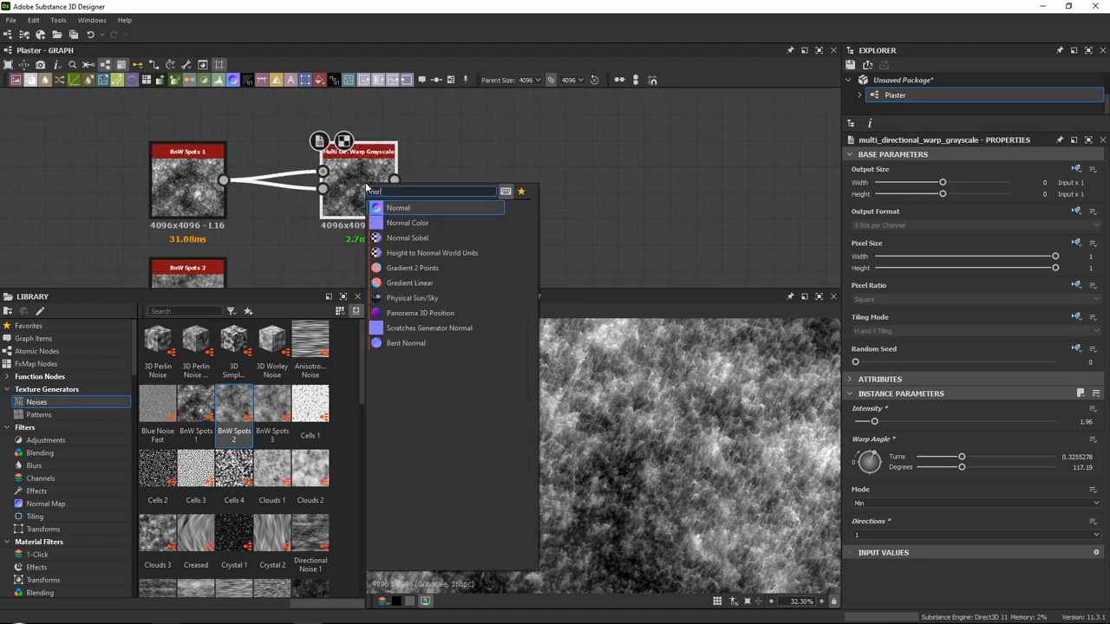
pyautogui.click(398, 208)
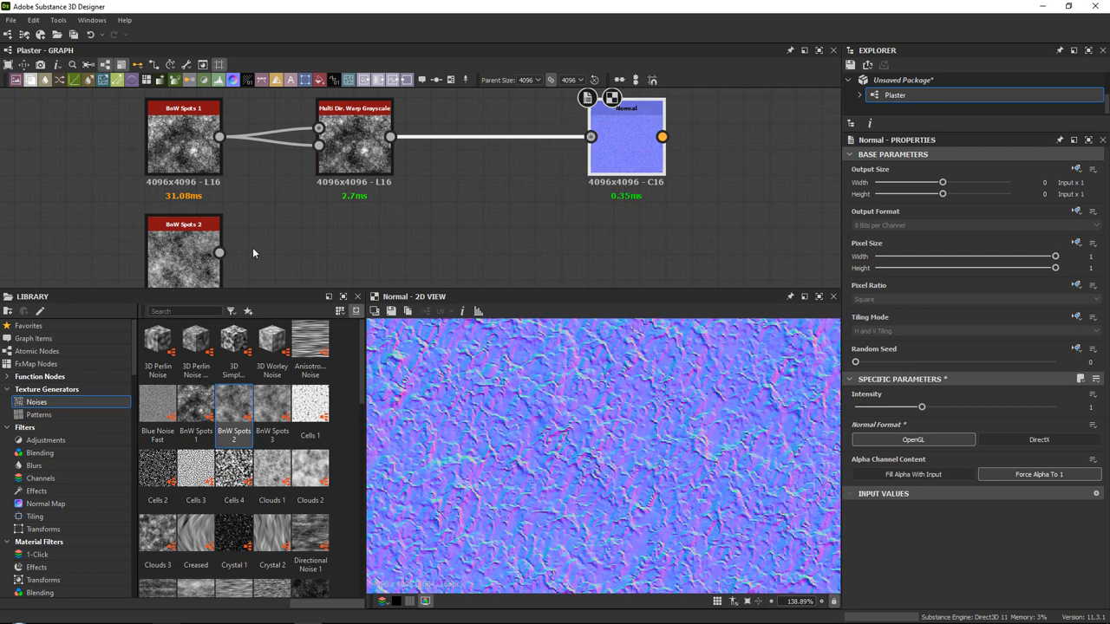
pyautogui.moveTo(219, 253); pyautogui.dragTo(319, 146)
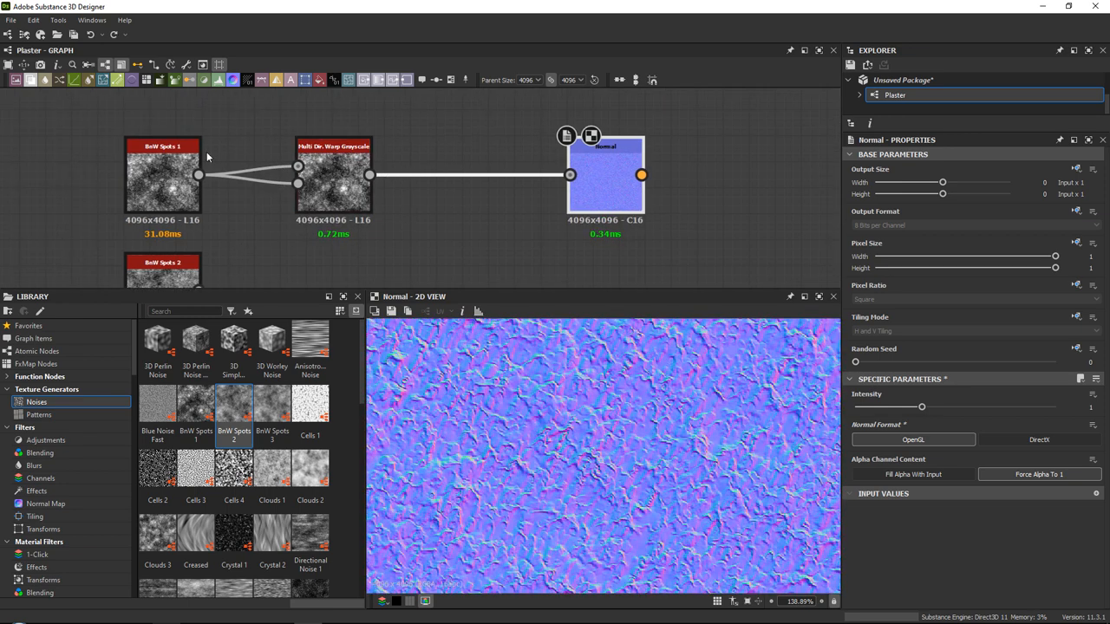
# - Blend the blurred warp with Brilt Spots 2 in Multiply mode and preview the resulting normal
pyautogui.click(333, 173)
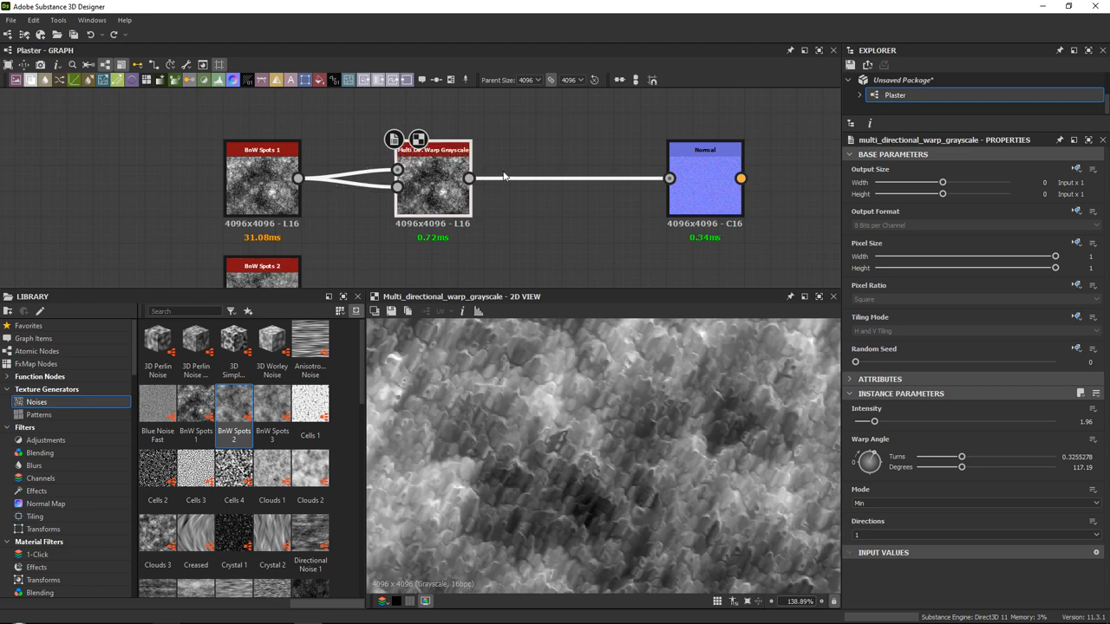
pyautogui.moveTo(509, 166)
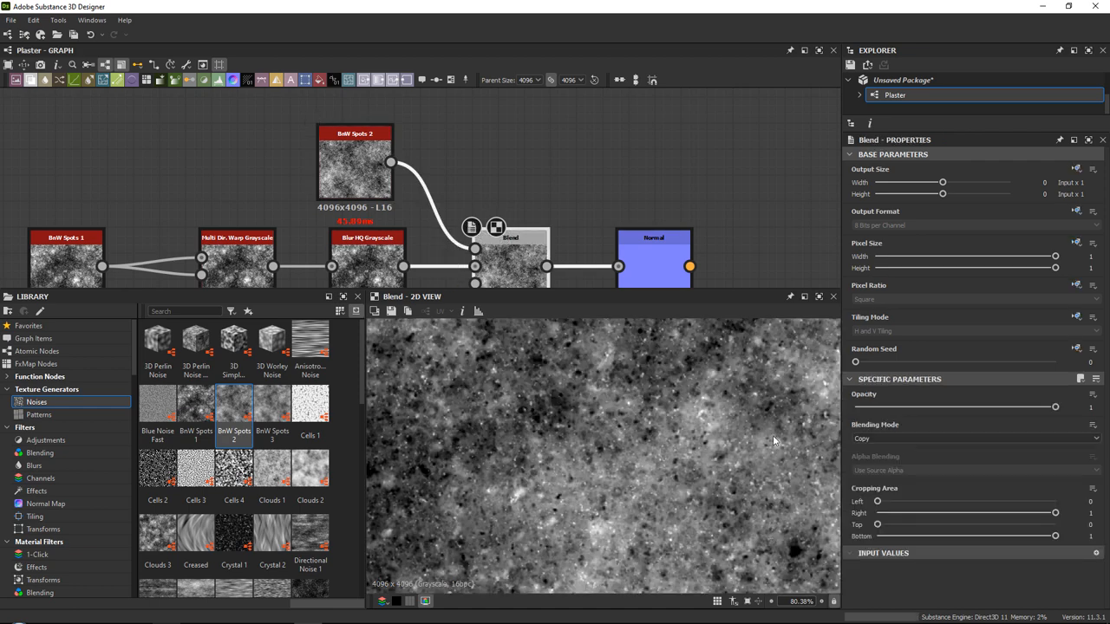
pyautogui.click(971, 437)
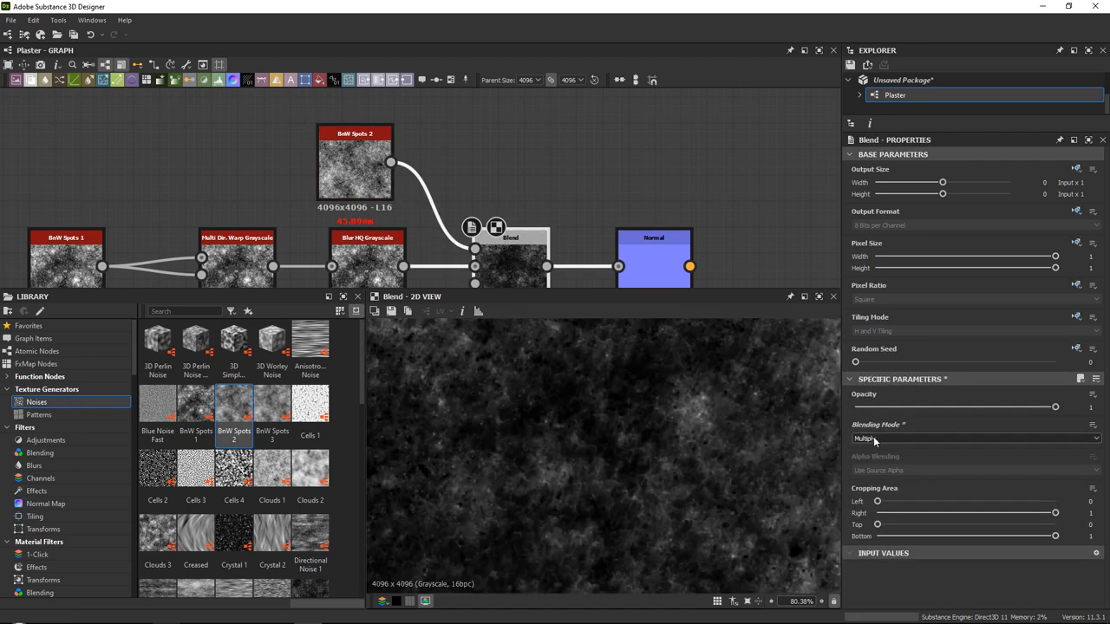
pyautogui.moveTo(1054, 406); pyautogui.dragTo(905, 406)
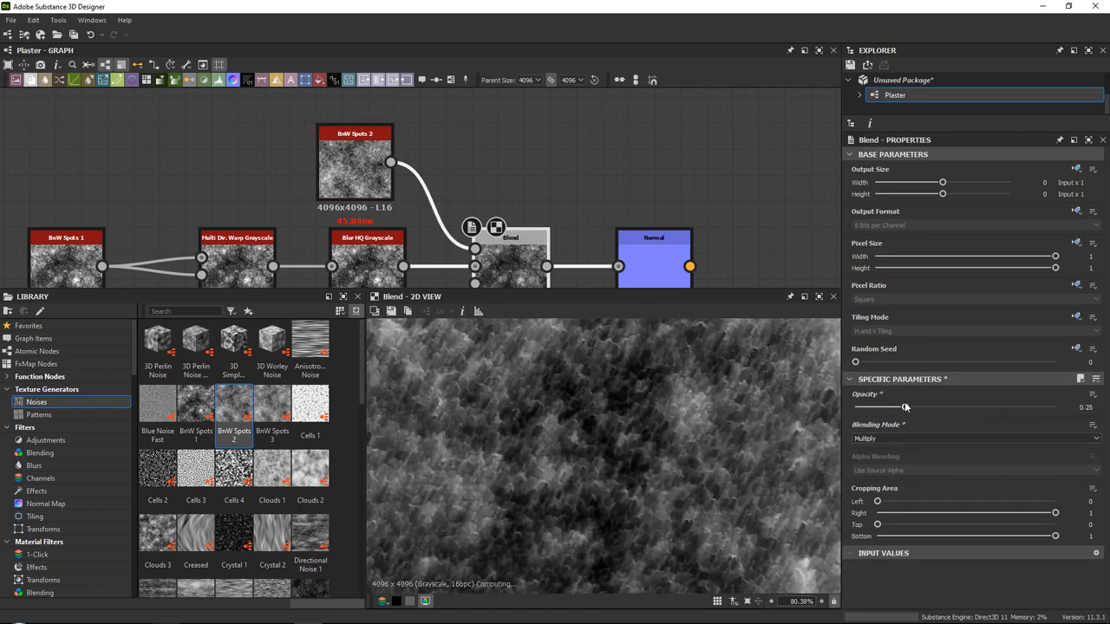
pyautogui.click(651, 252)
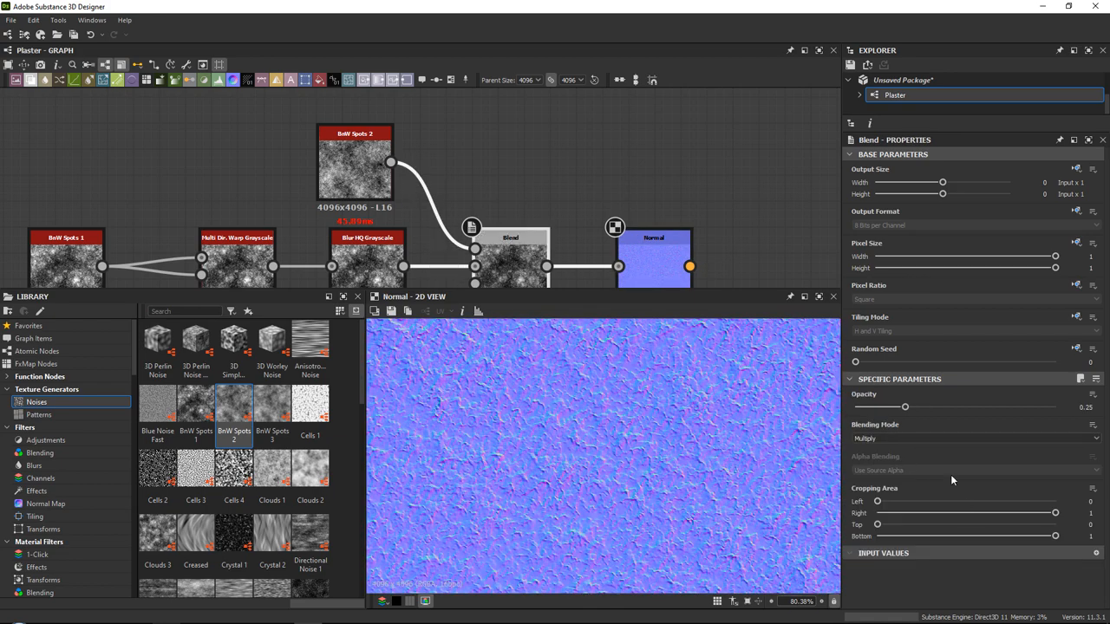
# - Lower the Blend opacity further for subtler relief into the Normal node
pyautogui.moveTo(905, 405); pyautogui.dragTo(1054, 406)
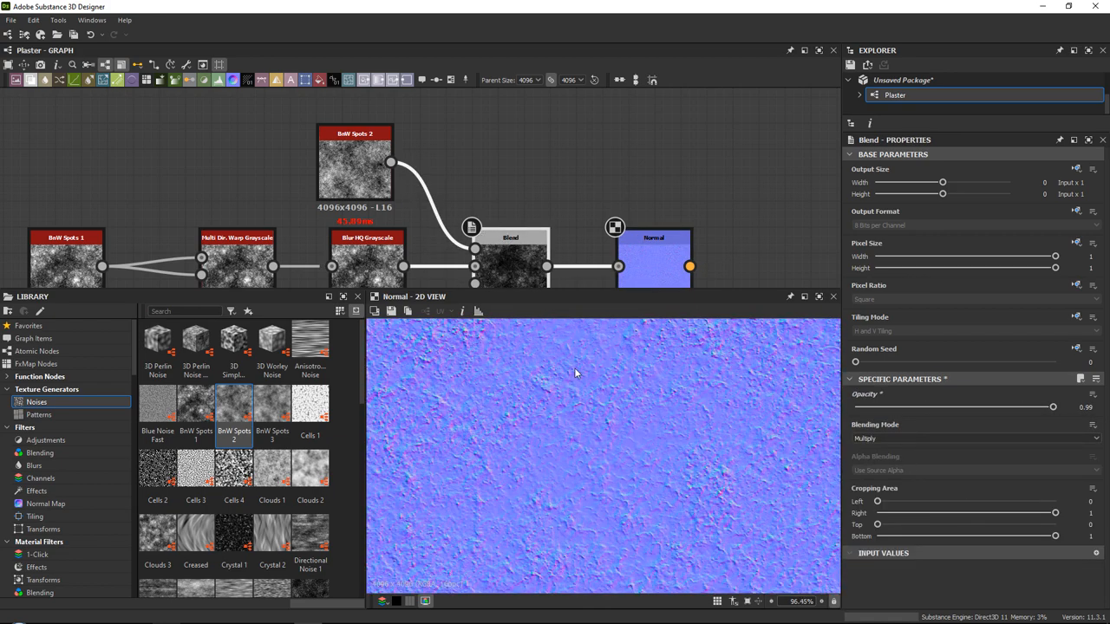
pyautogui.scroll(-3)
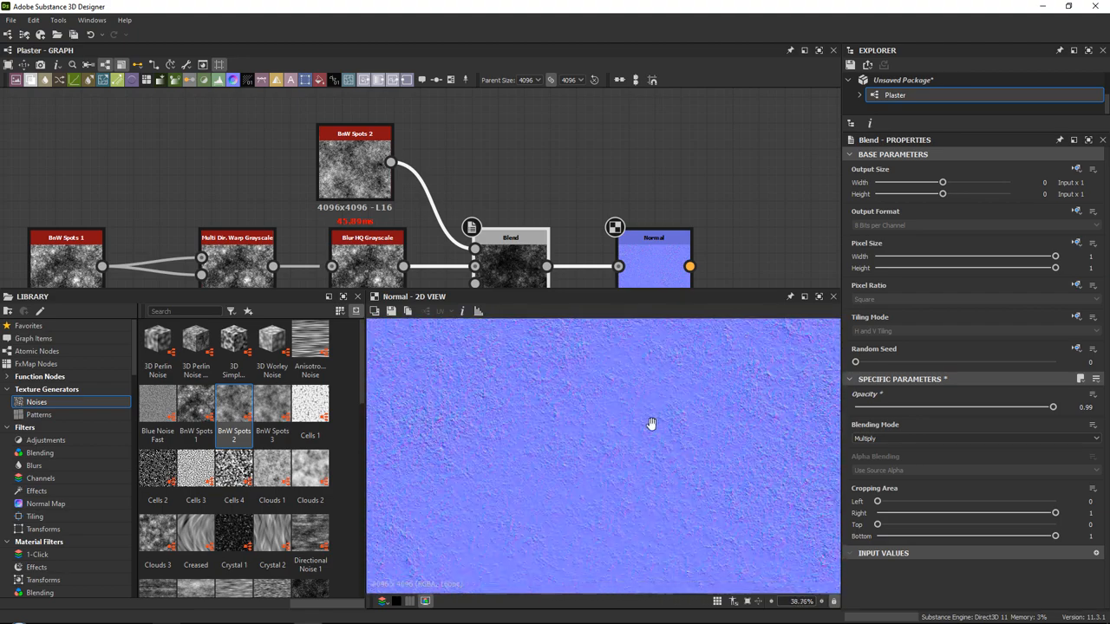
pyautogui.scroll(3)
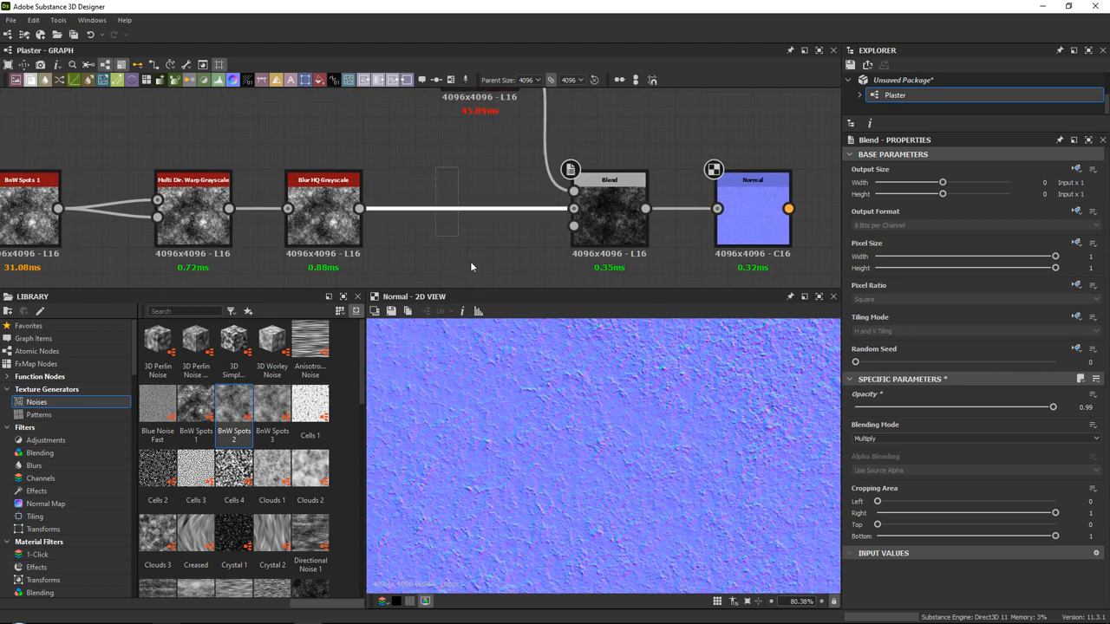
# - Drive a Slope Blur Grayscale with a Moisture Noise, set its intensity, and start a second noise-to-Normal branch
pyautogui.click(467, 208)
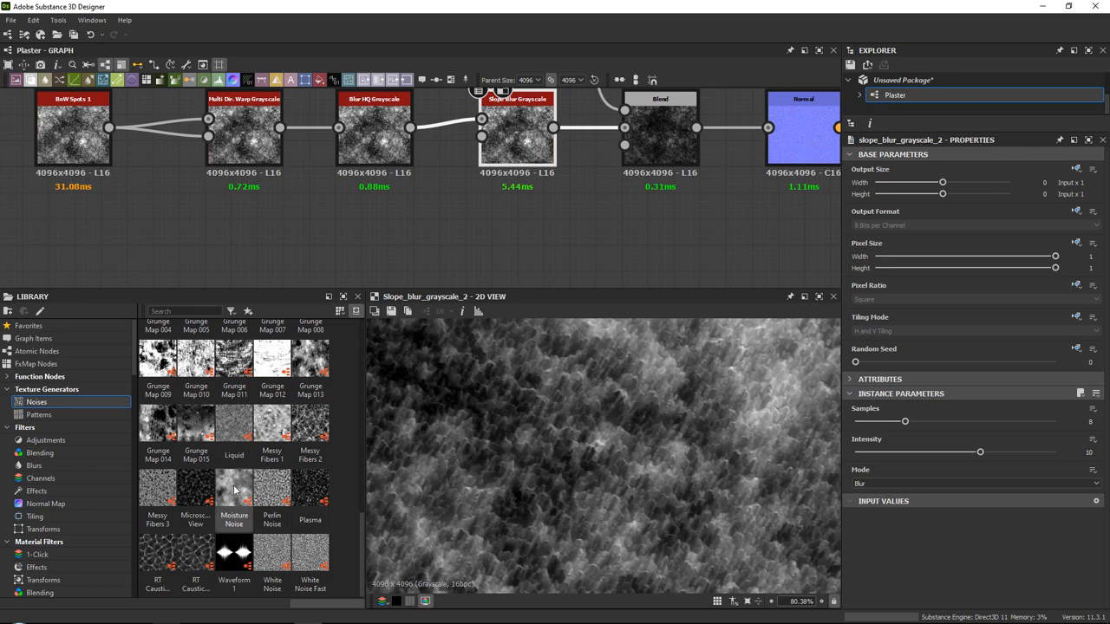
pyautogui.moveTo(234, 485); pyautogui.dragTo(347, 242)
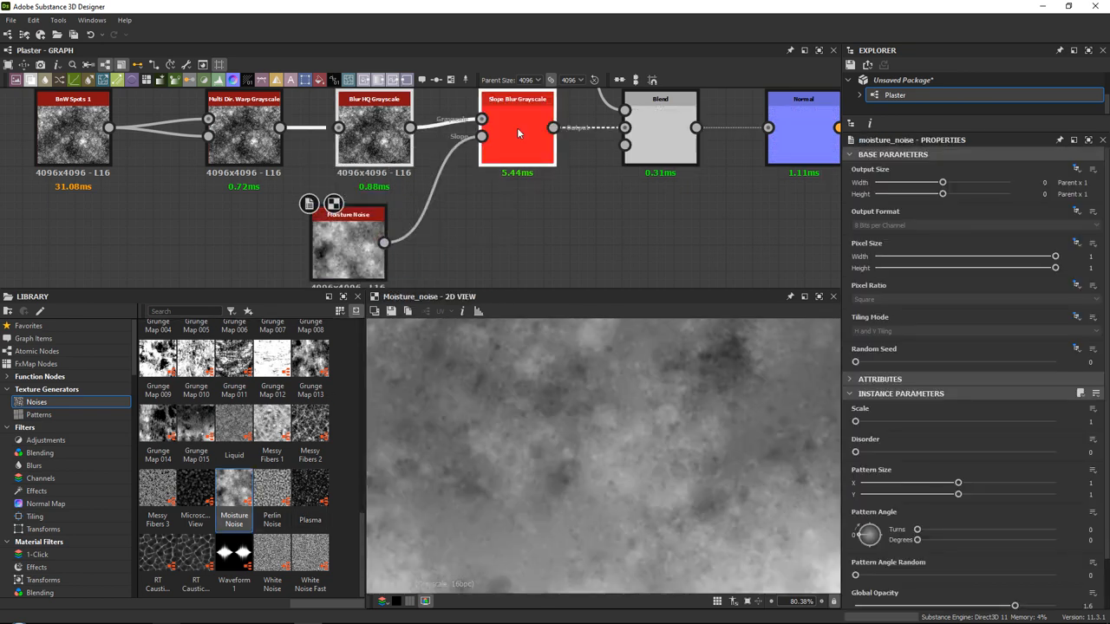
pyautogui.click(516, 130)
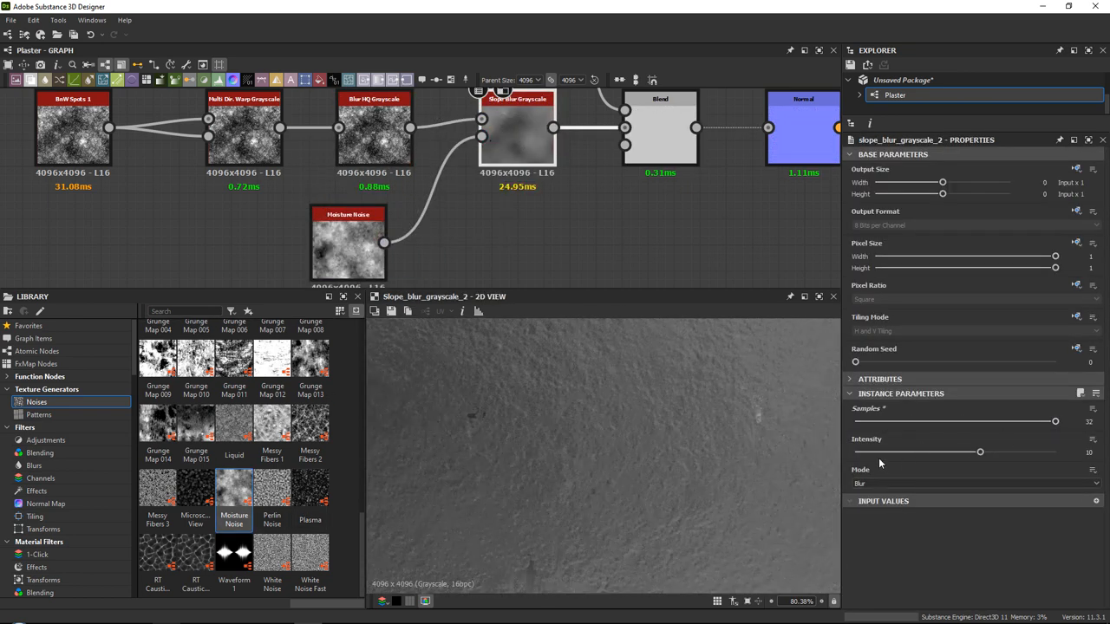
pyautogui.click(975, 482)
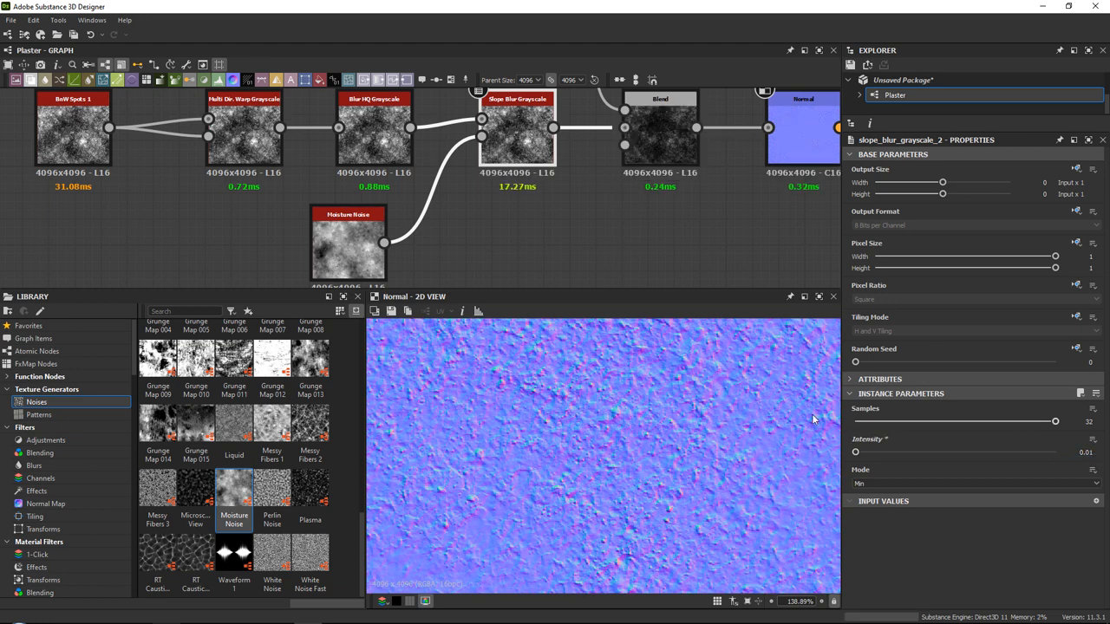
pyautogui.scroll(-3)
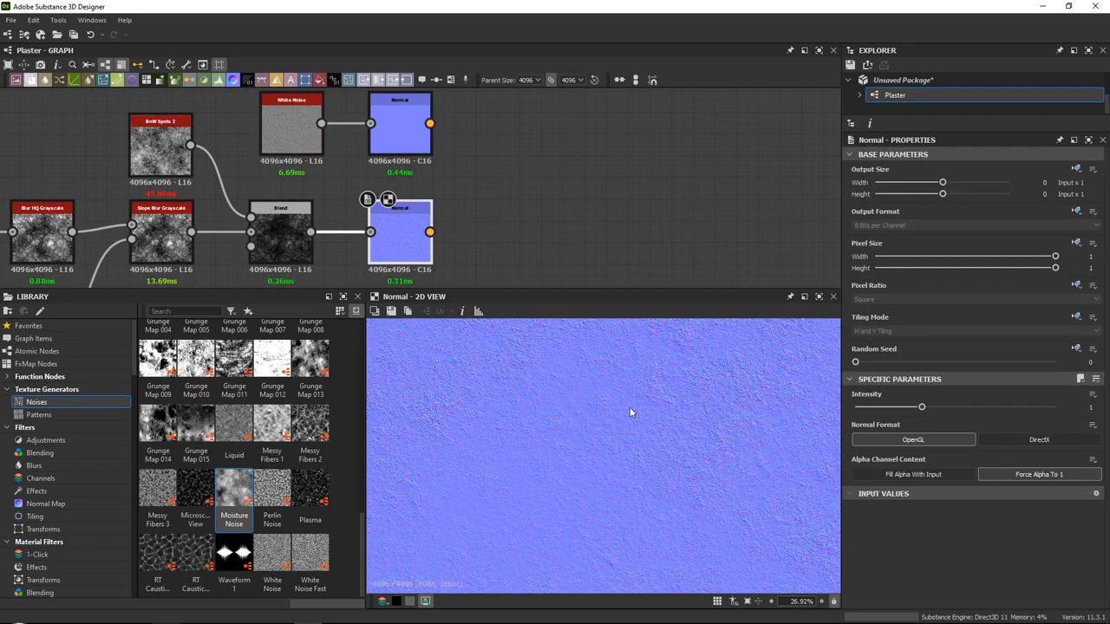
# - Merge both normals in a Normal Combine set to Detail Oriented (High Quality)
pyautogui.scroll(3)
pyautogui.write('nor')
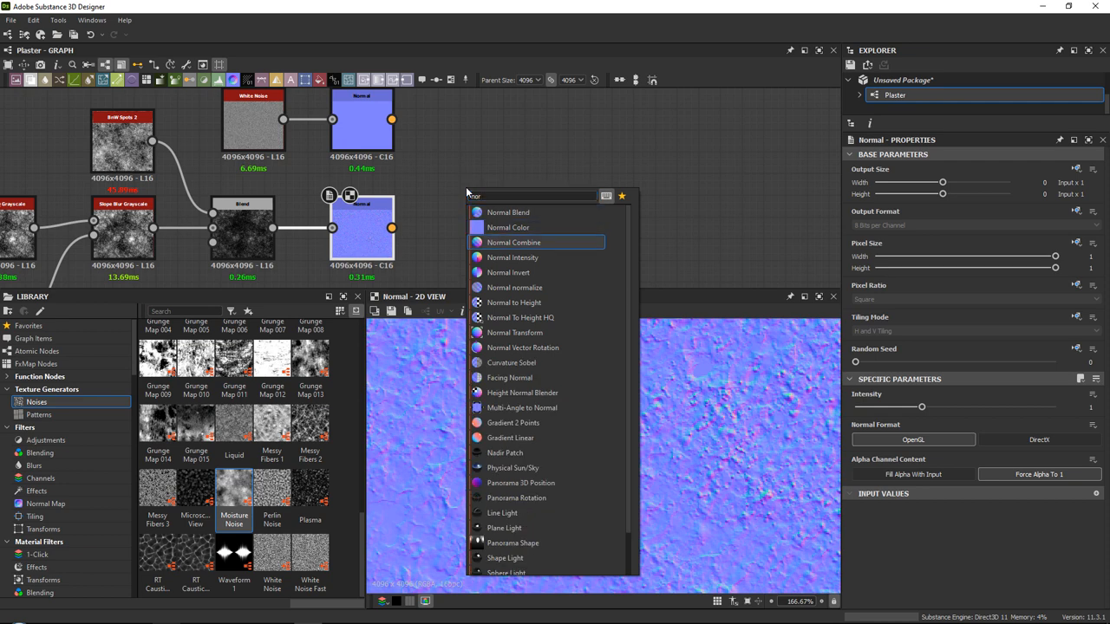
pyautogui.click(513, 243)
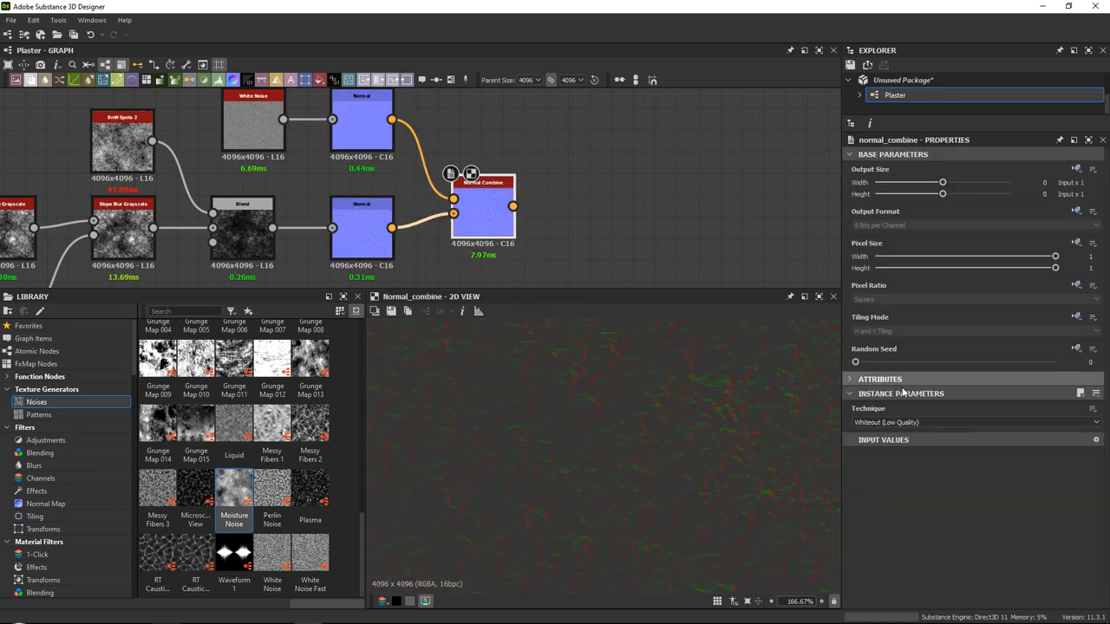
pyautogui.click(971, 423)
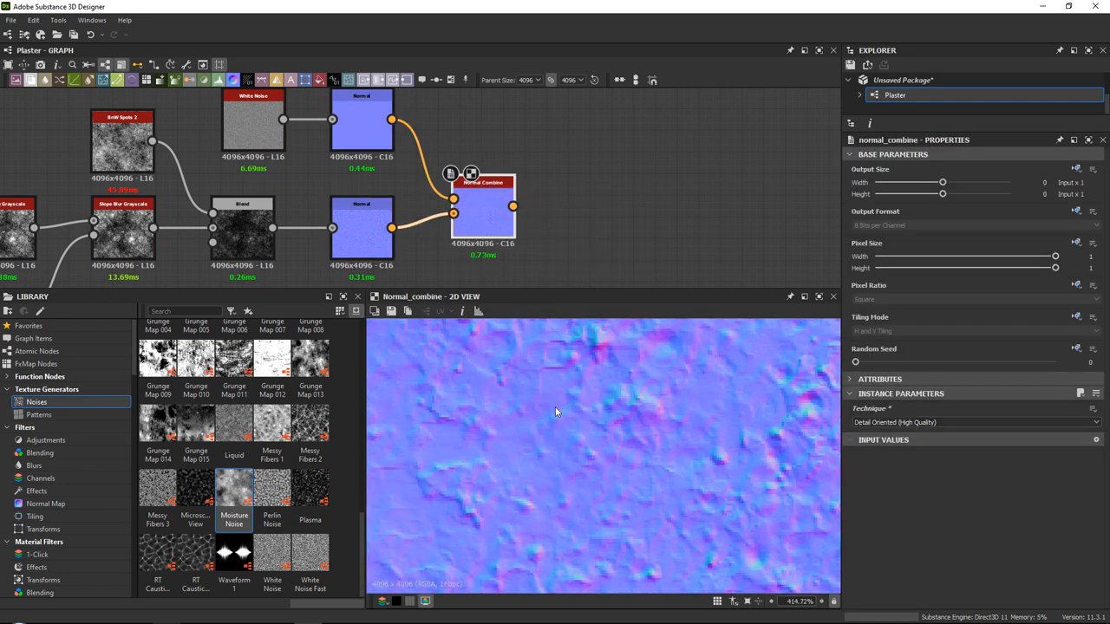
pyautogui.scroll(-3)
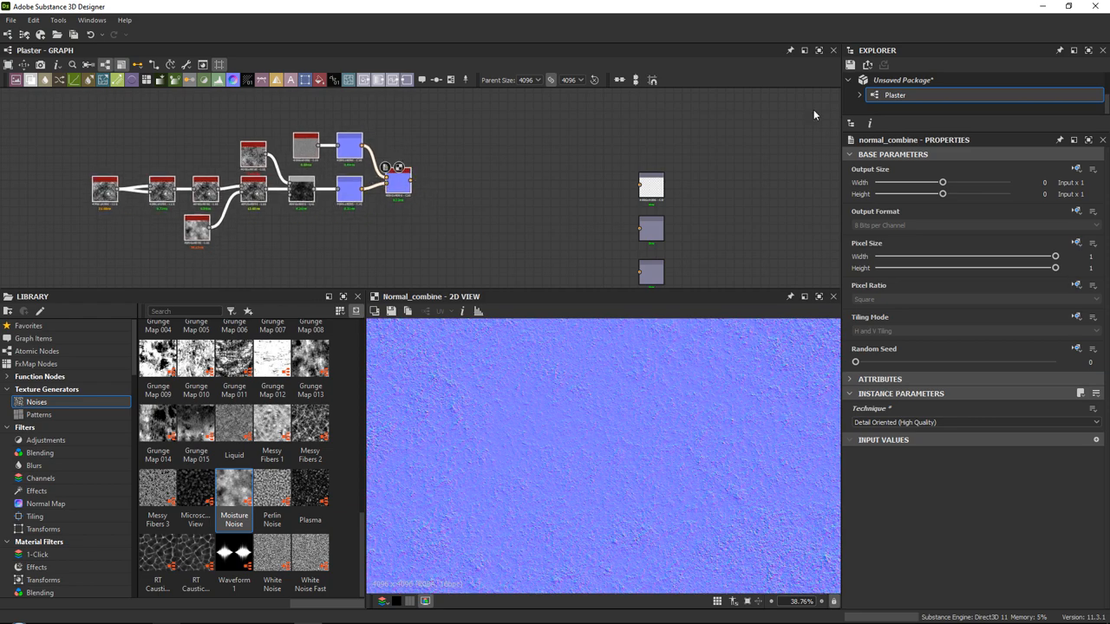
# - Start Save As for the package and create a new Plaster folder inside Textures
pyautogui.rightClick(904, 80)
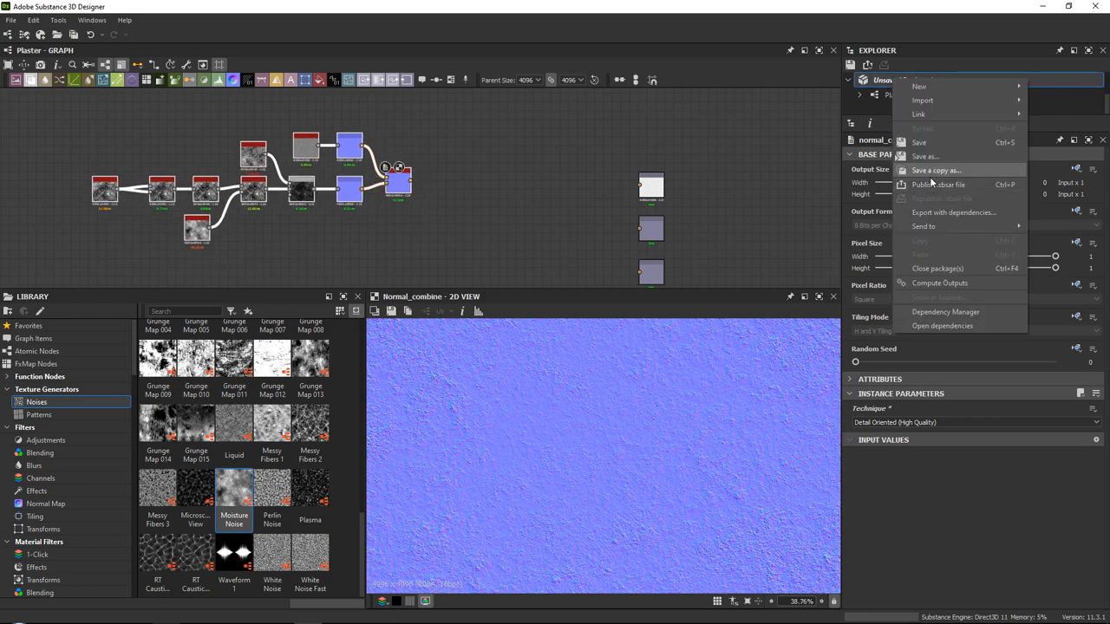
pyautogui.click(924, 156)
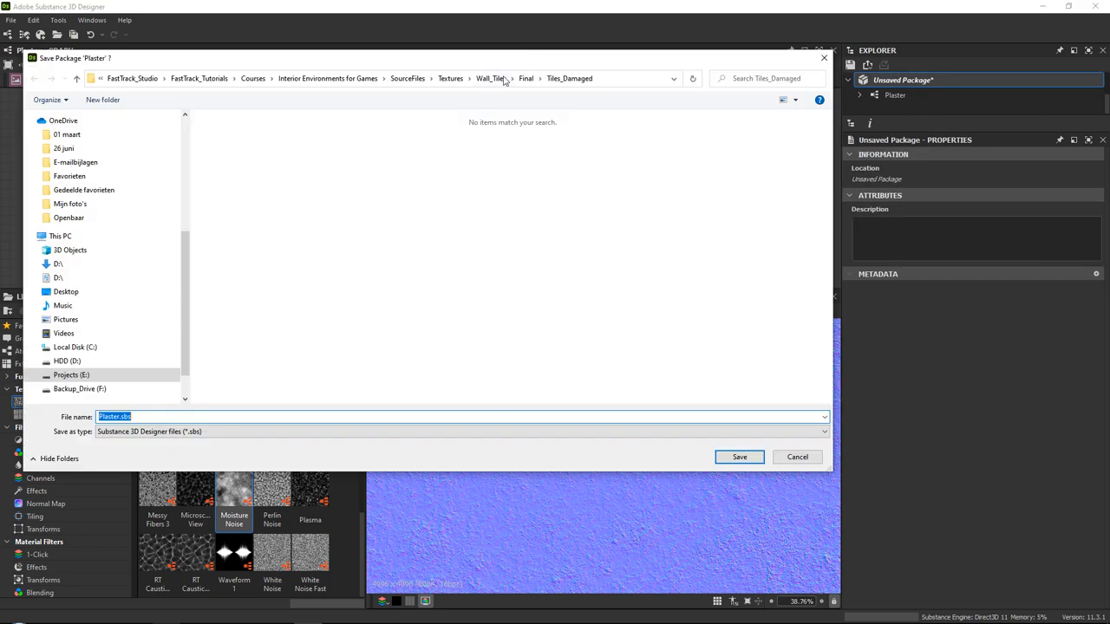
pyautogui.moveTo(490, 78)
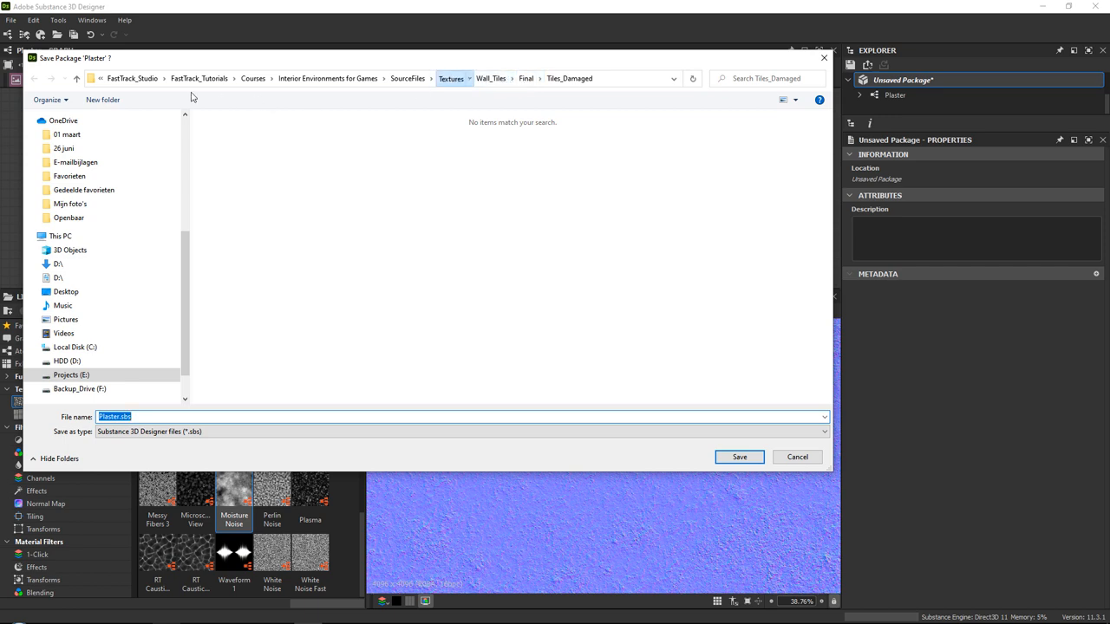
pyautogui.click(451, 78)
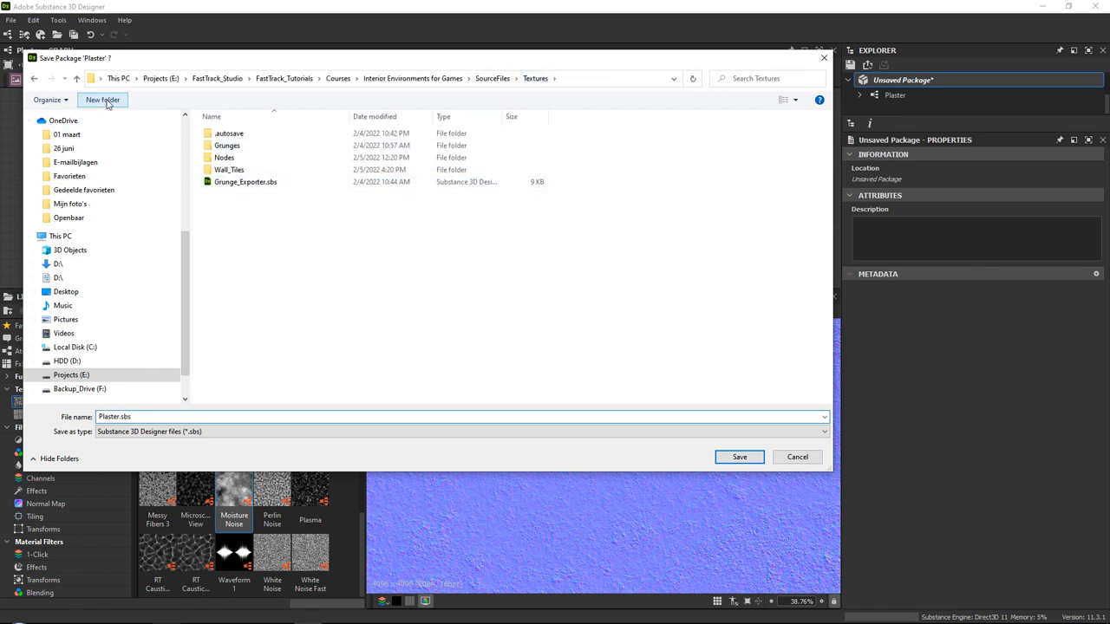
pyautogui.click(103, 99)
pyautogui.write('Plaster')
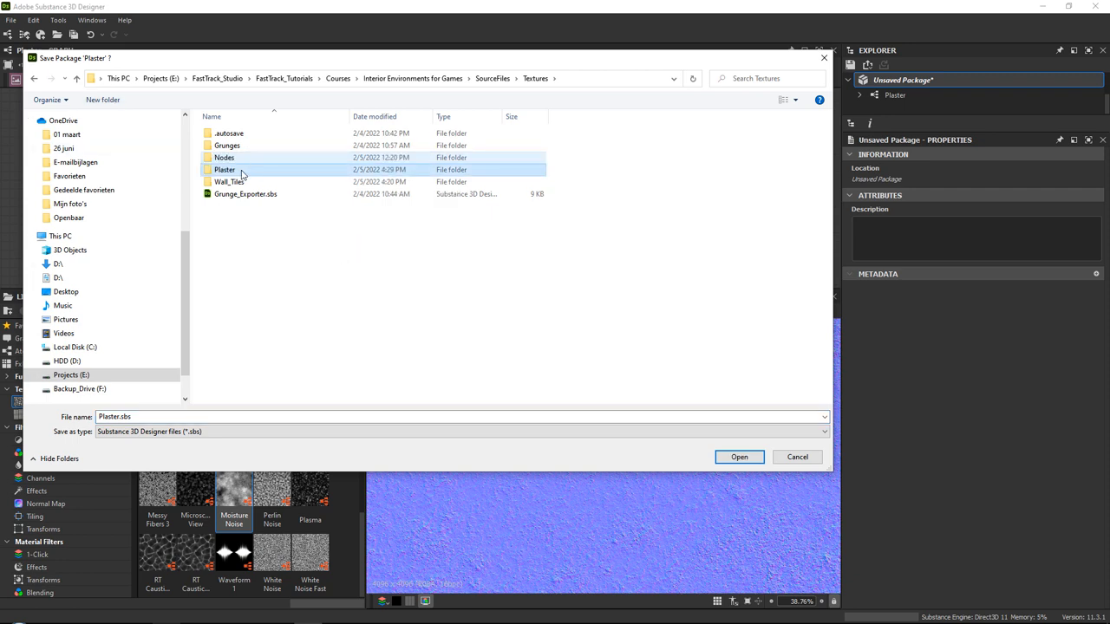
# - Save the package as Plaster.sbs inside the Plaster folder
pyautogui.click(738, 458)
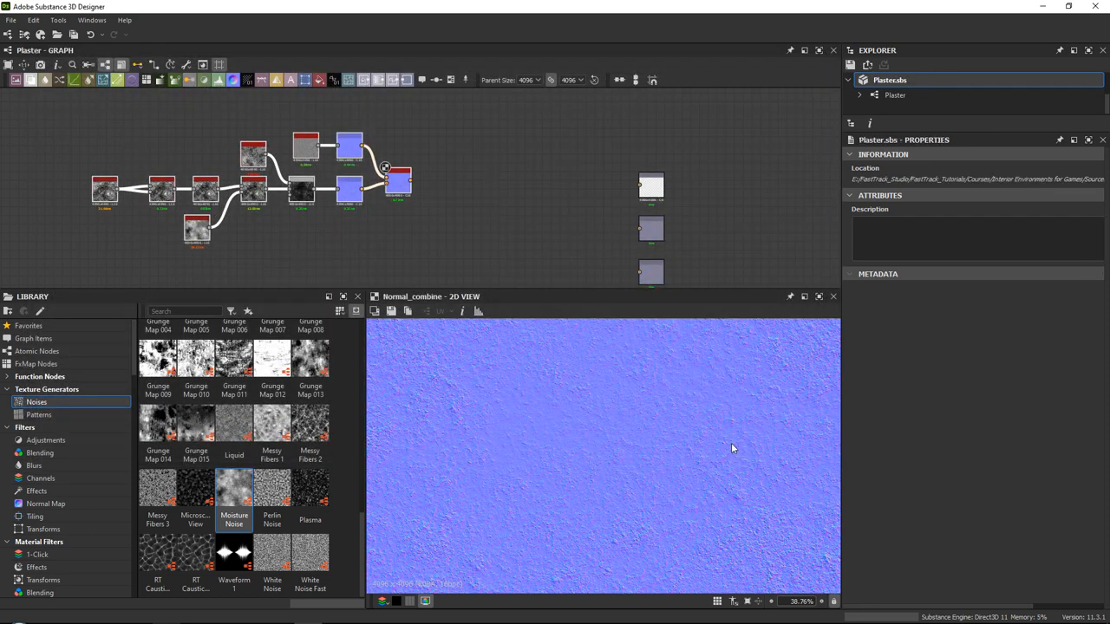
pyautogui.moveTo(540, 336)
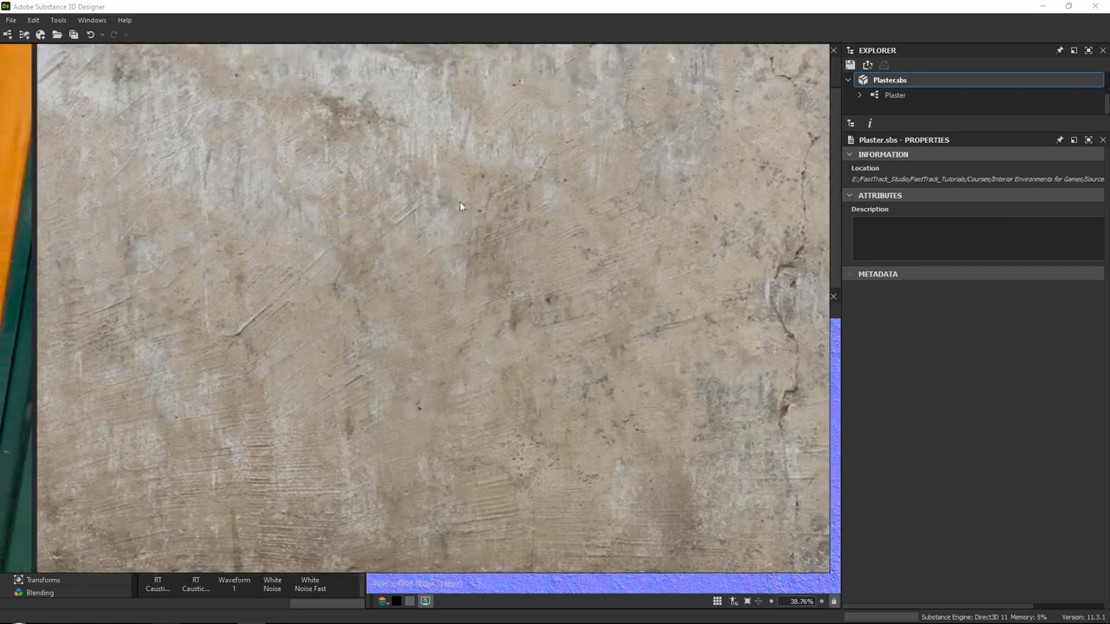
pyautogui.moveTo(679, 388)
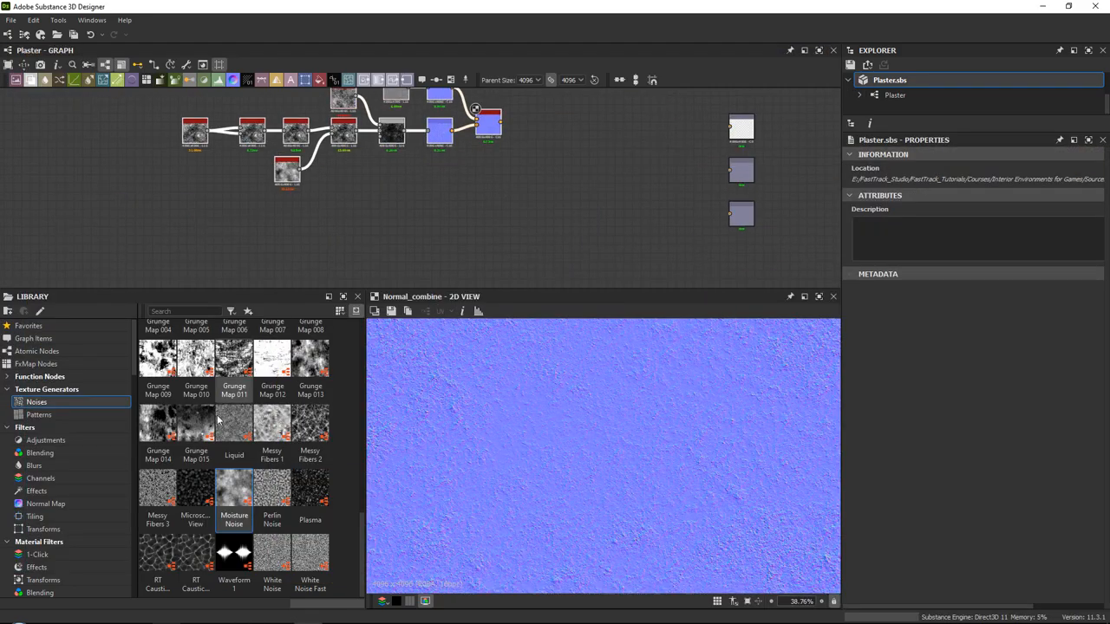
# - Enable Y Amount By Resolution on the Anisotropic Noise and tune X Amount for longer horizontal streaks
pyautogui.scroll(3)
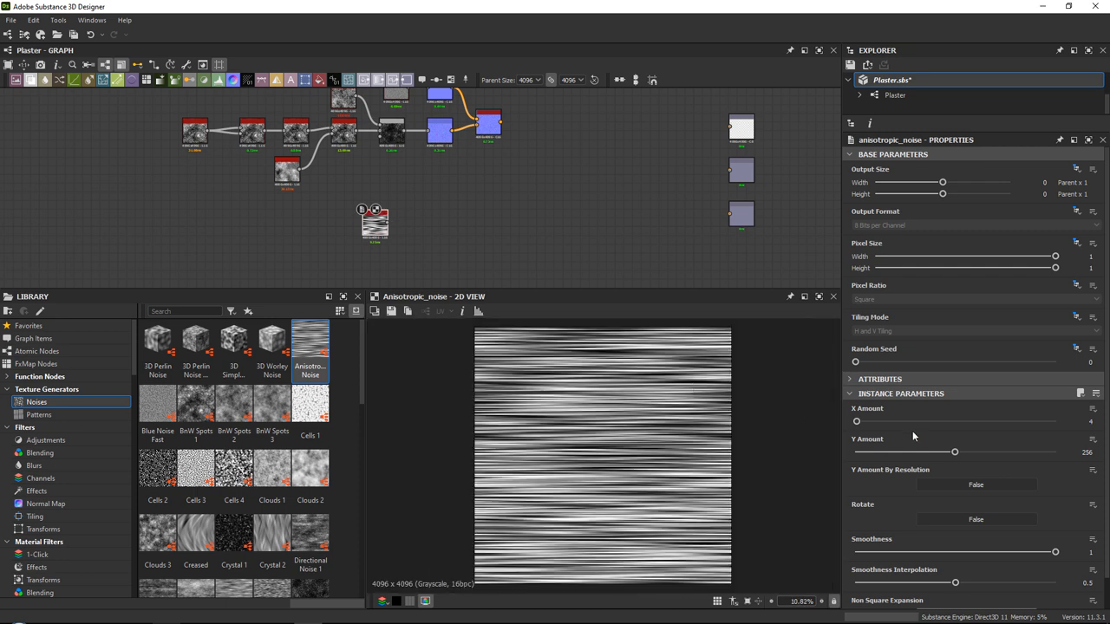
pyautogui.click(974, 484)
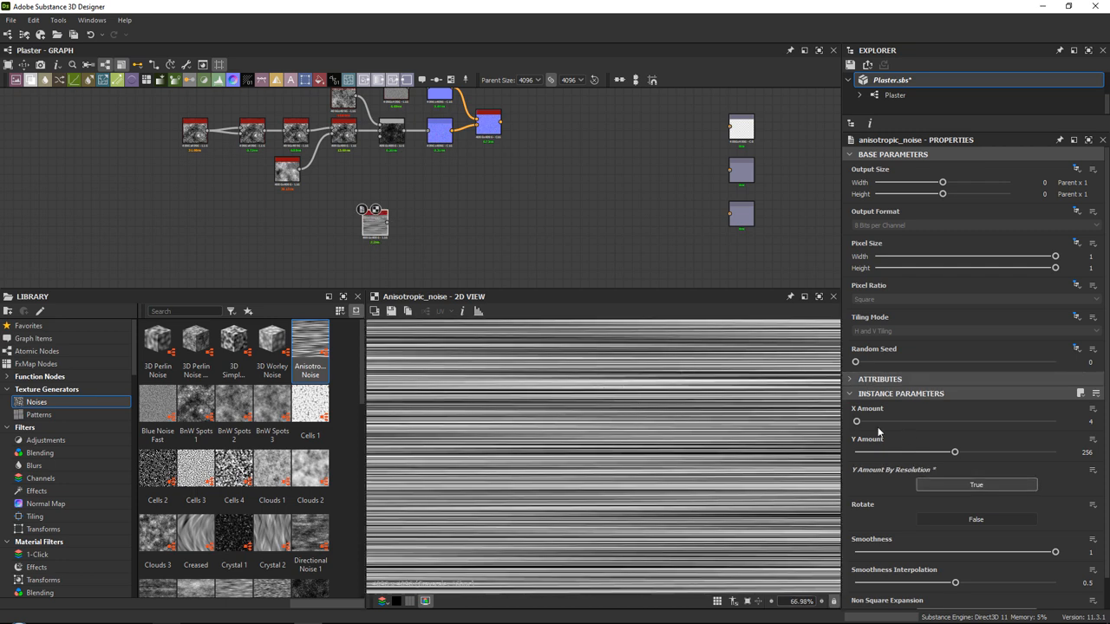
pyautogui.moveTo(856, 422); pyautogui.dragTo(868, 422)
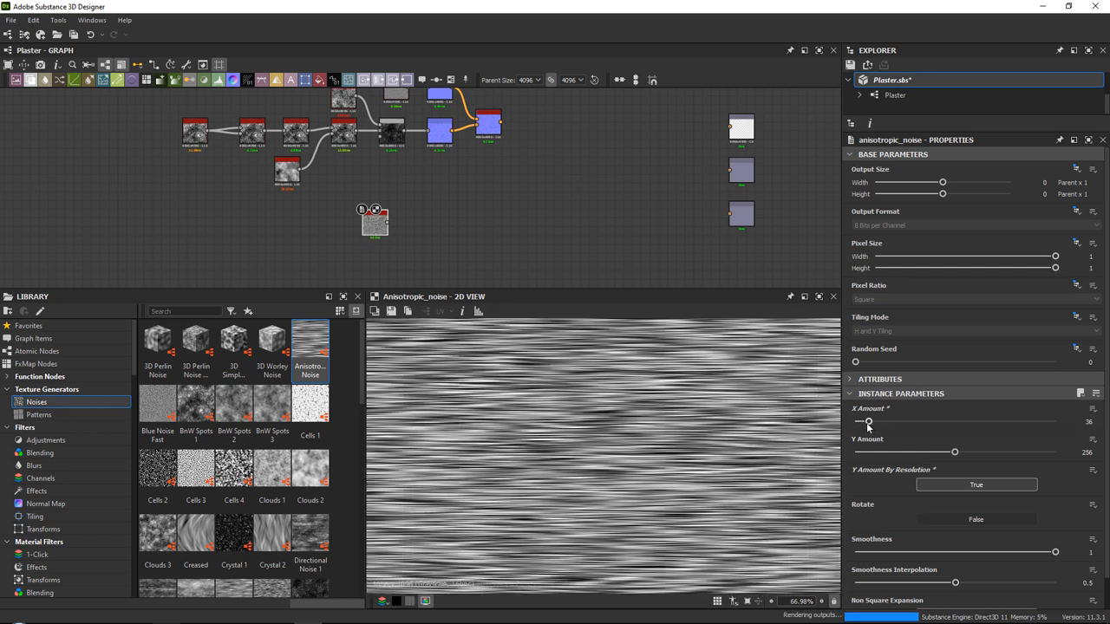
pyautogui.moveTo(869, 421); pyautogui.dragTo(860, 421)
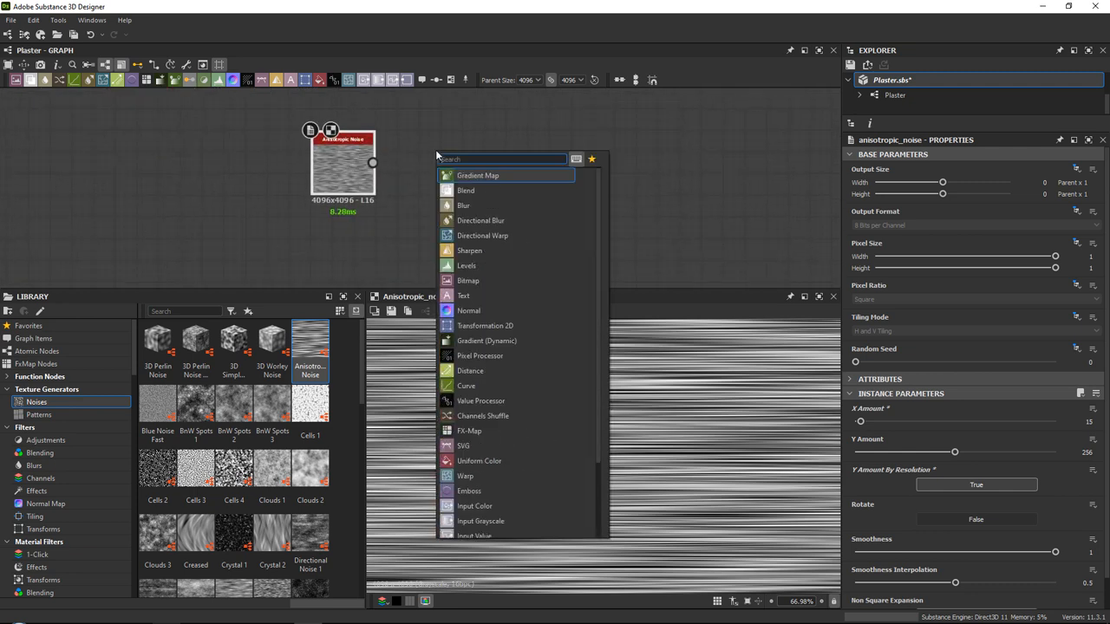
# - Add a Multi Directional Warp Grayscale taking the Anisotropic Noise and a Perlin Noise
pyautogui.write('mult')
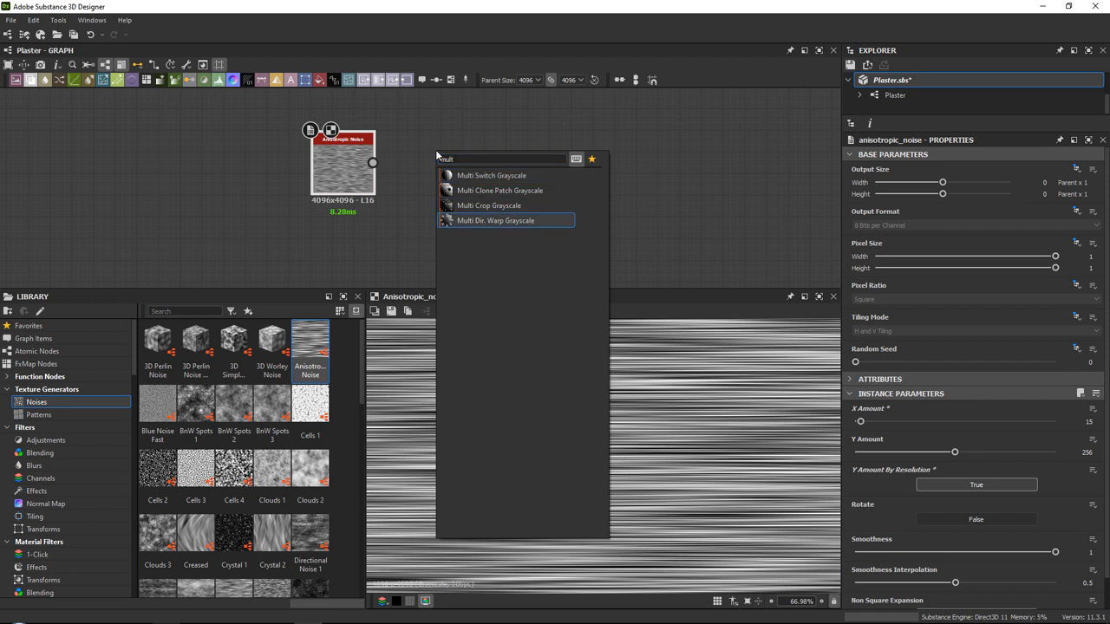
pyautogui.click(495, 220)
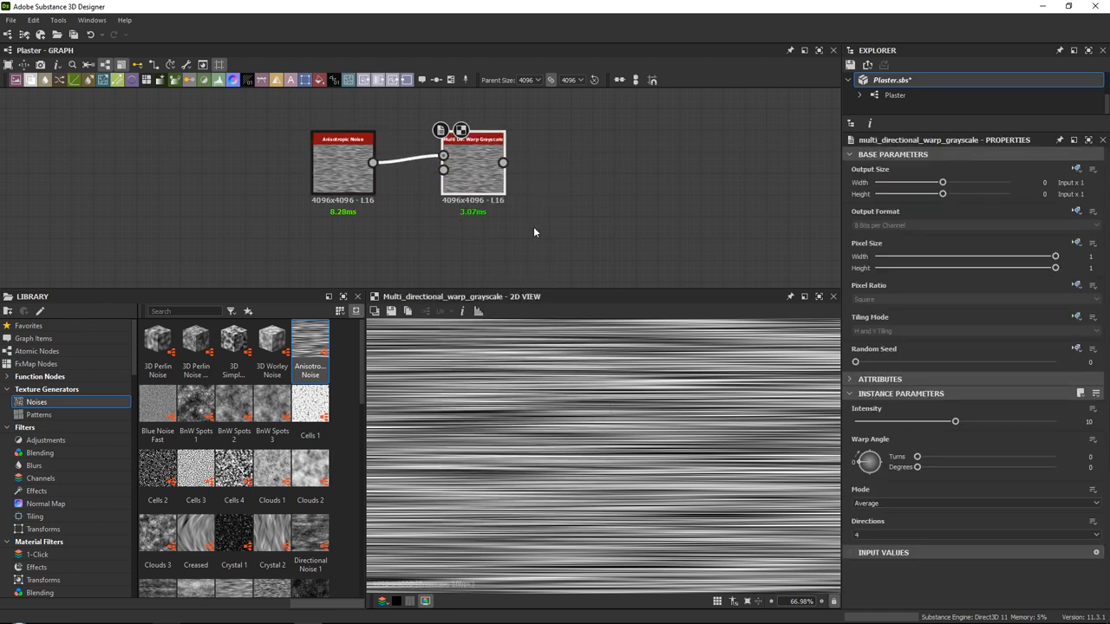
pyautogui.scroll(-3)
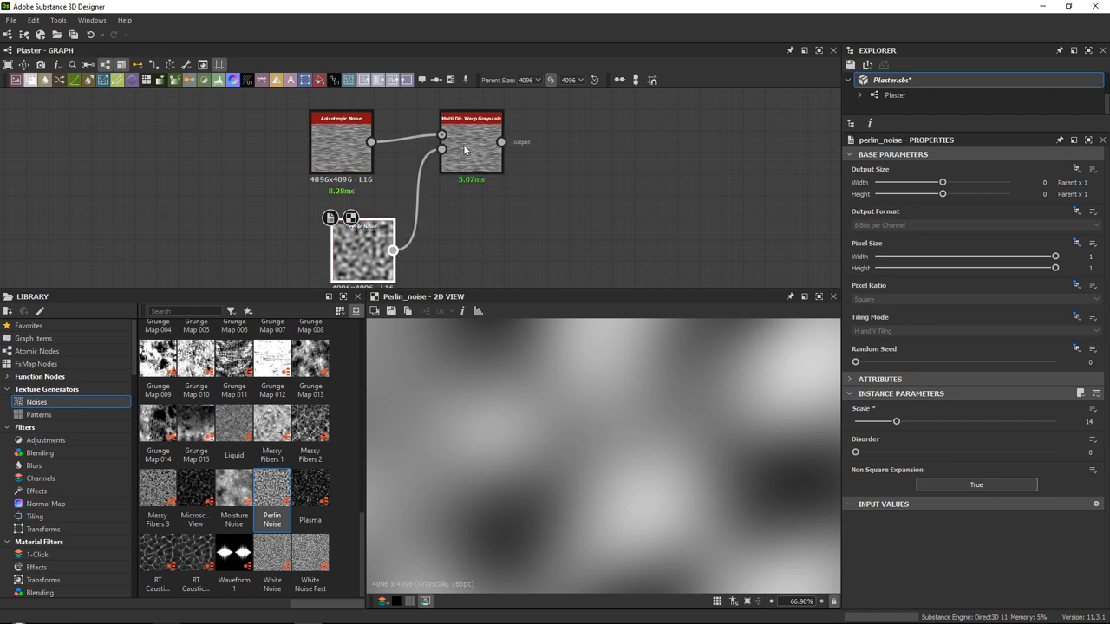
pyautogui.click(472, 139)
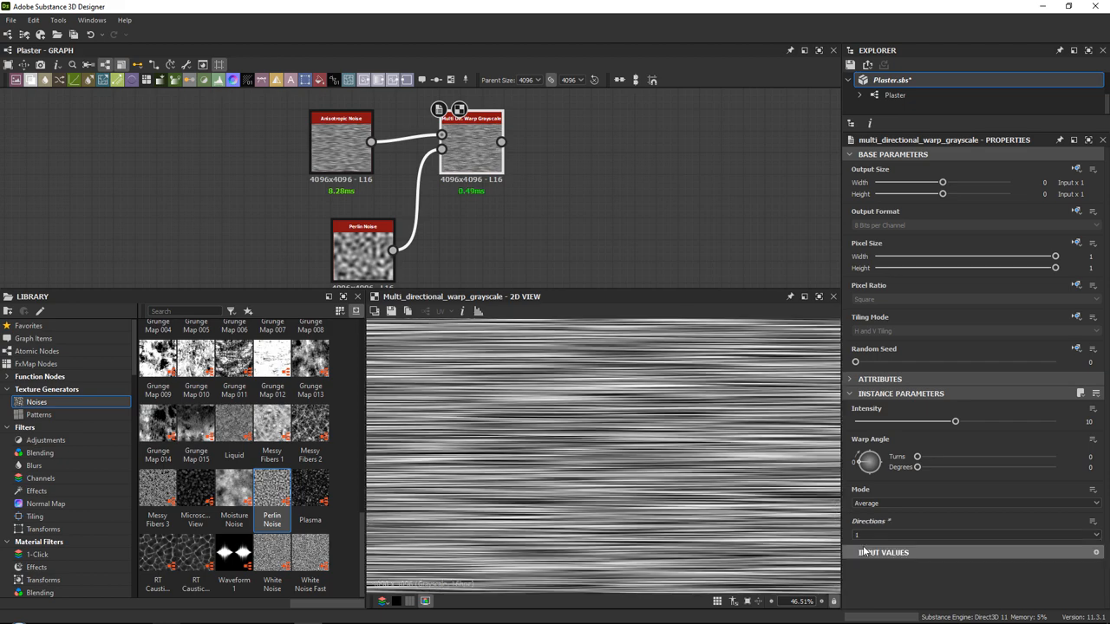
# - Tilt the warp angle to about 61° and keep its intensity subtle
pyautogui.moveTo(916, 458); pyautogui.dragTo(940, 458)
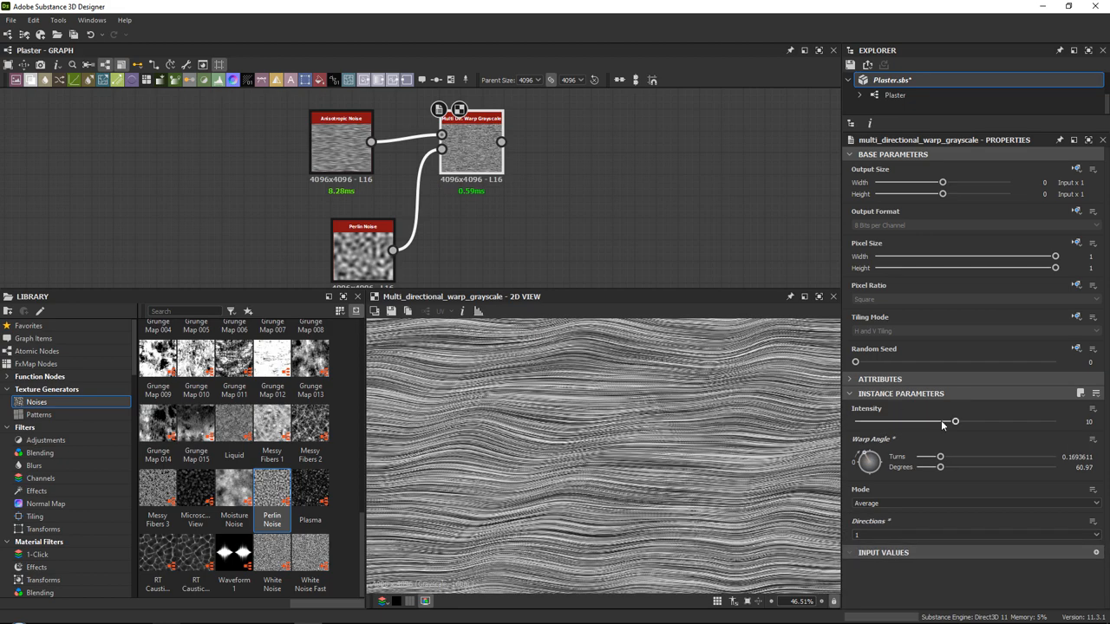
pyautogui.moveTo(954, 421); pyautogui.dragTo(1054, 421)
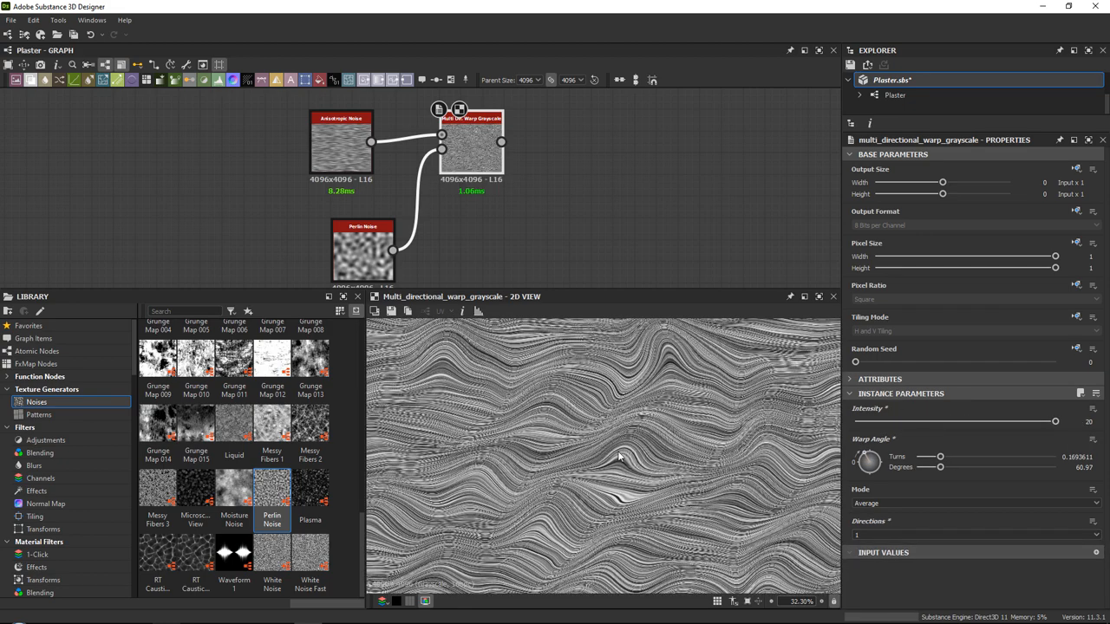
pyautogui.moveTo(1054, 422); pyautogui.dragTo(939, 422)
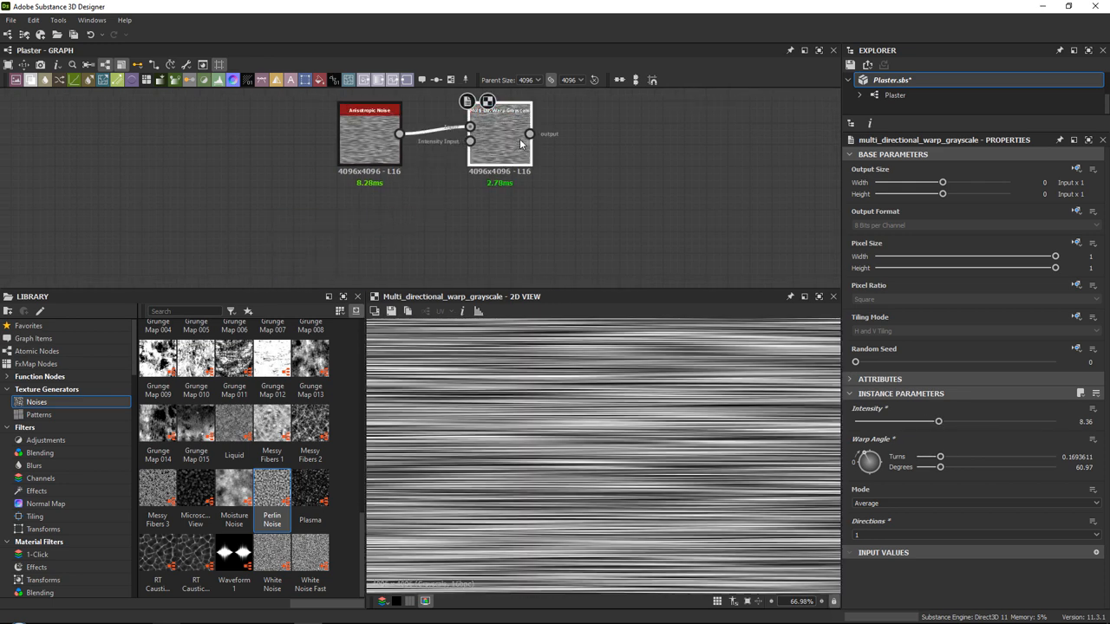
# - Select the anisotropic noise node and bring its full streak preview into view
pyautogui.click(369, 139)
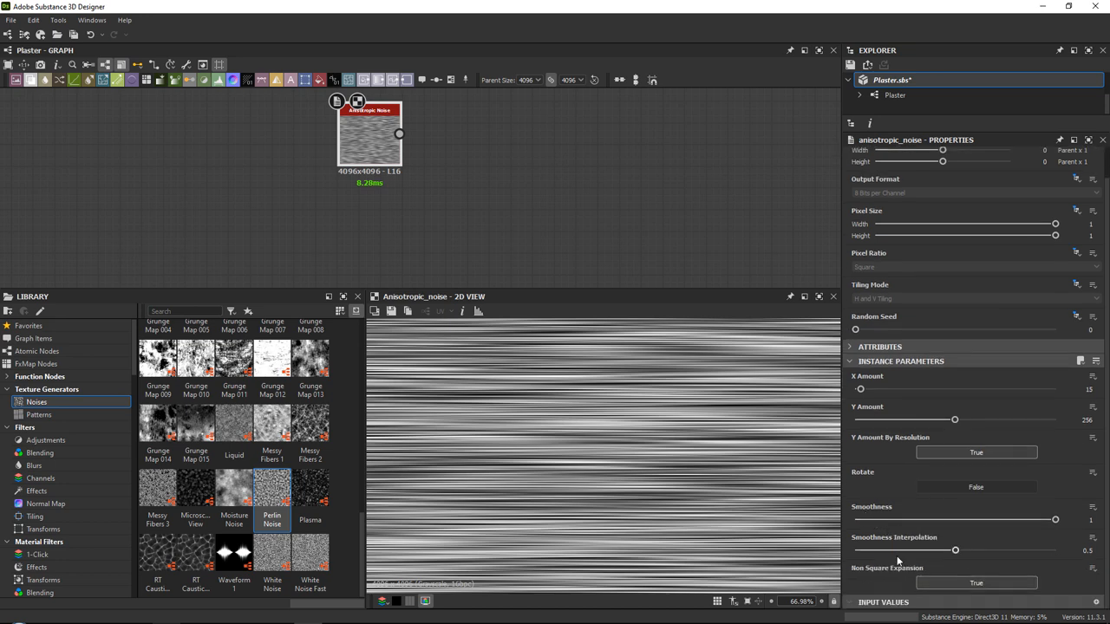
pyautogui.moveTo(367, 135); pyautogui.dragTo(260, 222)
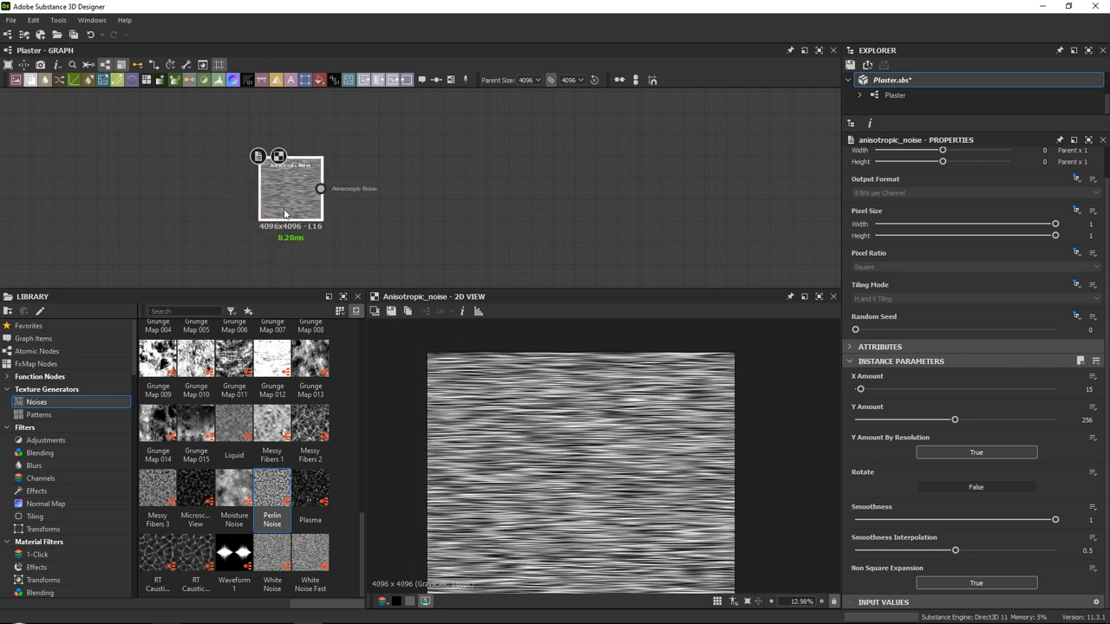
pyautogui.click(291, 187)
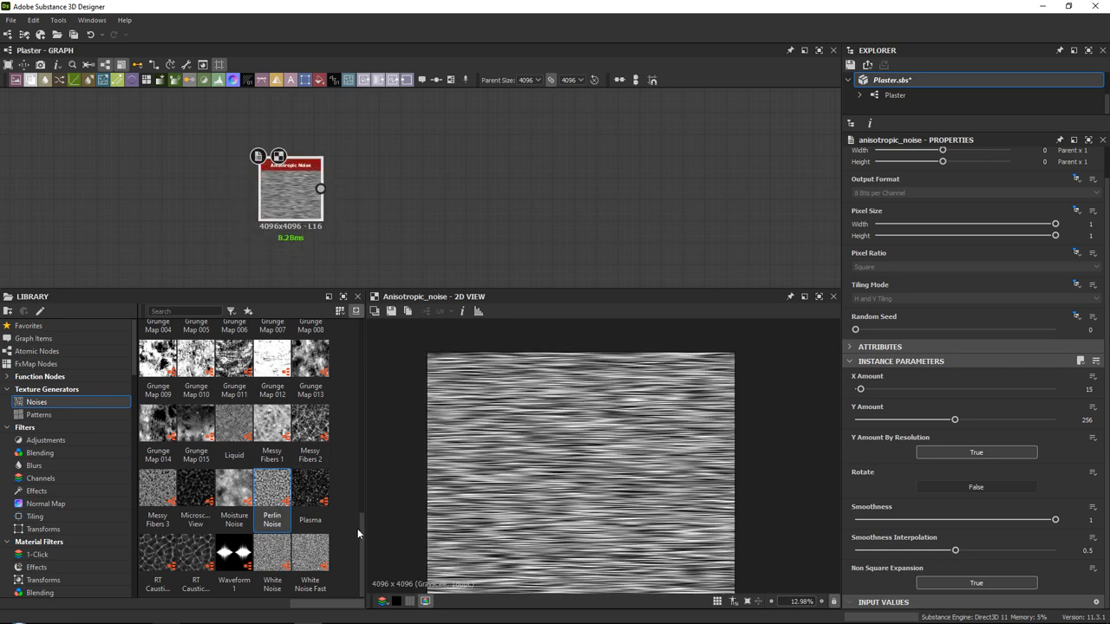
pyautogui.scroll(3)
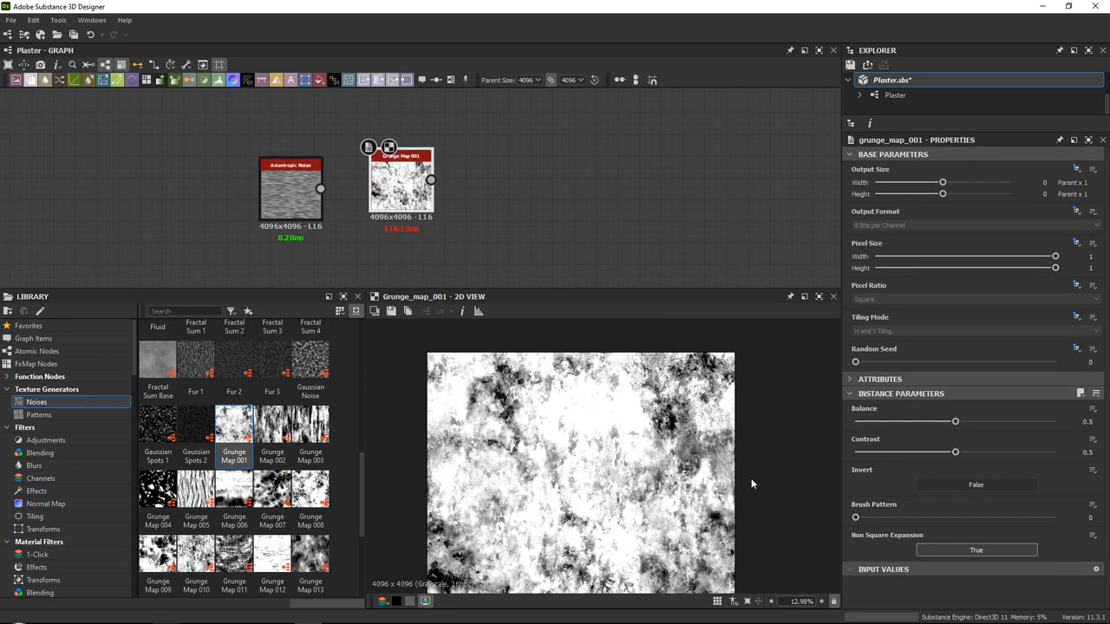
# - Add a Grunge Map 001 from the Library Noises and raise its Brush Pattern to about 0.4
pyautogui.moveTo(856, 516); pyautogui.dragTo(961, 516)
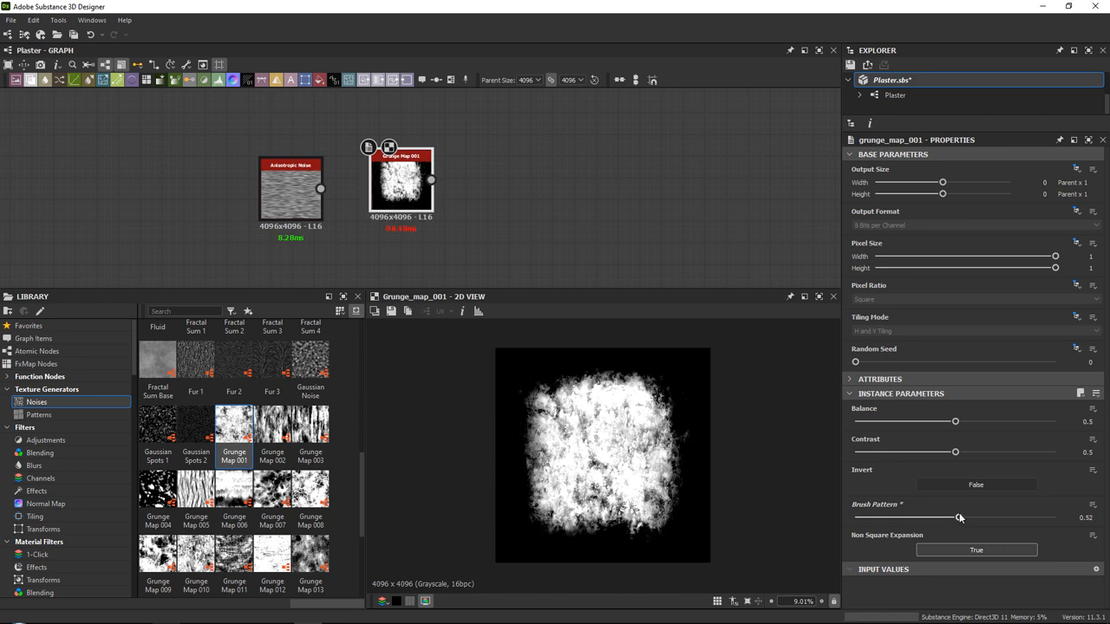
pyautogui.moveTo(960, 517); pyautogui.dragTo(945, 517)
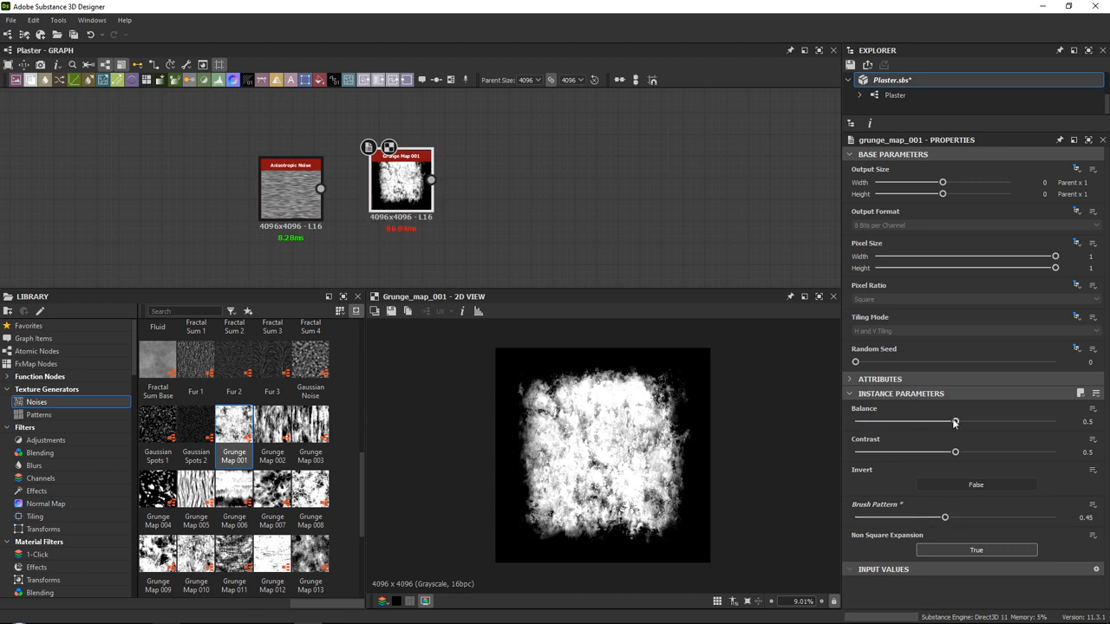
pyautogui.moveTo(954, 423); pyautogui.dragTo(1006, 424)
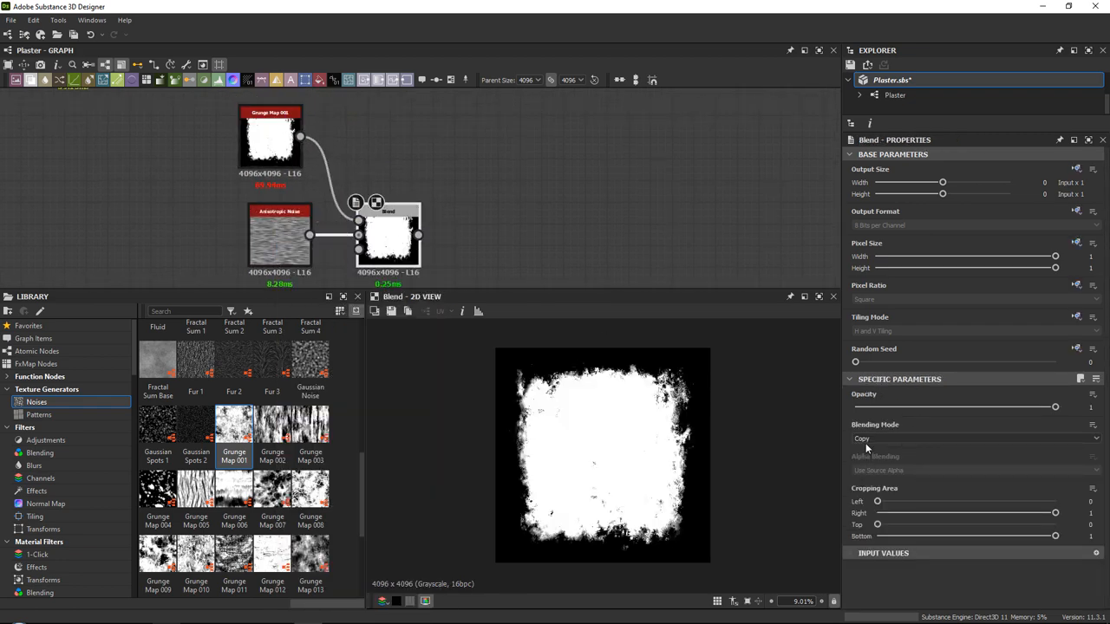
# - Set the Blend to Multiply the streaks by the grunge mask and turn off X Amount By Resolution on the noise
pyautogui.click(967, 437)
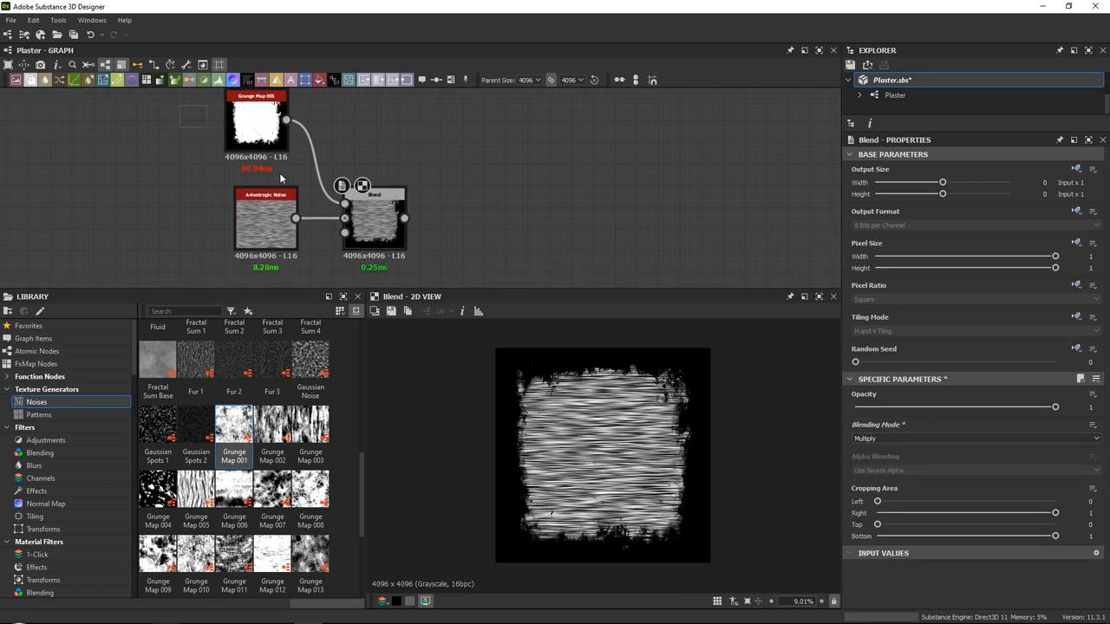
pyautogui.click(234, 216)
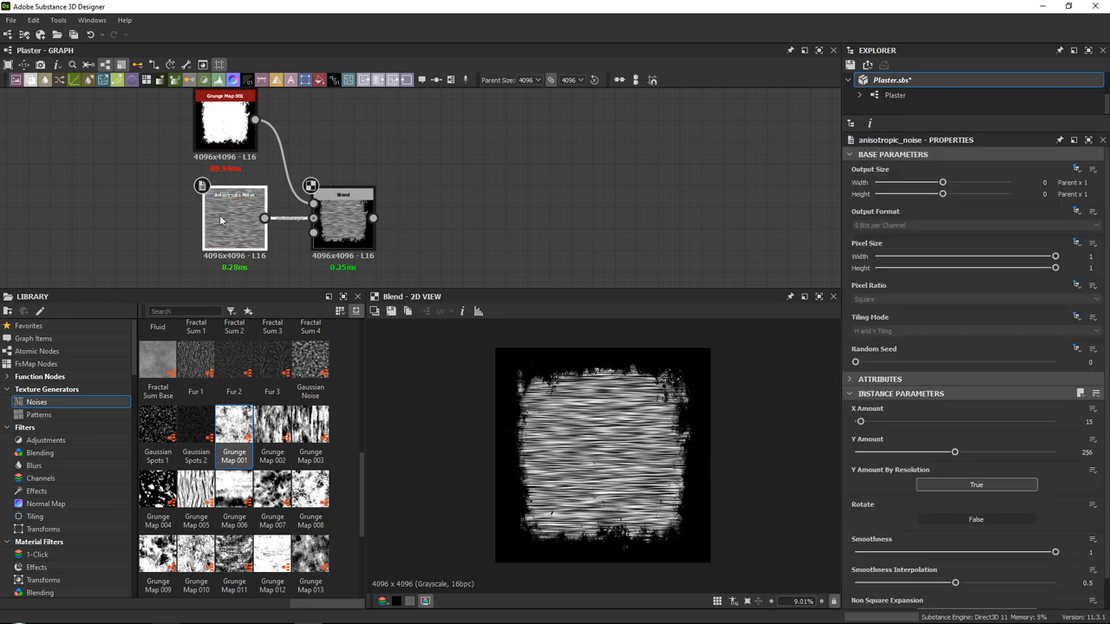
pyautogui.click(974, 484)
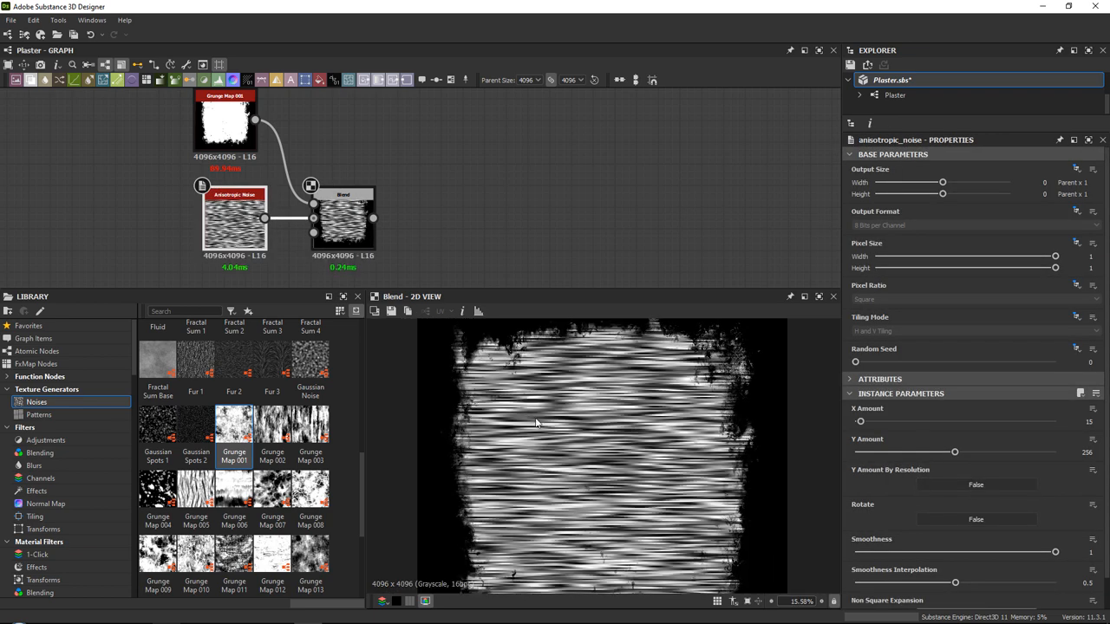
pyautogui.click(343, 222)
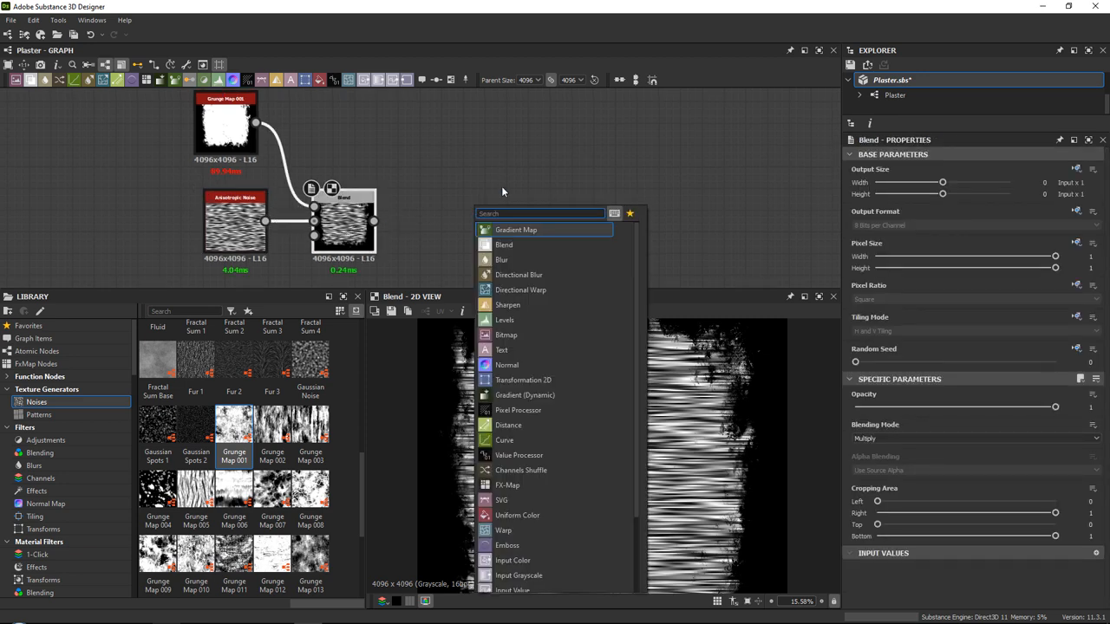
pyautogui.click(38, 414)
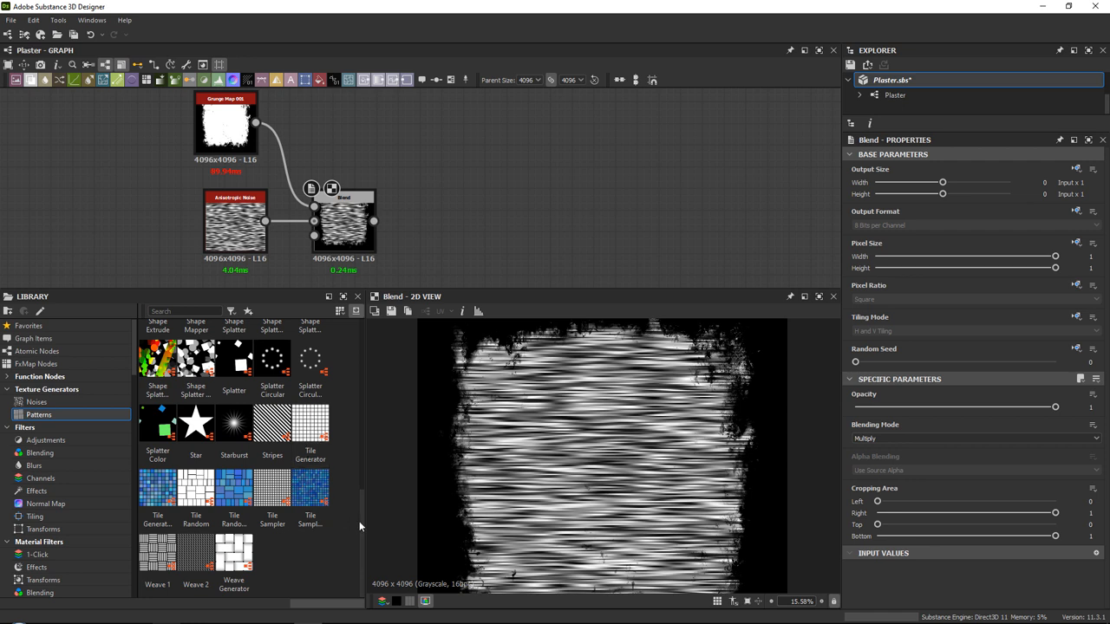
pyautogui.scroll(3)
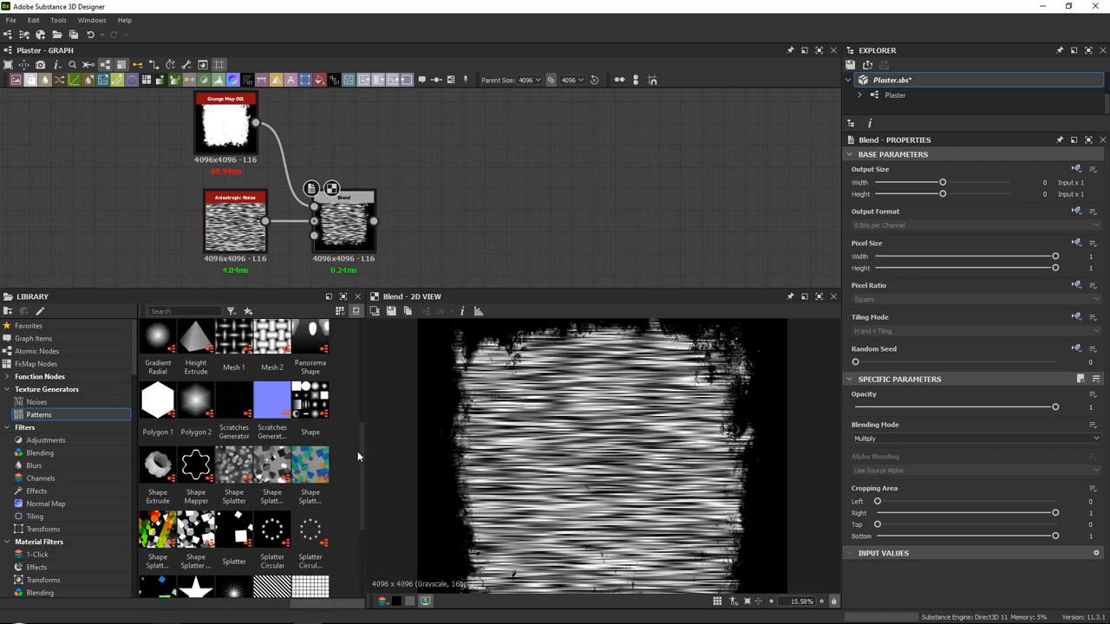
# - Add a Shape Splatter fed by the Blend output and lower its X and Y Amount
pyautogui.moveTo(233, 468); pyautogui.dragTo(472, 211)
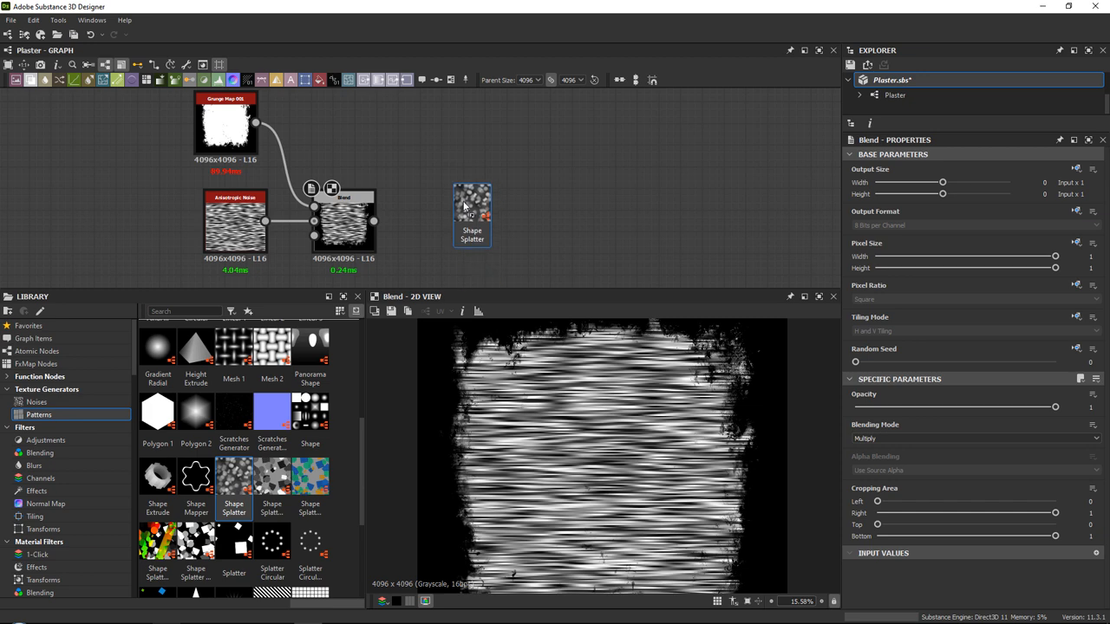
pyautogui.click(472, 208)
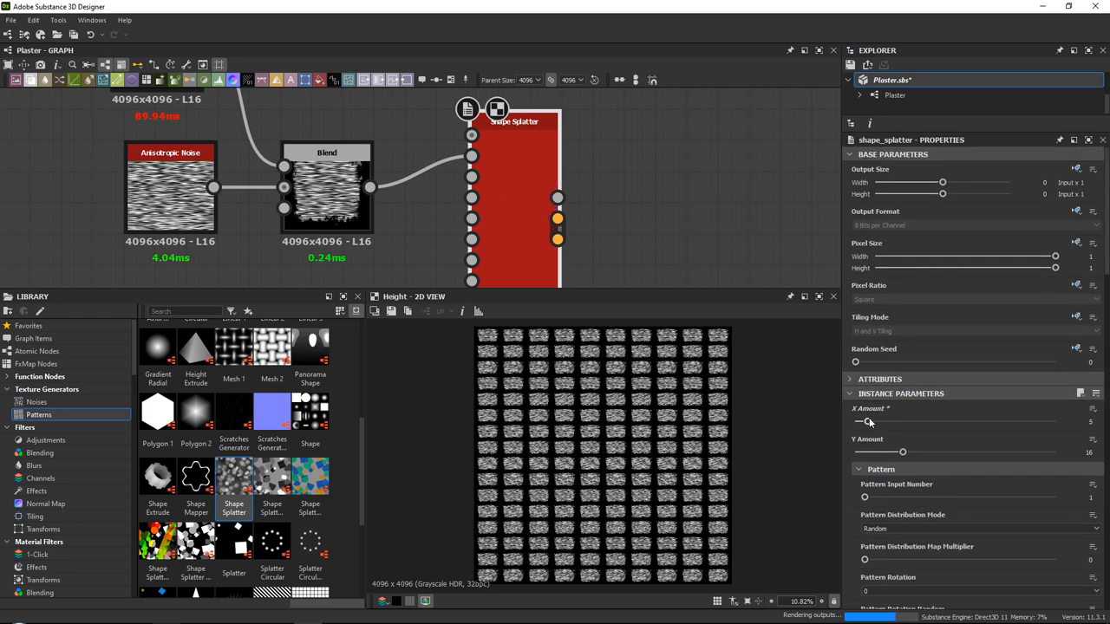
pyautogui.moveTo(902, 450); pyautogui.dragTo(865, 451)
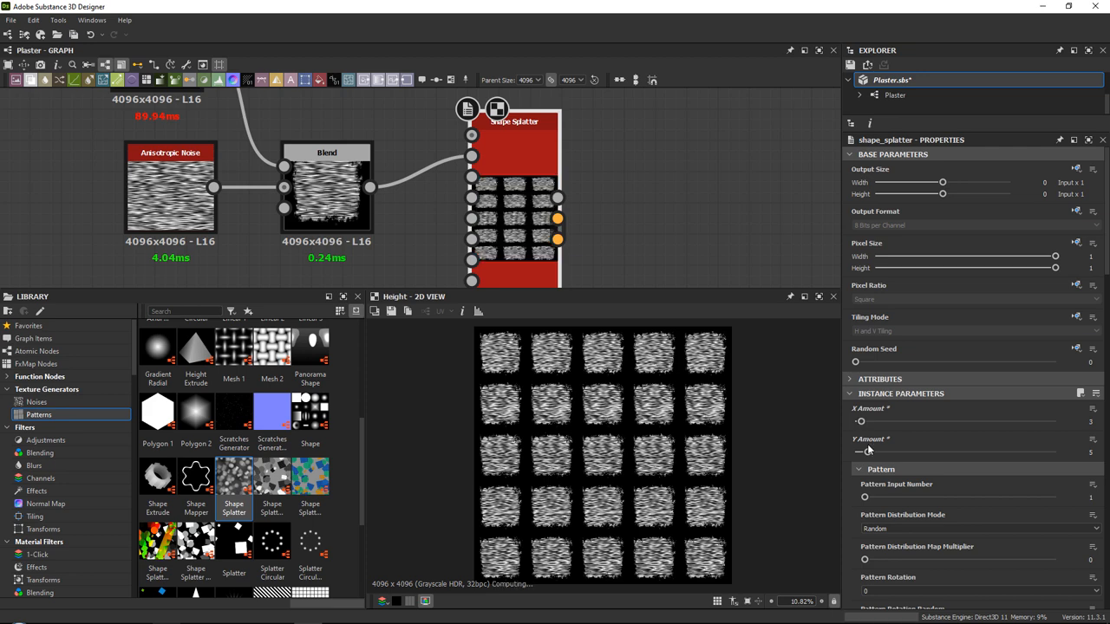
pyautogui.moveTo(864, 451); pyautogui.dragTo(859, 451)
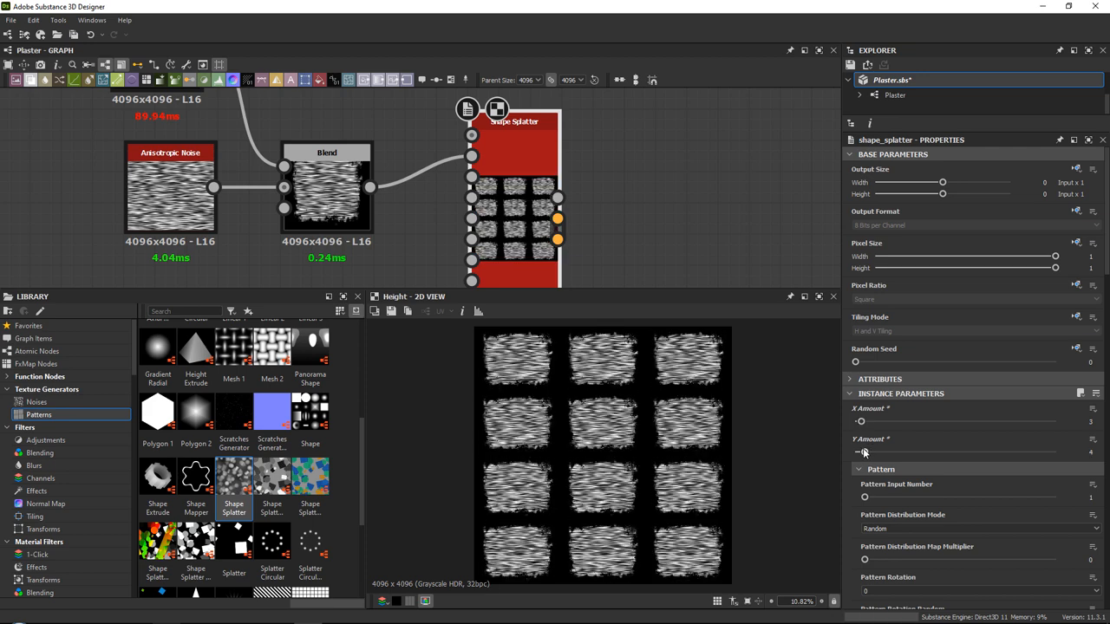
pyautogui.scroll(-3)
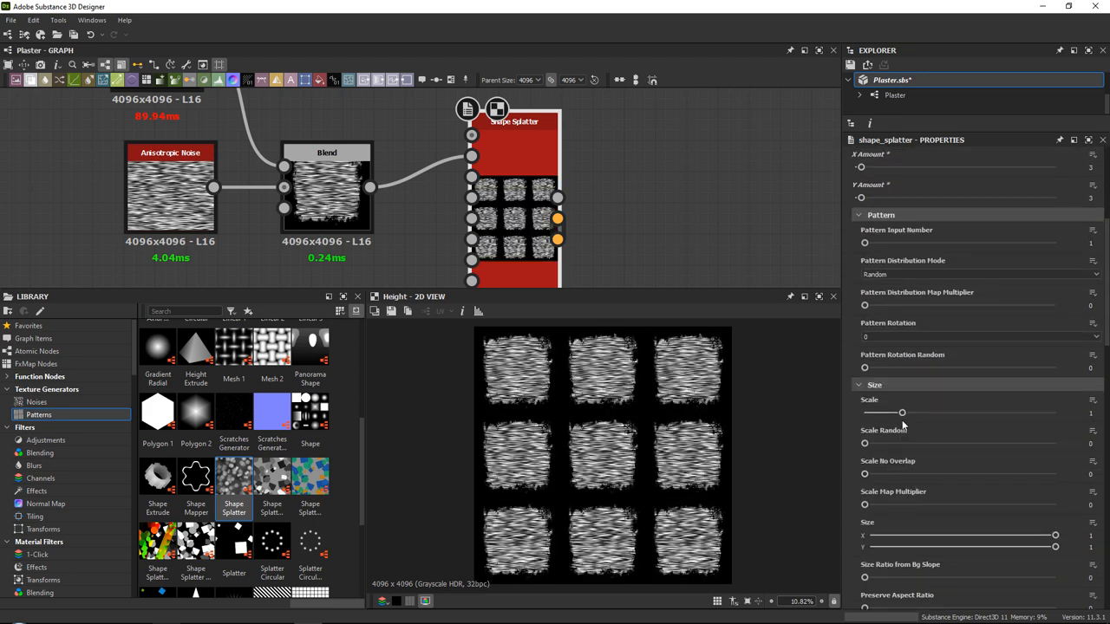
# - Raise the Shape Splatter Scale to about 1.6 with some Scale Random so patches overlap and cover
pyautogui.moveTo(902, 413); pyautogui.dragTo(992, 413)
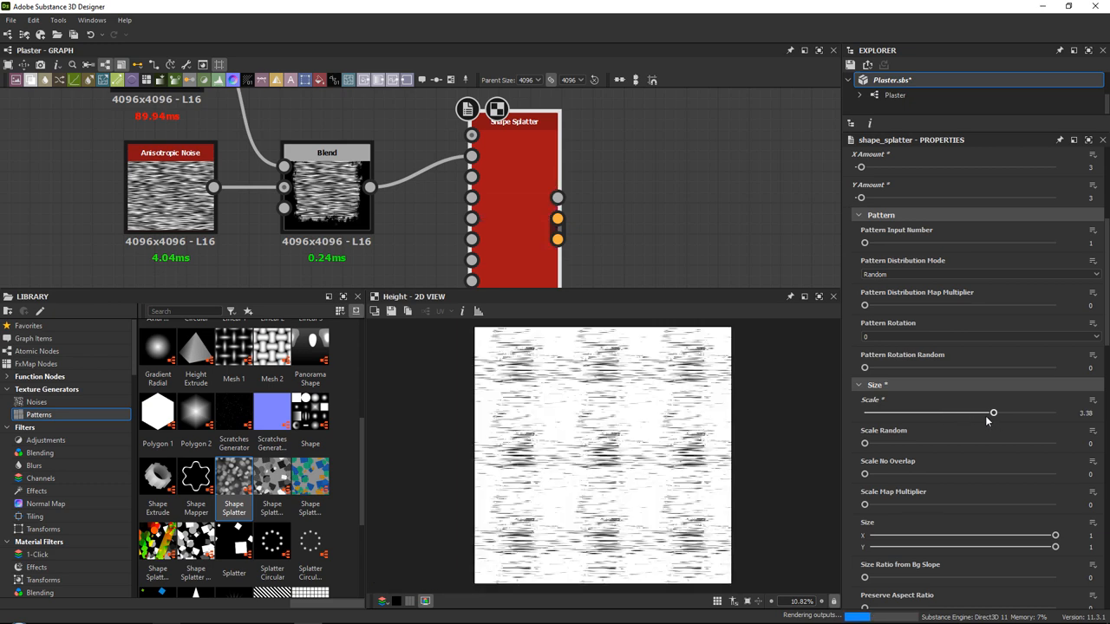
pyautogui.moveTo(992, 413); pyautogui.dragTo(917, 413)
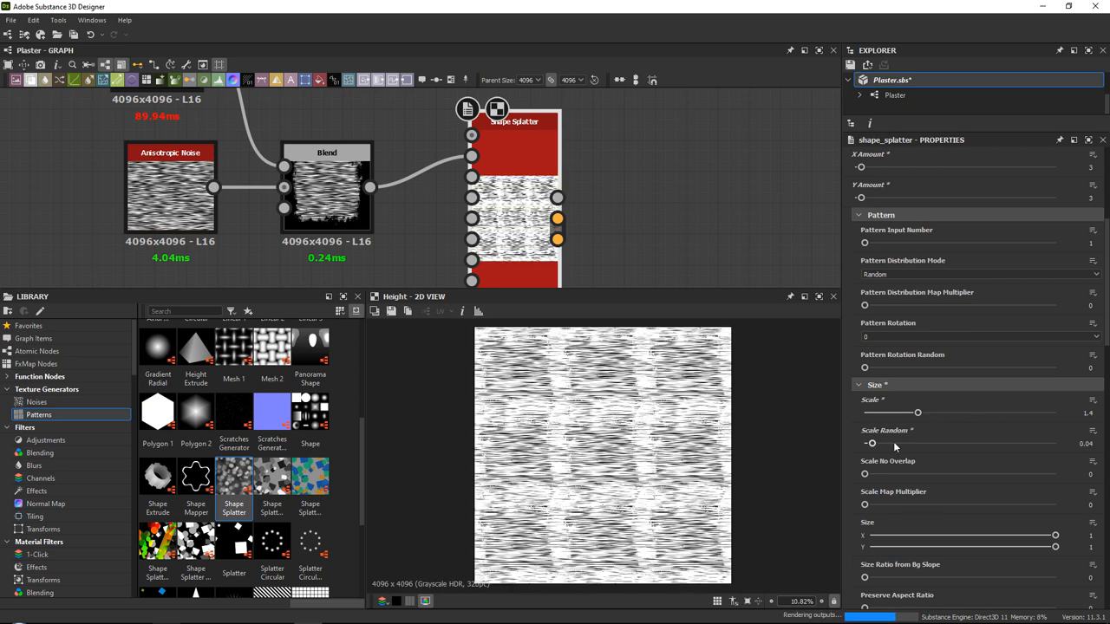
pyautogui.moveTo(872, 444); pyautogui.dragTo(898, 443)
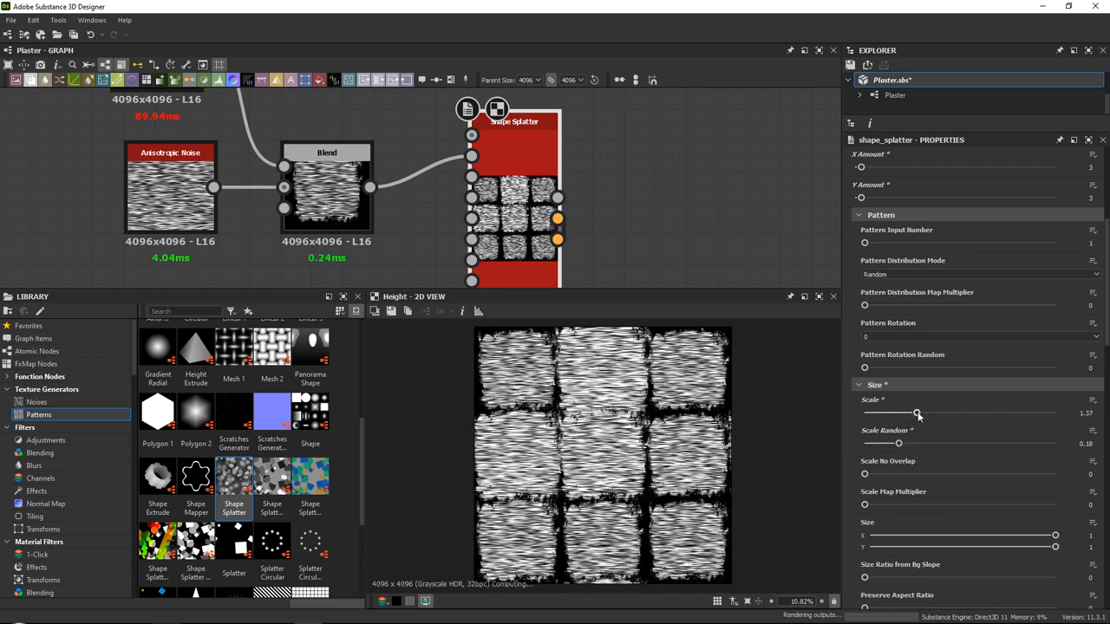
pyautogui.moveTo(917, 412); pyautogui.dragTo(926, 413)
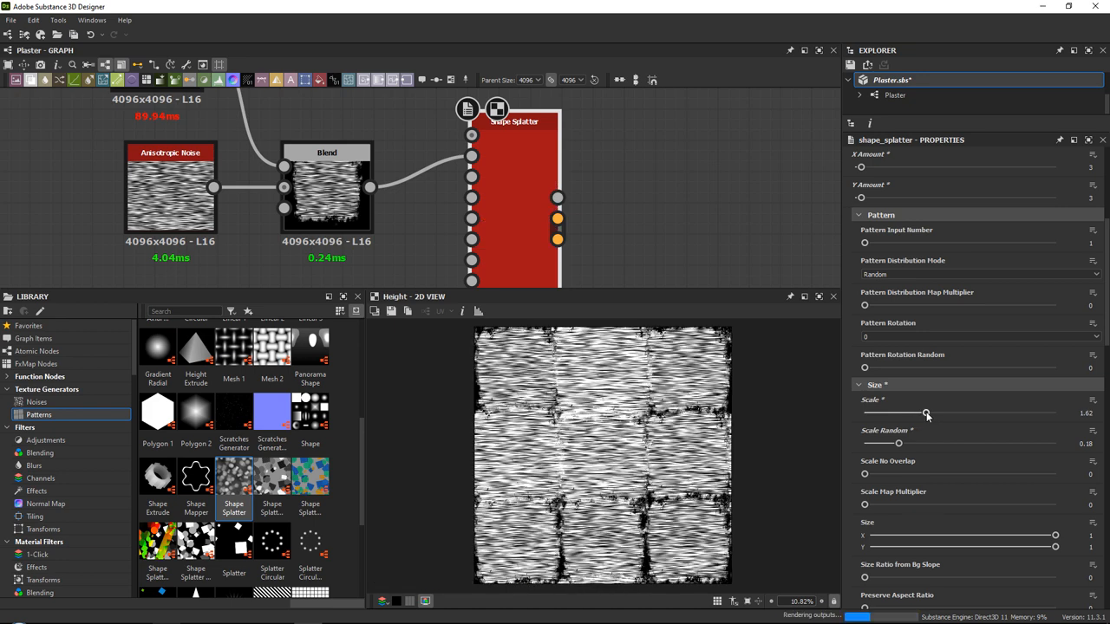
pyautogui.scroll(-3)
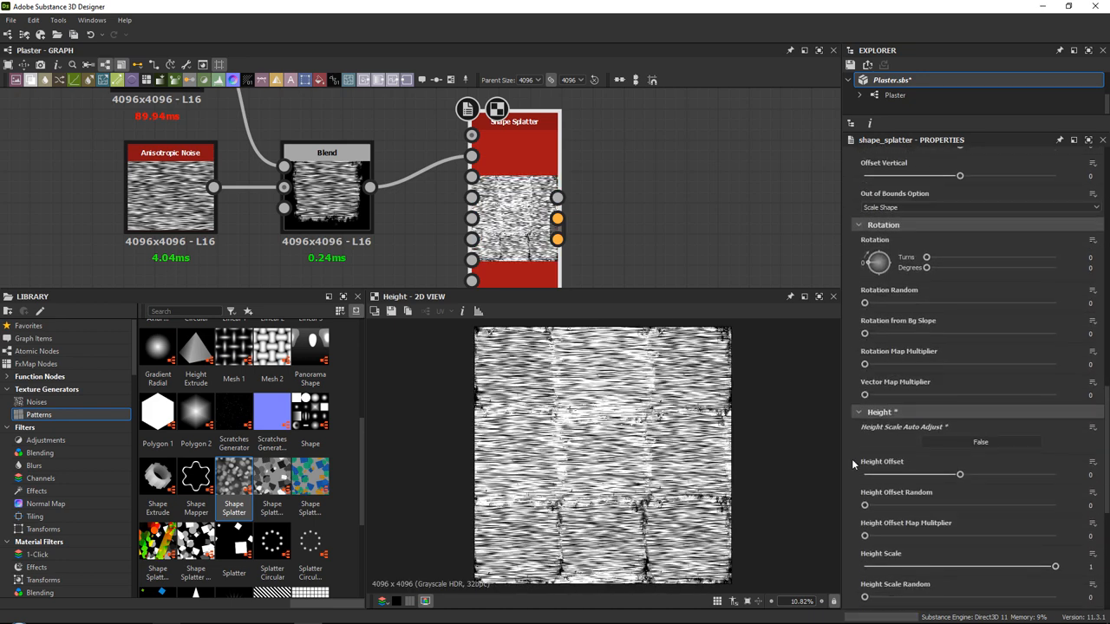
pyautogui.scroll(-3)
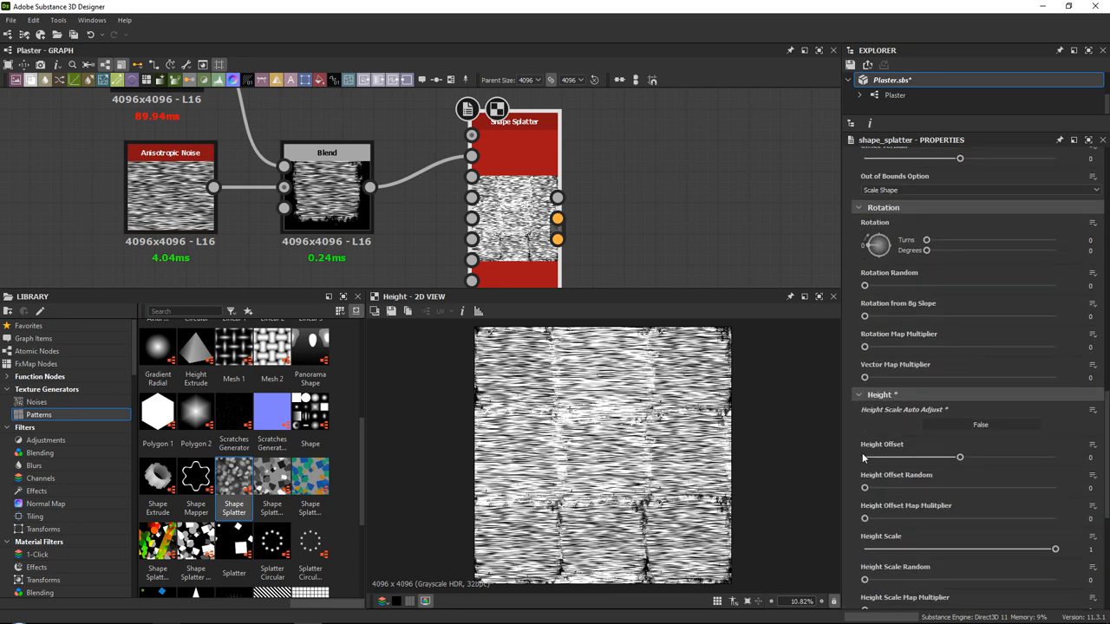
pyautogui.scroll(3)
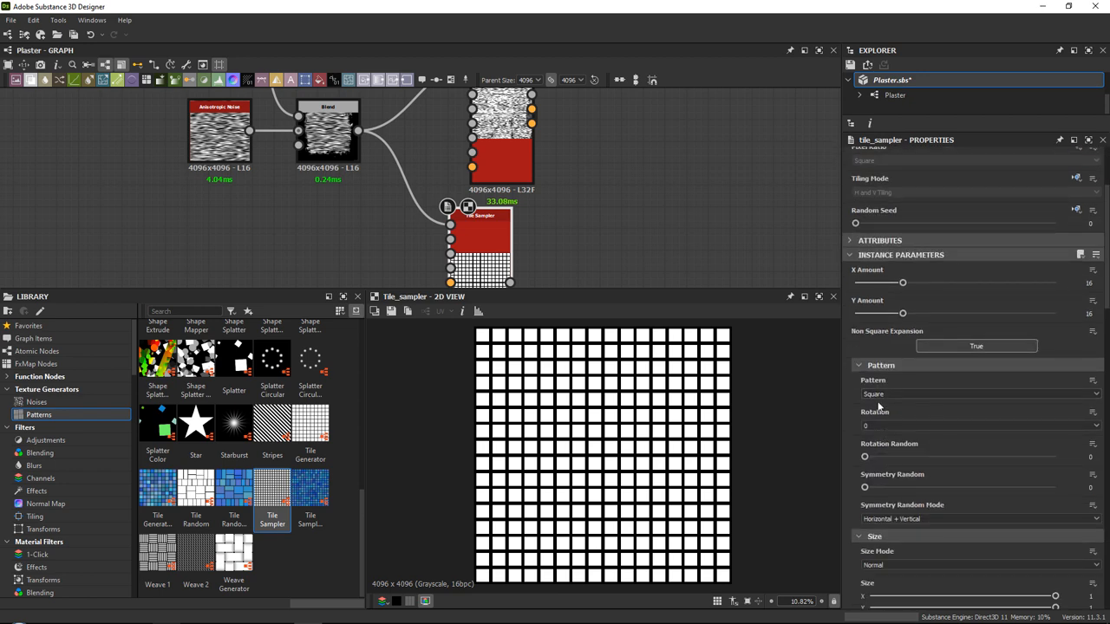
# - Try out the Tile Sampler's blending mode and amount settings
pyautogui.click(978, 394)
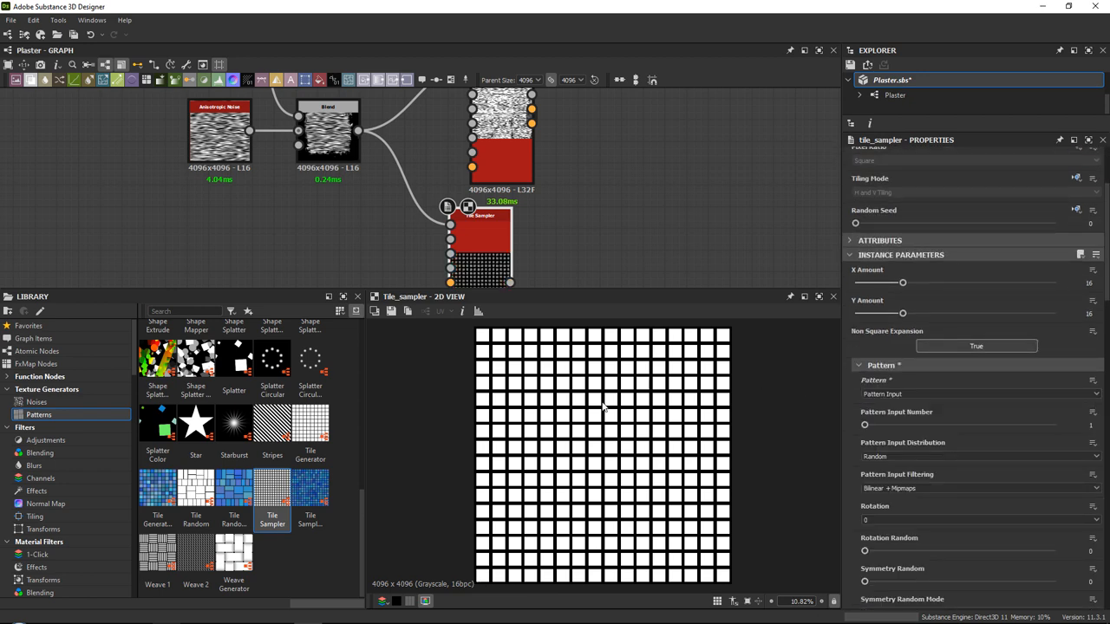
pyautogui.moveTo(901, 282); pyautogui.dragTo(865, 283)
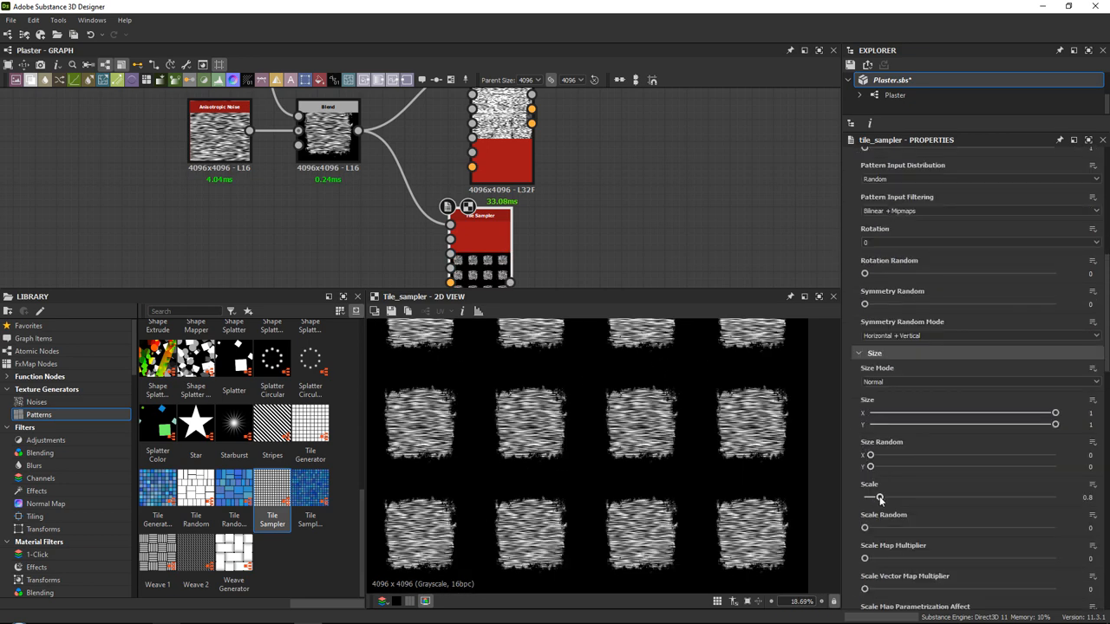
pyautogui.moveTo(881, 497); pyautogui.dragTo(895, 496)
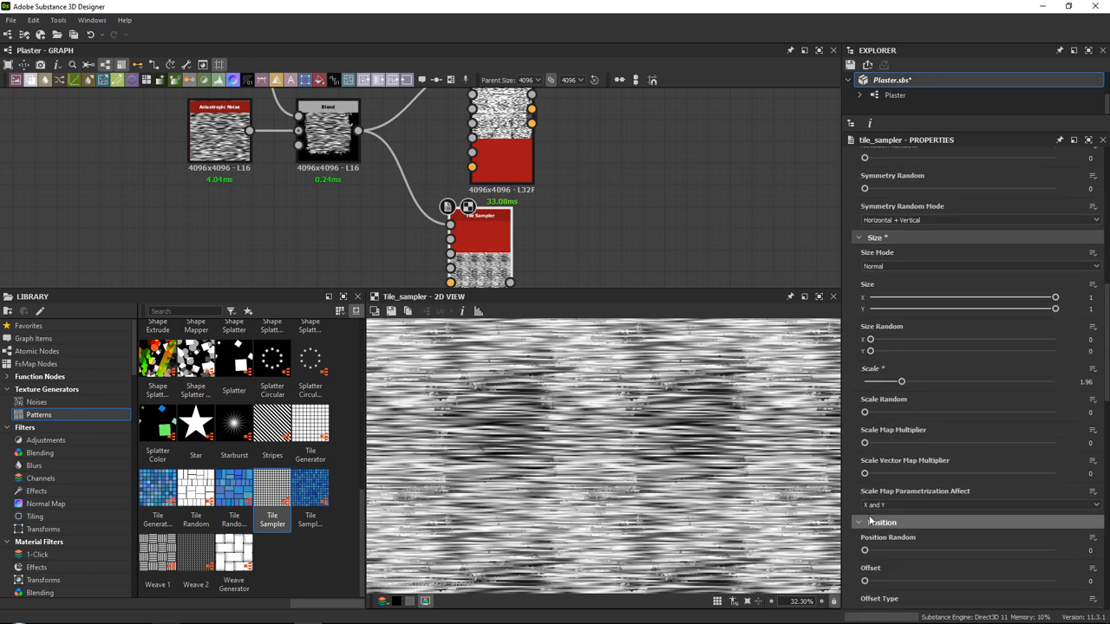
pyautogui.scroll(-3)
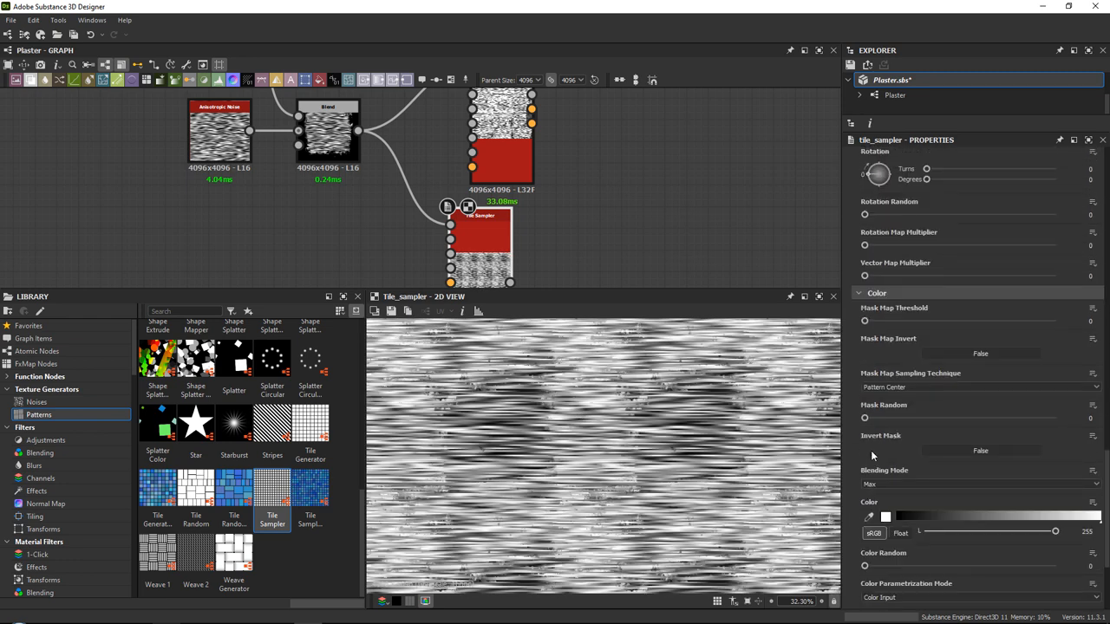
pyautogui.scroll(-3)
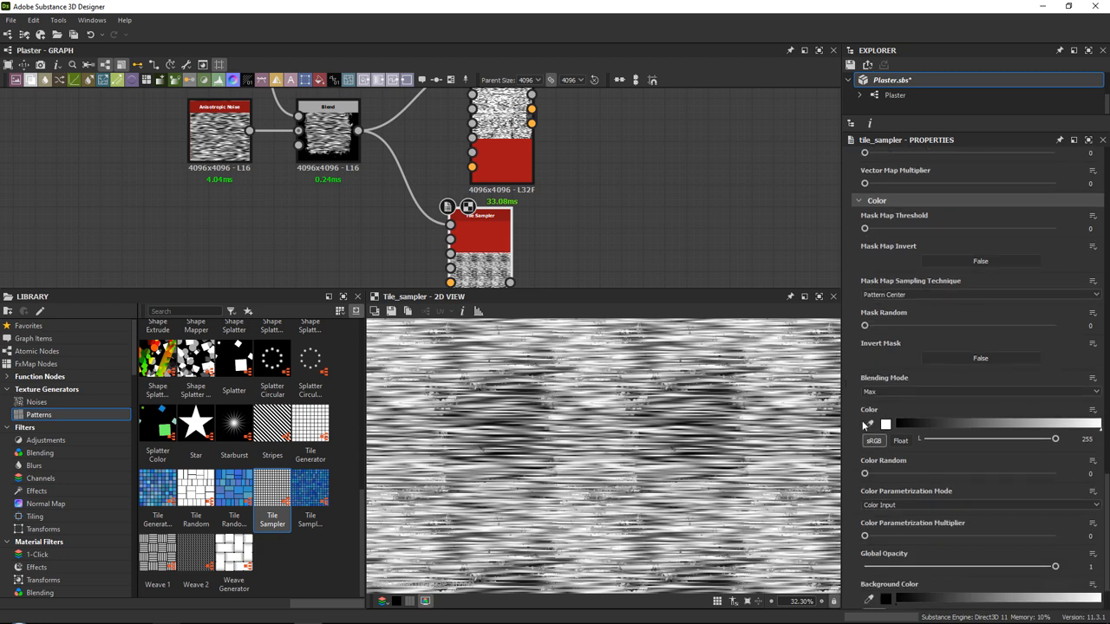
# - Change how overlapping tiles combine, then feed the Blend output into the Tile Sampler's Pattern Input
pyautogui.click(978, 392)
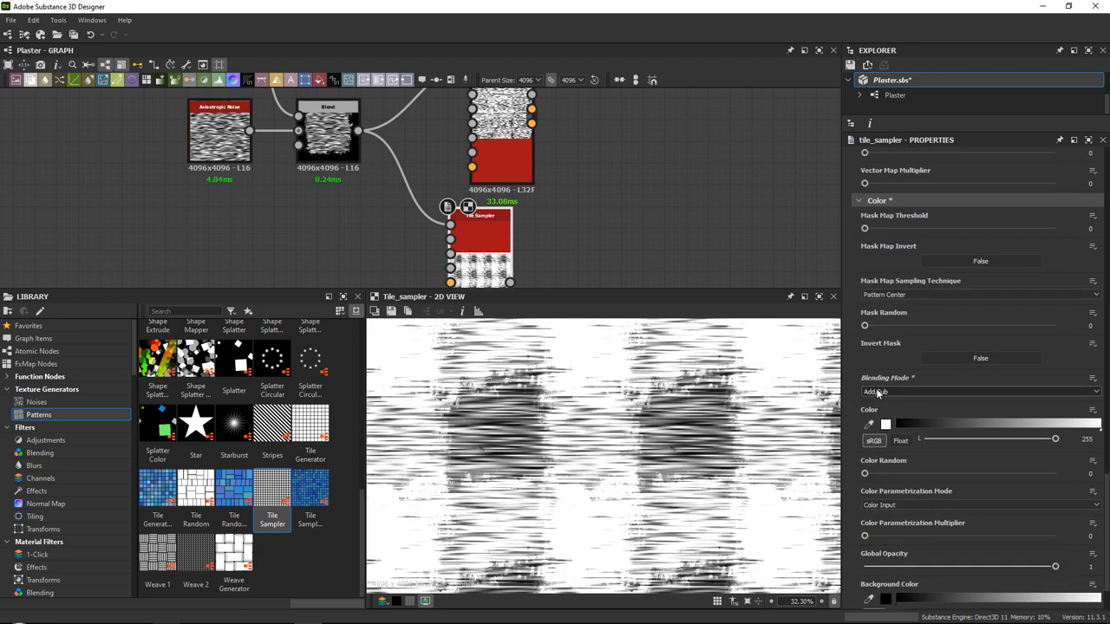
pyautogui.click(977, 392)
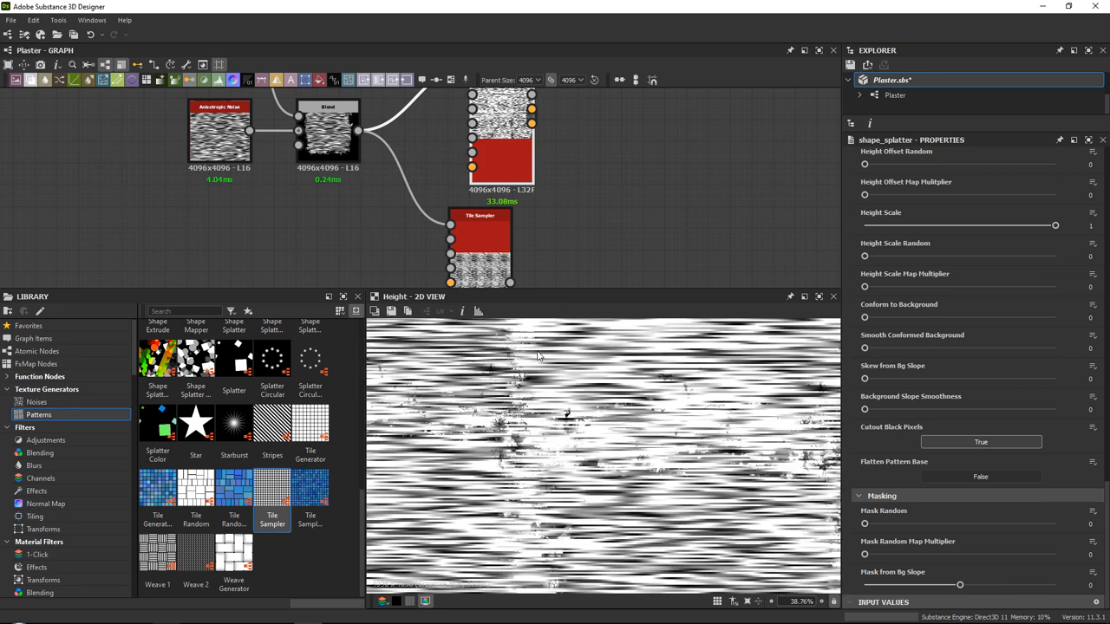
pyautogui.click(479, 247)
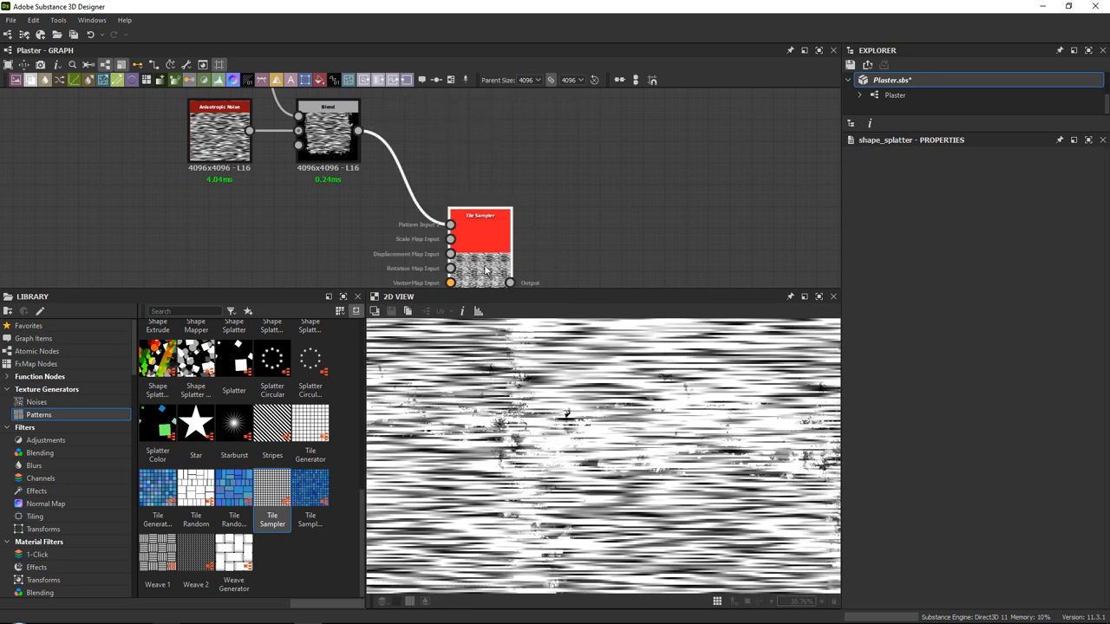
pyautogui.click(479, 234)
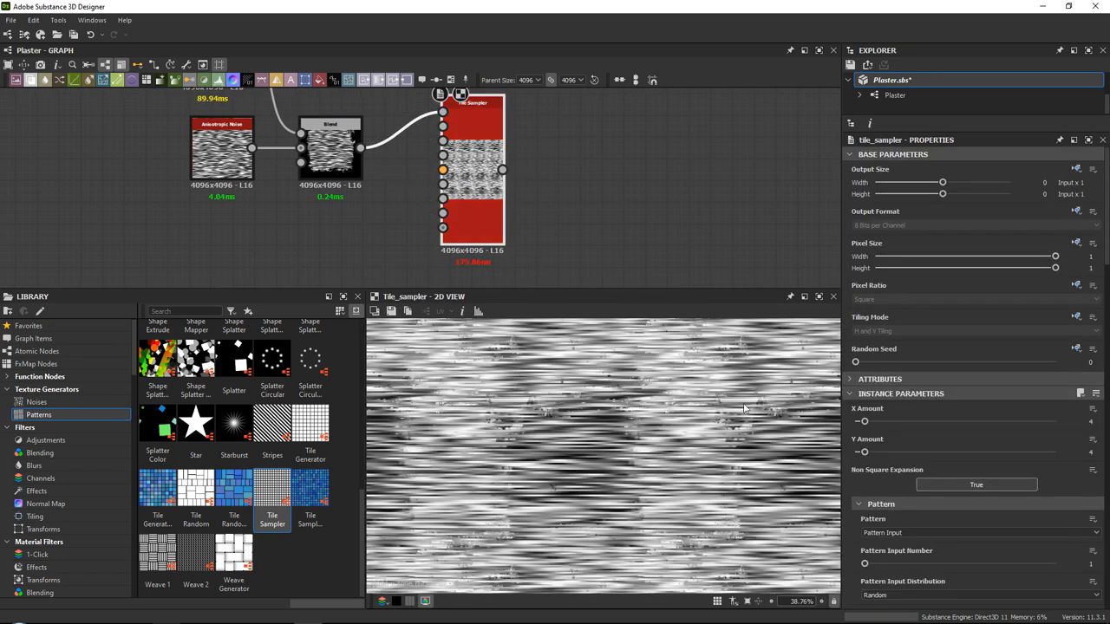
# - Set Tile Sampler Scale to about 1.81, Scale Random to 0.20 and Position Random to about 1.21
pyautogui.scroll(-3)
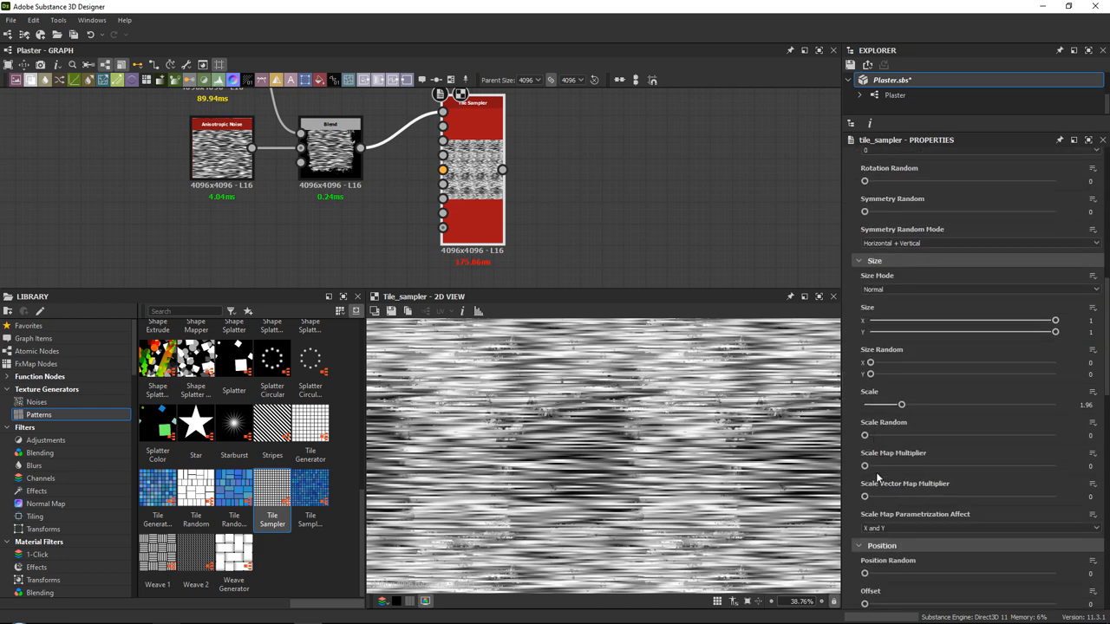
pyautogui.moveTo(871, 434); pyautogui.dragTo(895, 434)
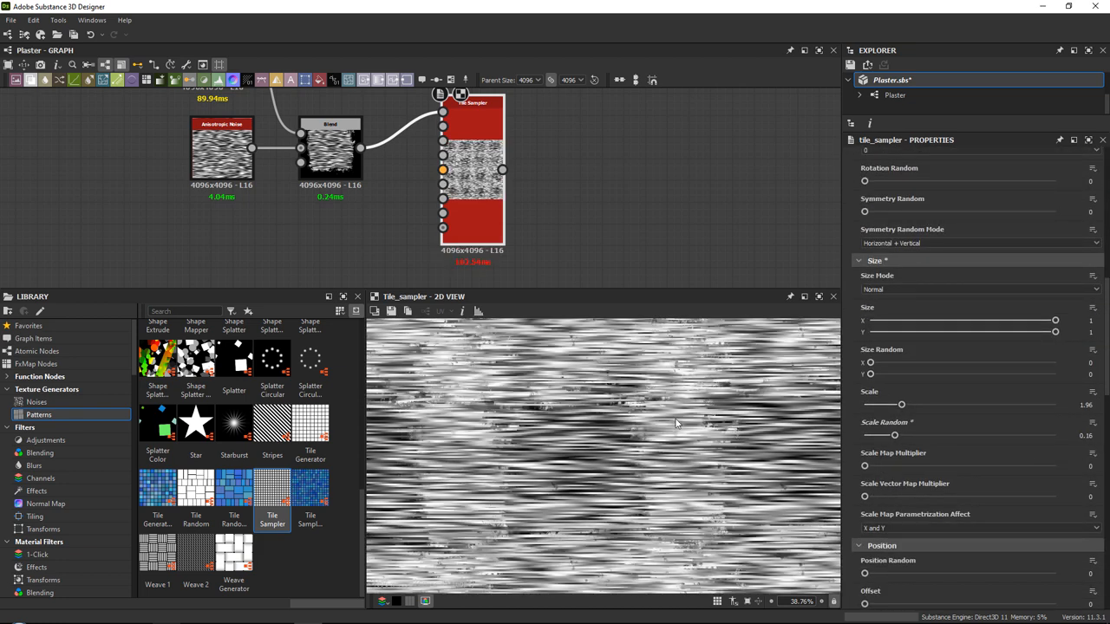
pyautogui.moveTo(895, 433); pyautogui.dragTo(909, 434)
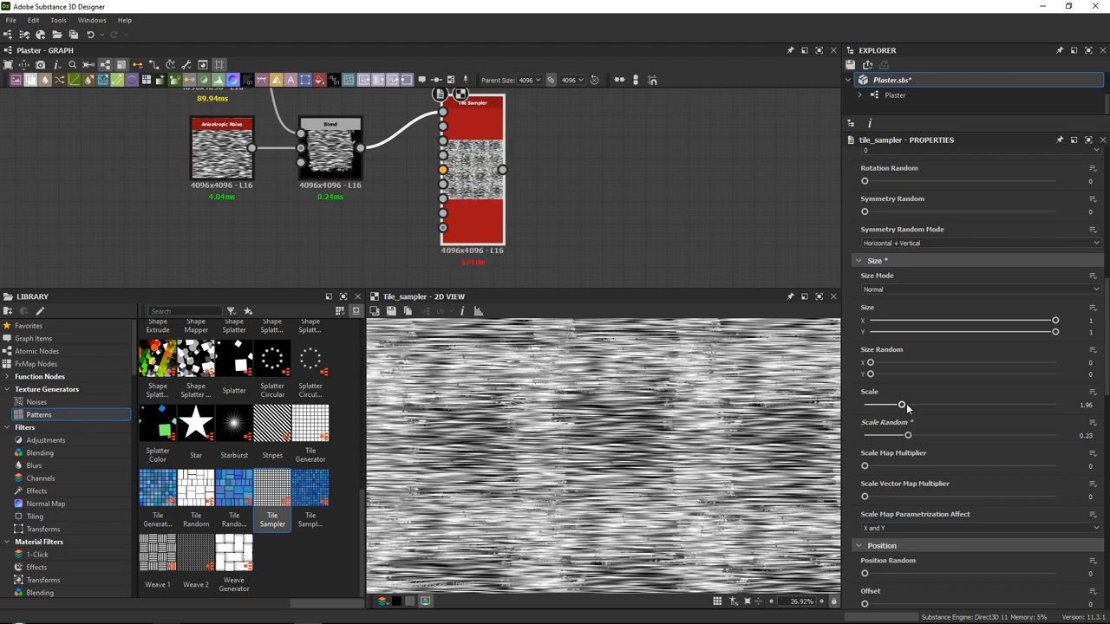
pyautogui.moveTo(901, 406); pyautogui.dragTo(903, 405)
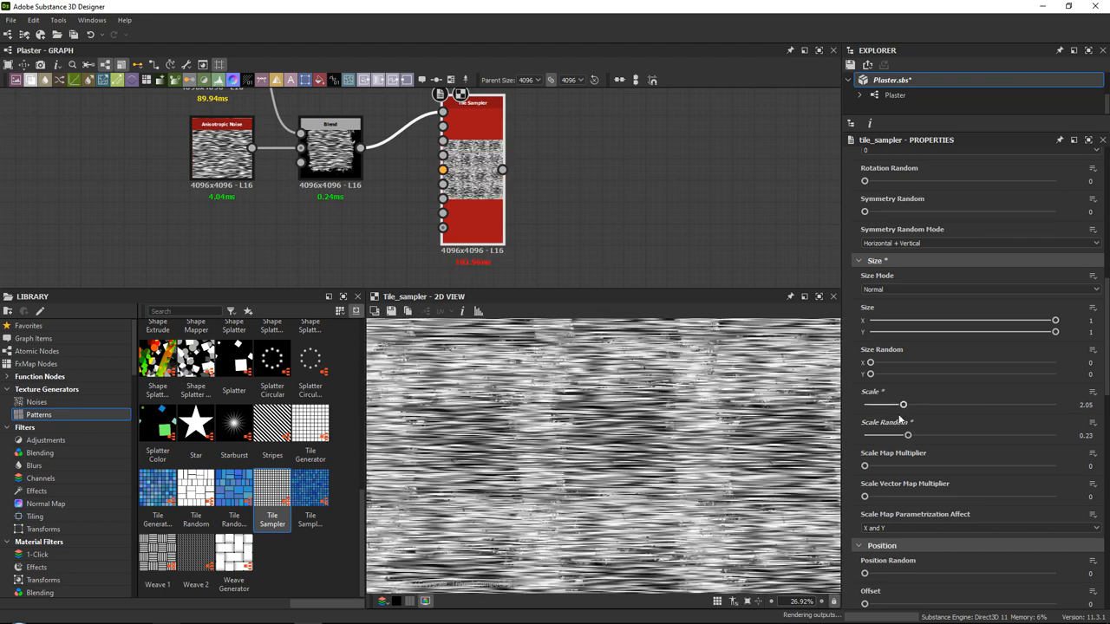
pyautogui.moveTo(903, 405); pyautogui.dragTo(898, 406)
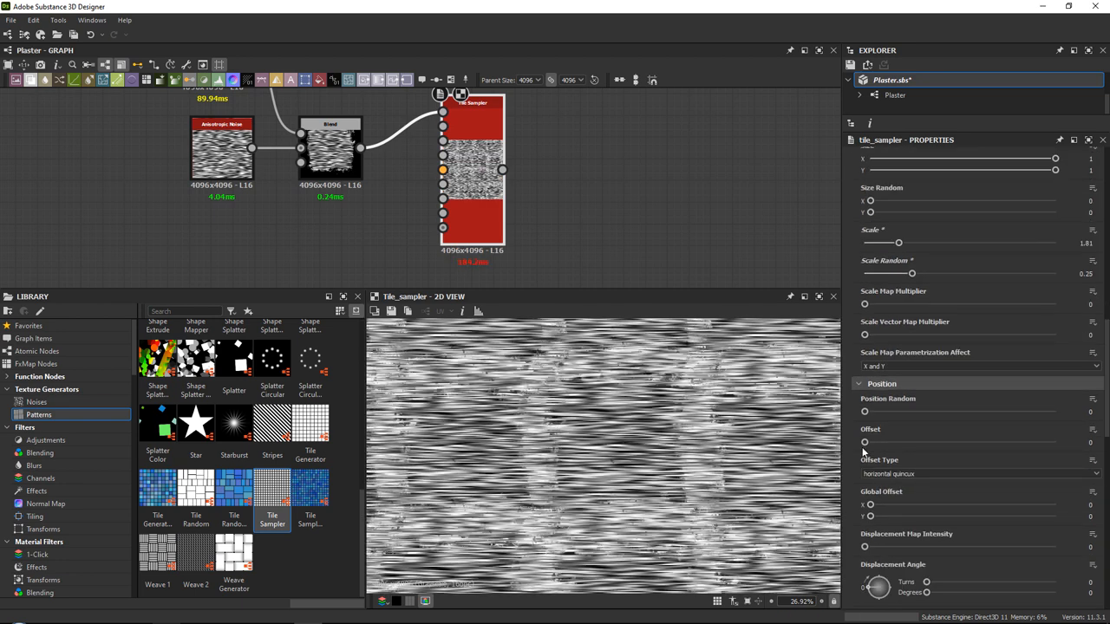
pyautogui.moveTo(863, 409); pyautogui.dragTo(1054, 410)
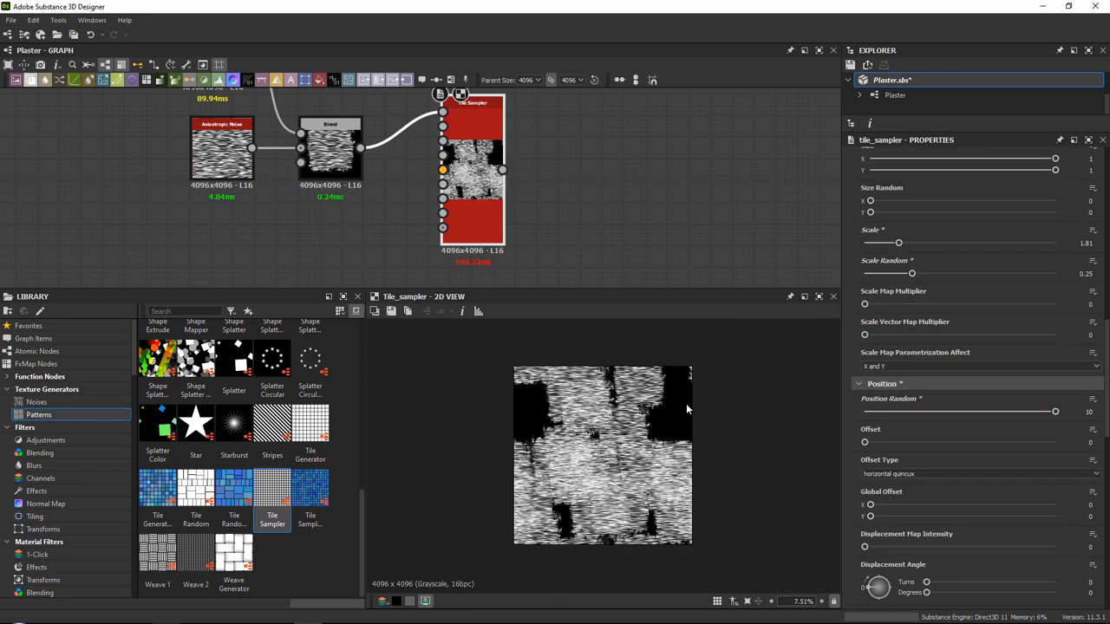
pyautogui.moveTo(1054, 411); pyautogui.dragTo(887, 411)
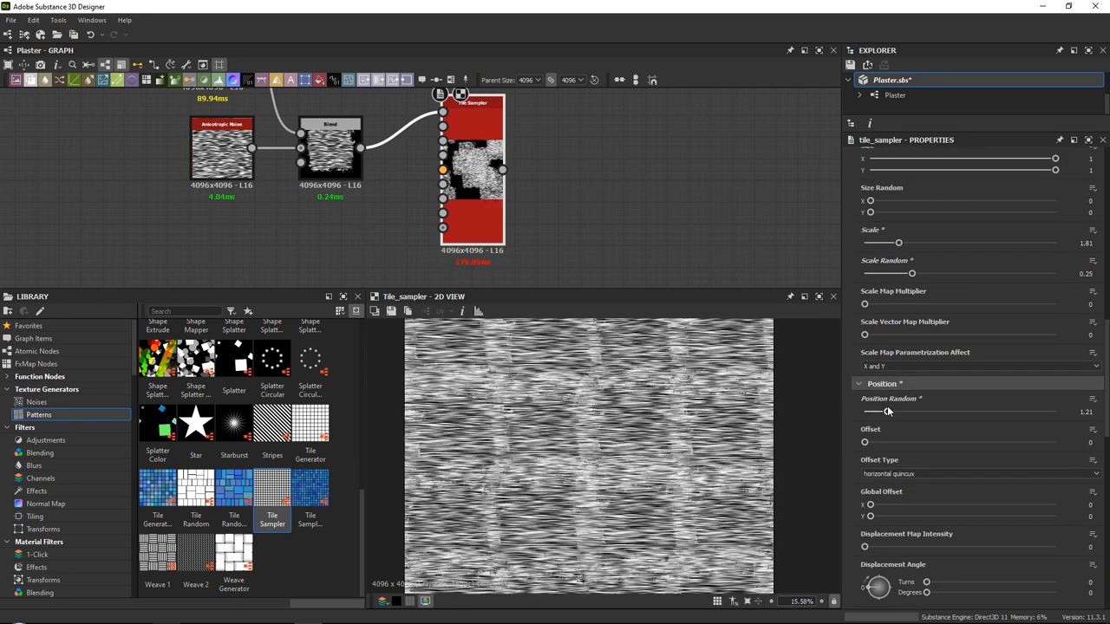
pyautogui.scroll(-3)
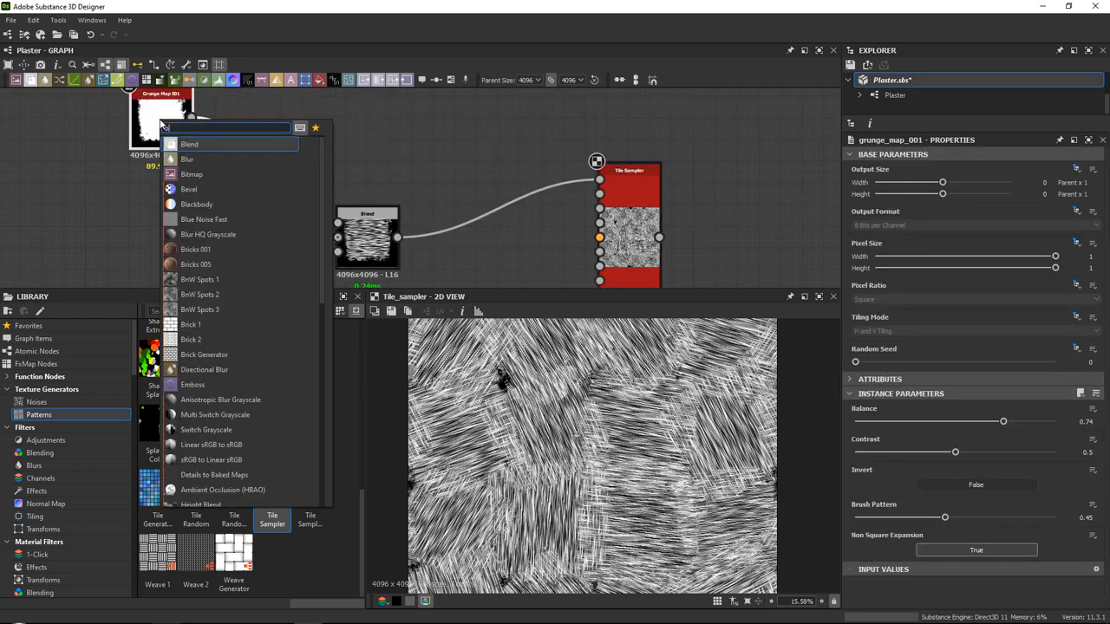
# - Insert a Blur HQ Grayscale after the Grunge Map mask and adjust its blur strength
pyautogui.click(208, 234)
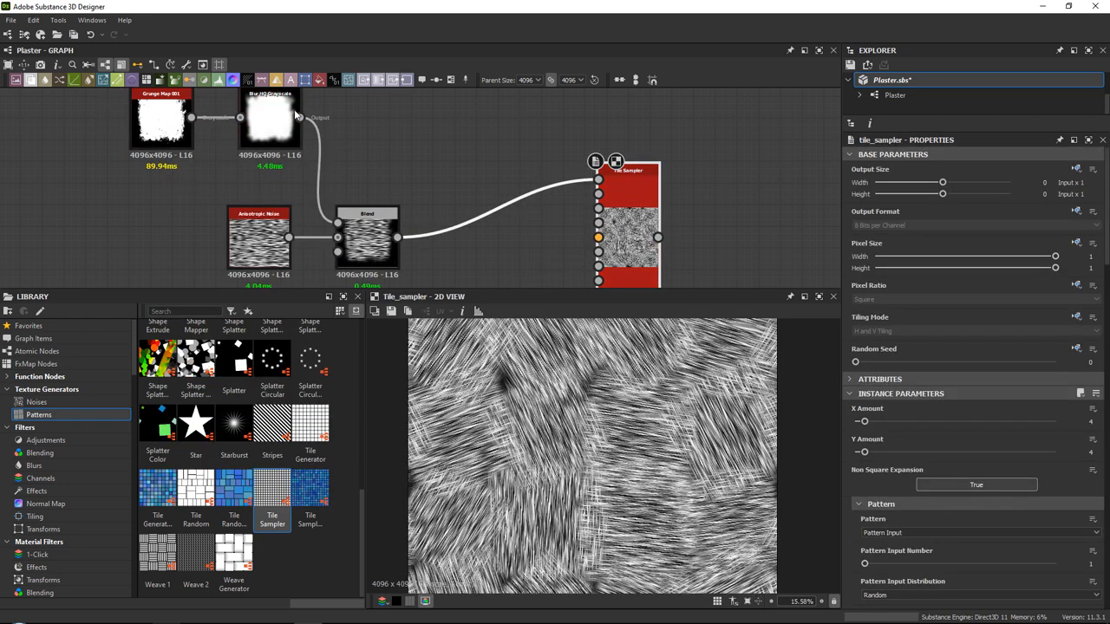
pyautogui.click(271, 122)
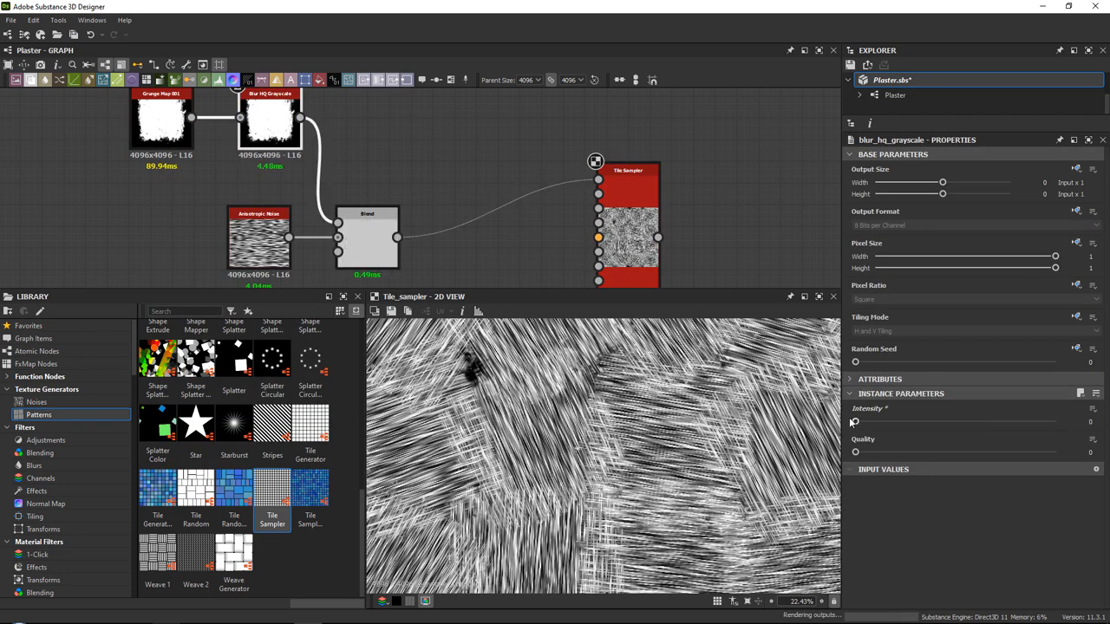
pyautogui.moveTo(857, 423); pyautogui.dragTo(940, 423)
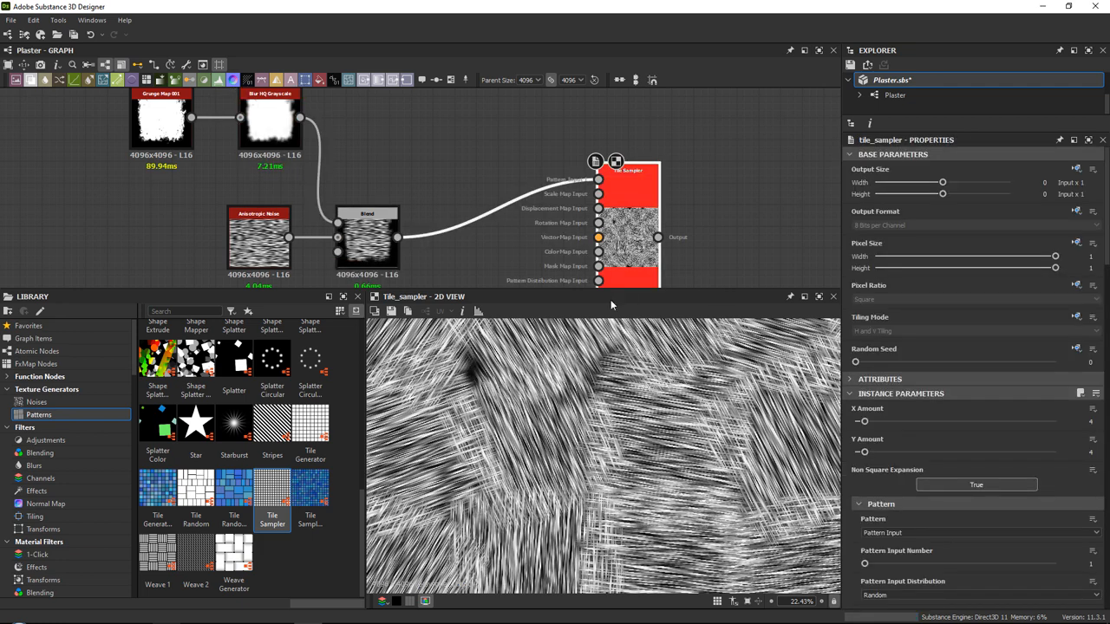
# - Raise the Anisotropic Noise Y Amount and set the Tile Sampler Scale to 2.05
pyautogui.click(258, 239)
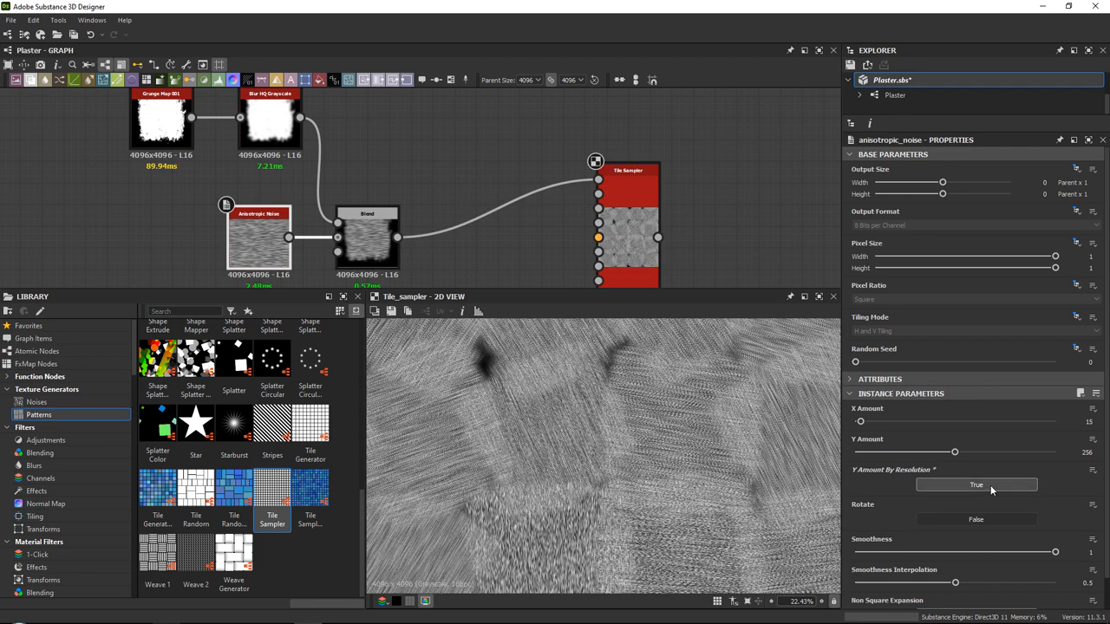
pyautogui.moveTo(953, 451); pyautogui.dragTo(992, 451)
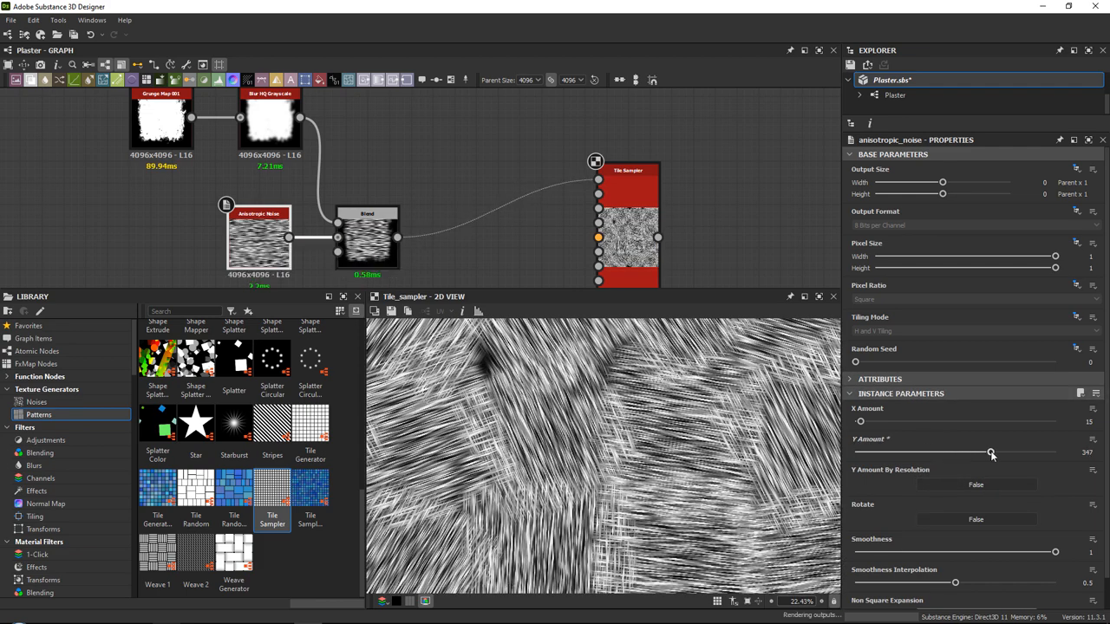
pyautogui.moveTo(991, 453); pyautogui.dragTo(985, 452)
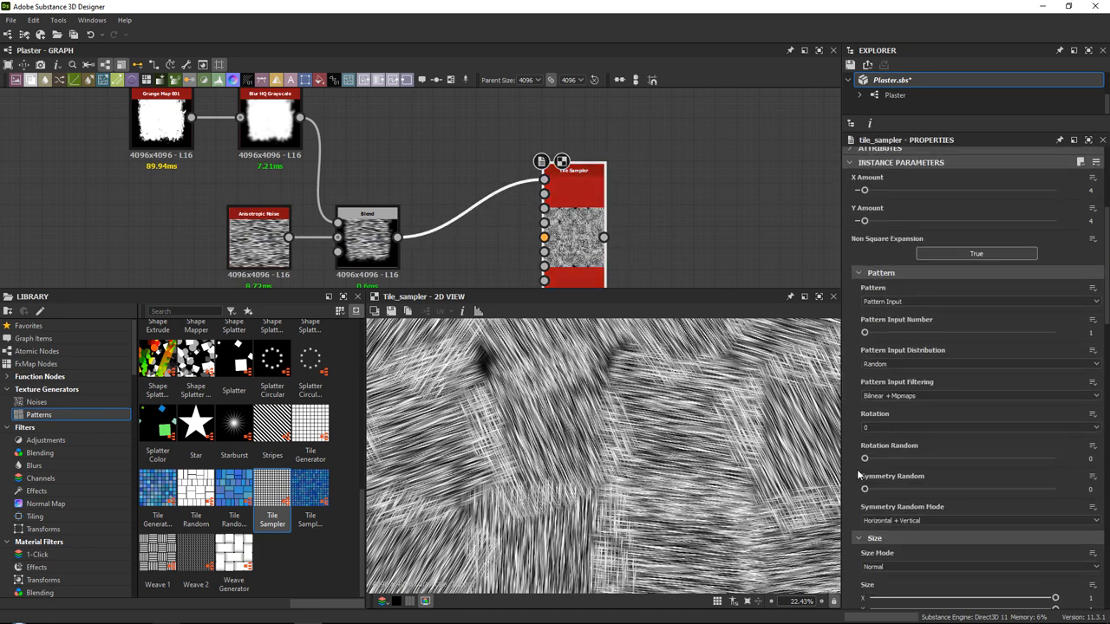
pyautogui.scroll(-3)
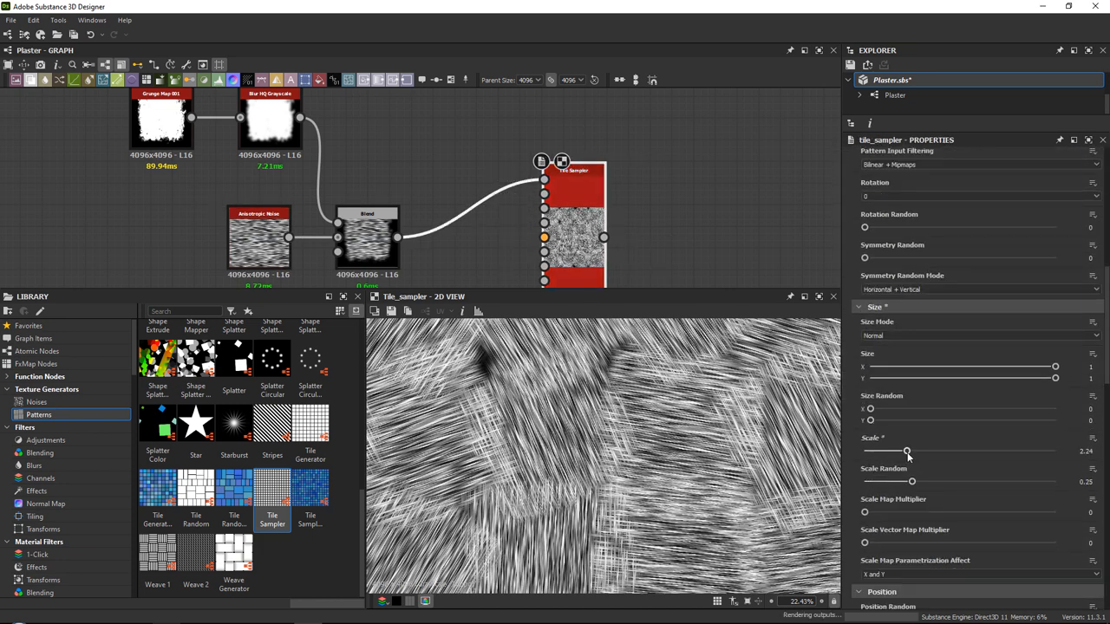
pyautogui.moveTo(907, 451); pyautogui.dragTo(903, 451)
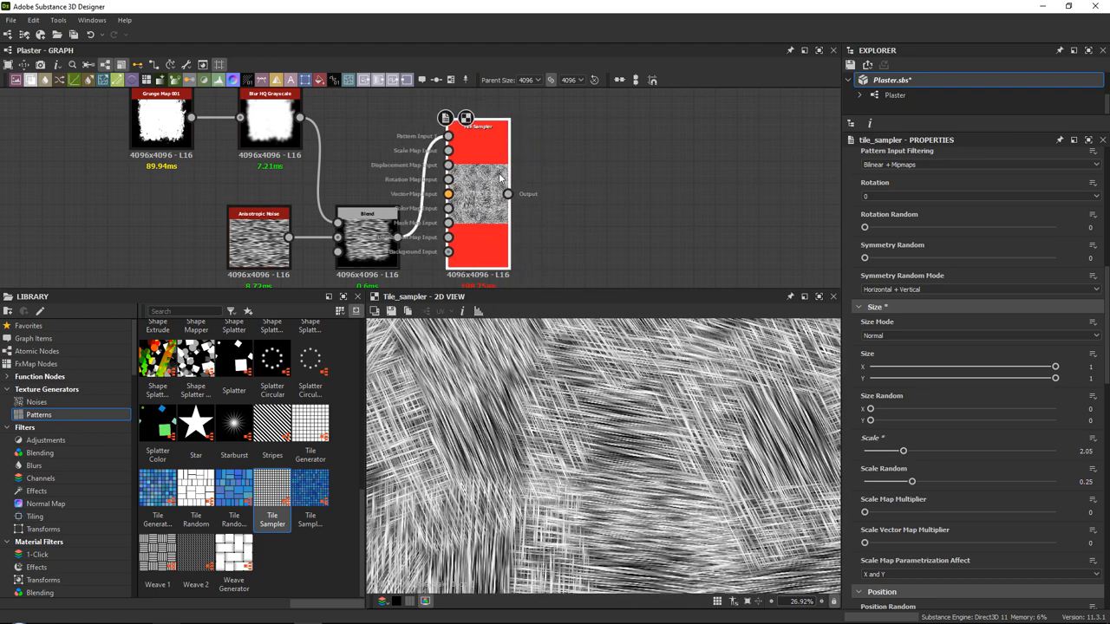
pyautogui.moveTo(499, 177)
pyautogui.write('mul')
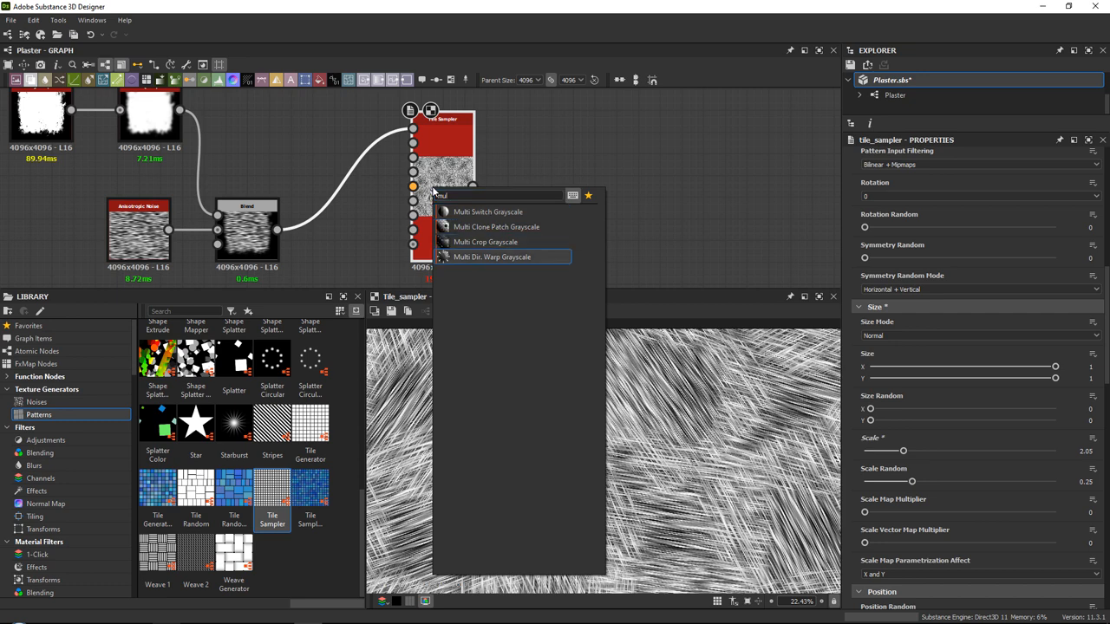
# - Add a Multi Directional Warp Grayscale driven by the Perlin noise and strengthen its intensity
pyautogui.click(492, 256)
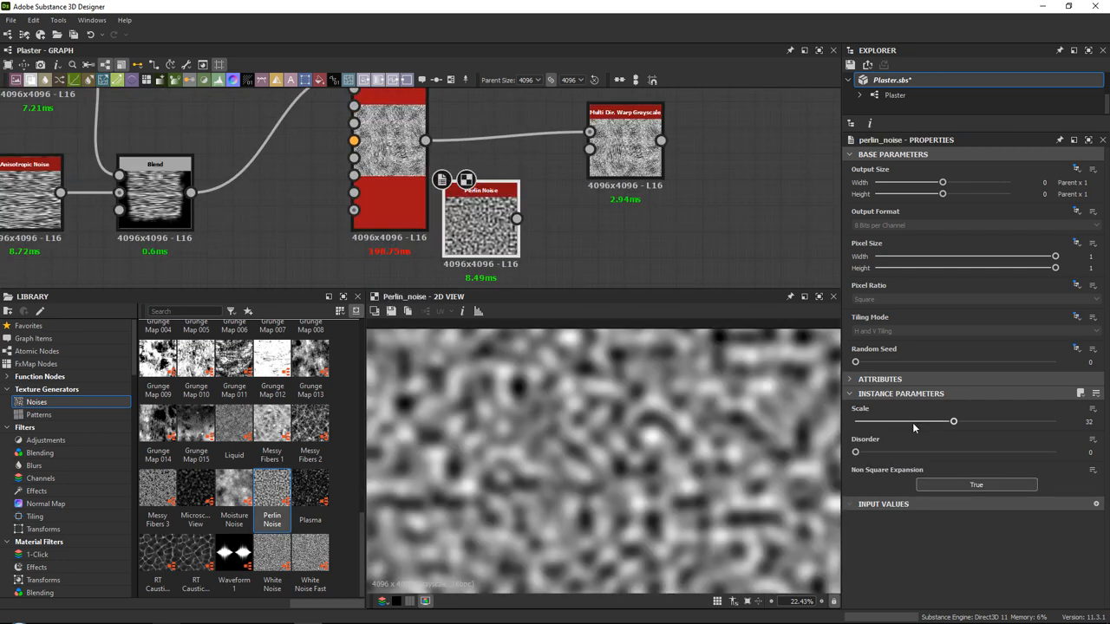
pyautogui.click(624, 139)
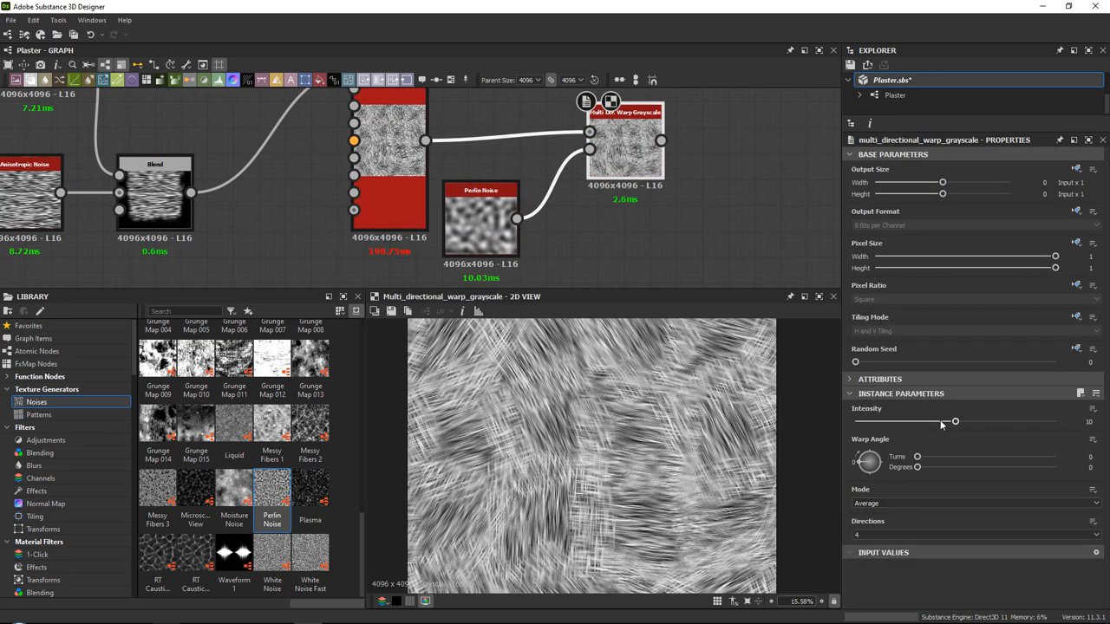
pyautogui.moveTo(954, 421); pyautogui.dragTo(1054, 421)
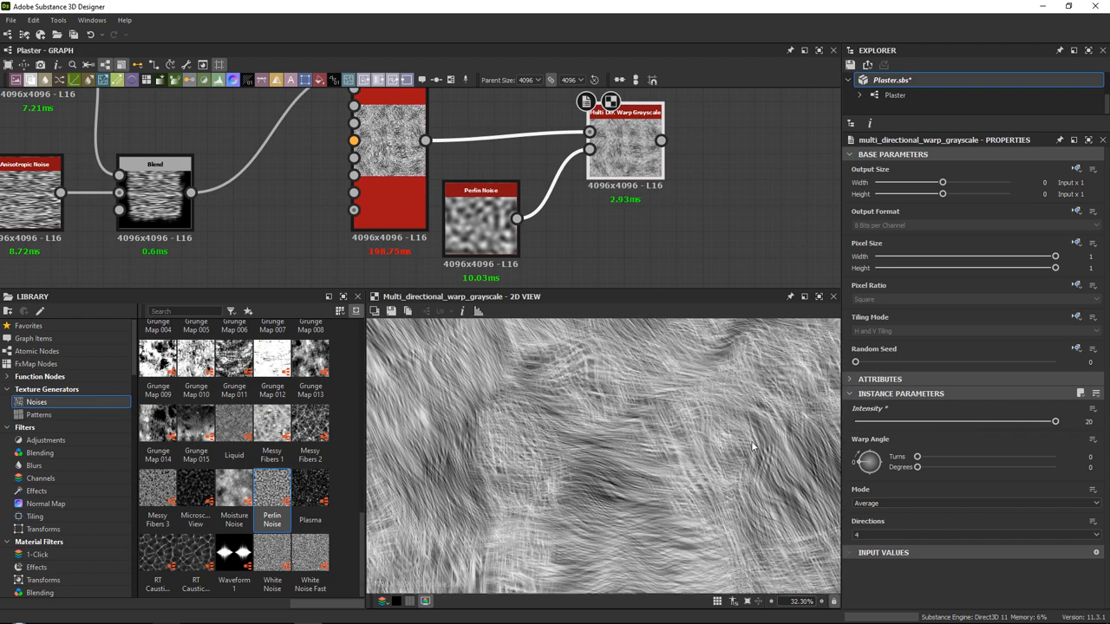
# - Change the warp's combine mode and direction count, then lower Intensity and adjust the Warp Angle
pyautogui.click(974, 503)
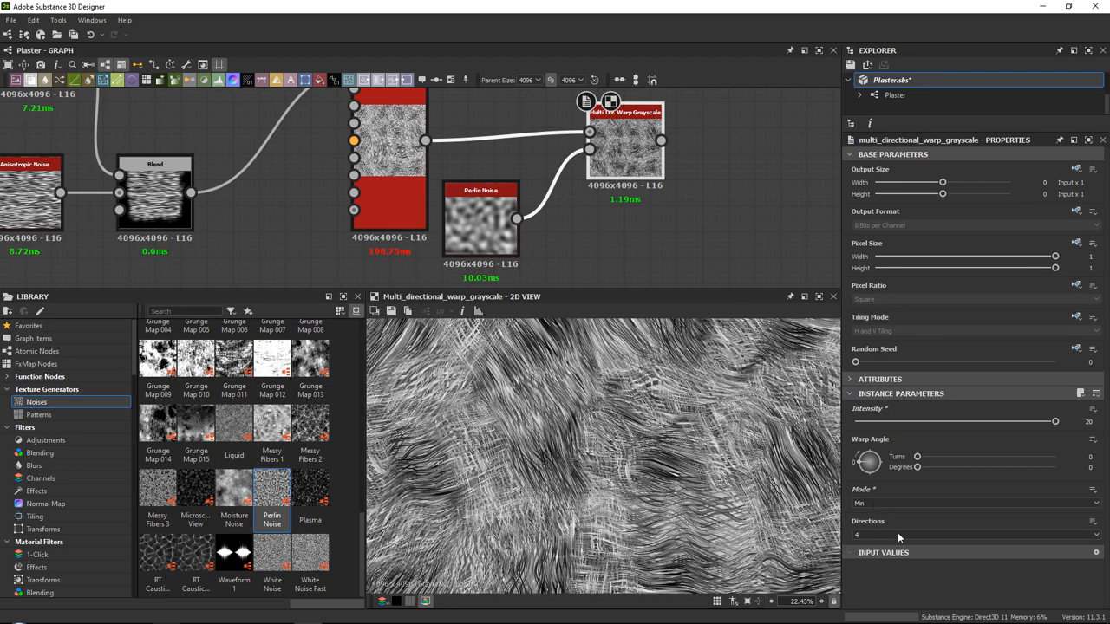
pyautogui.click(974, 534)
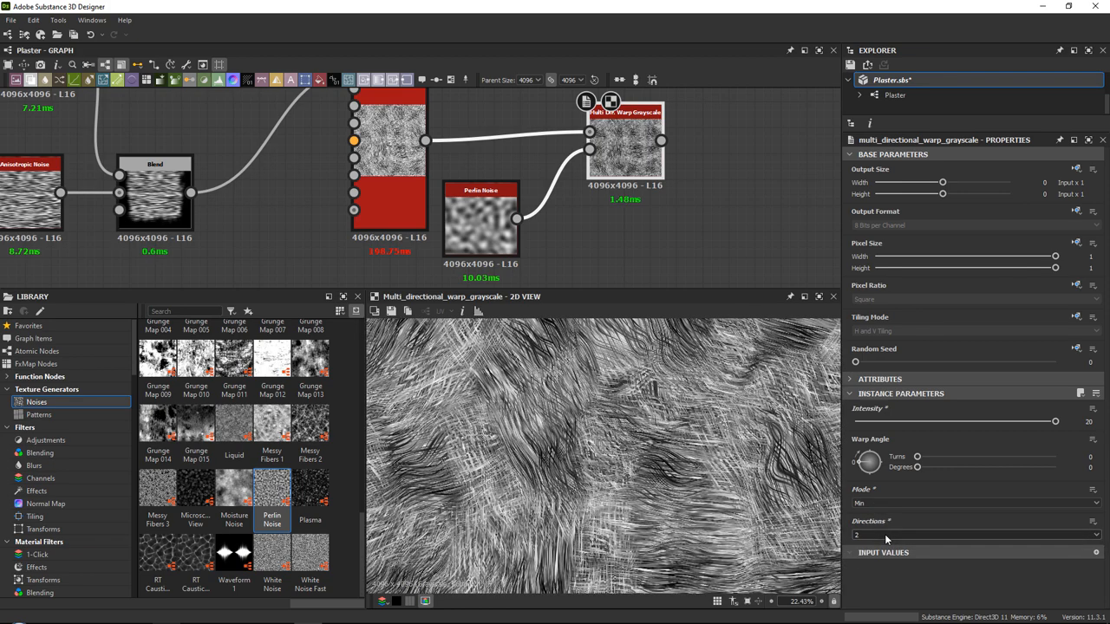
pyautogui.click(975, 534)
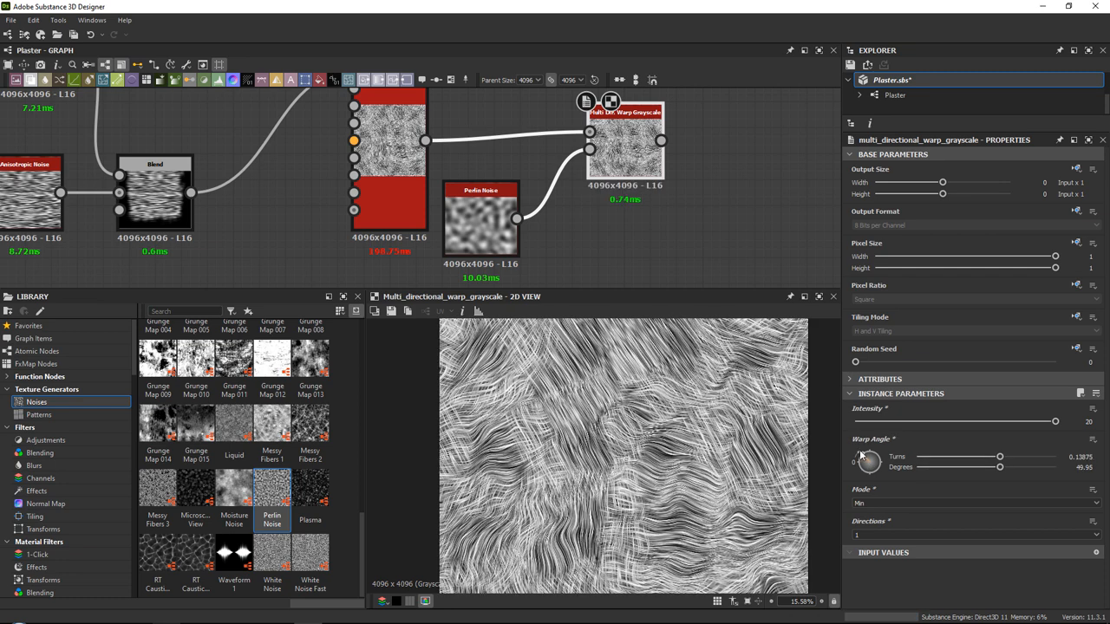
pyautogui.moveTo(1054, 422); pyautogui.dragTo(910, 421)
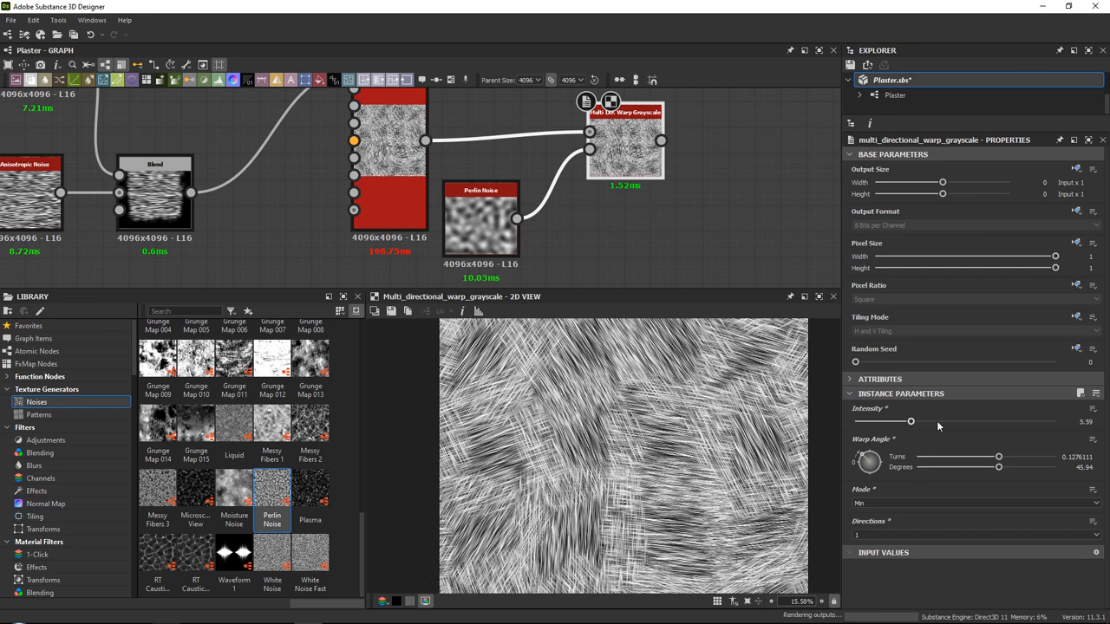
pyautogui.moveTo(910, 421); pyautogui.dragTo(992, 422)
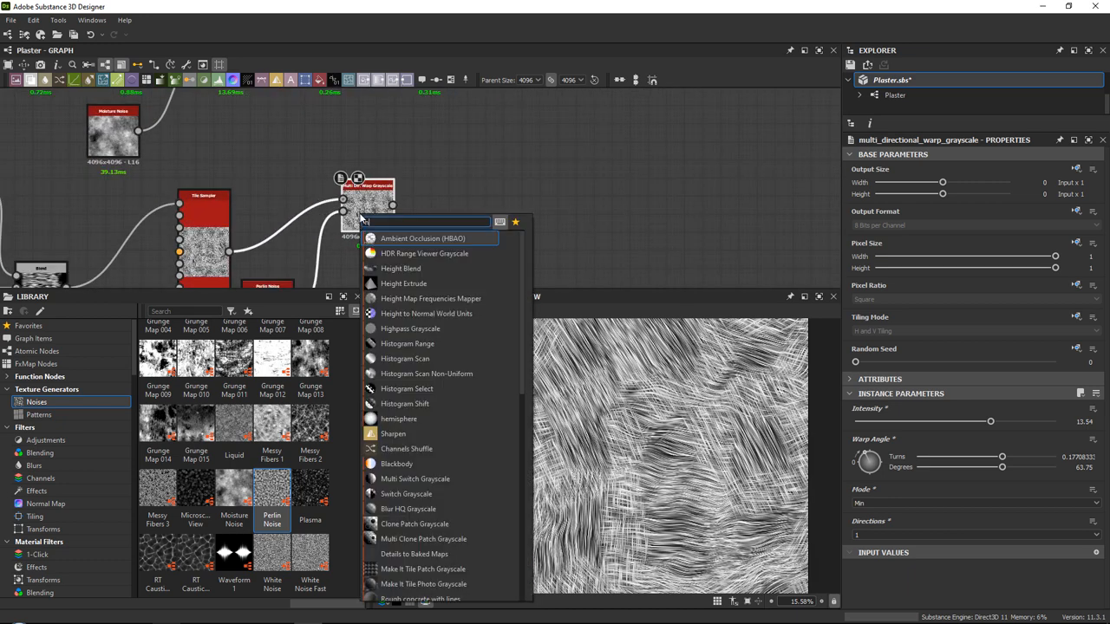
# - Add a Histogram Scan (searched as 'hist') after the warp and raise Position to isolate bright streaks
pyautogui.write('hist')
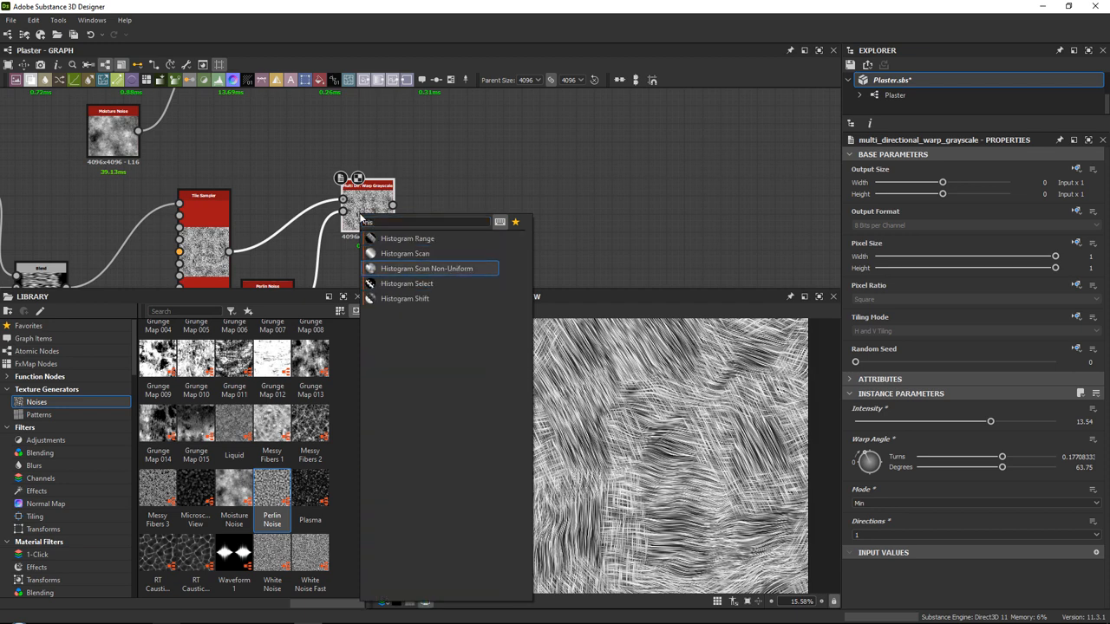
pyautogui.click(406, 253)
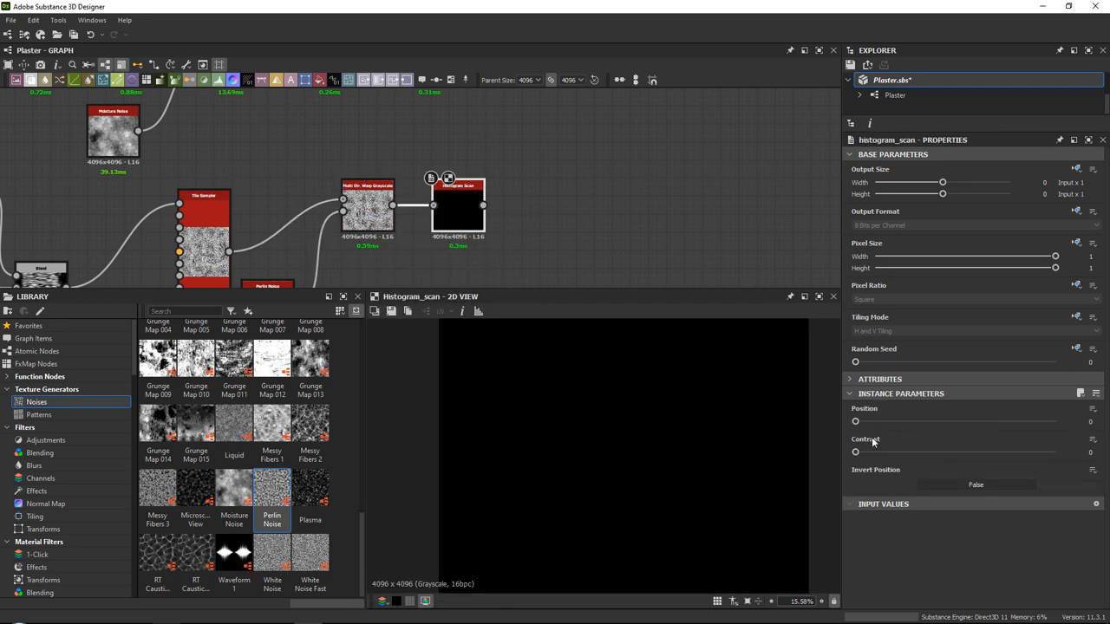
pyautogui.moveTo(857, 421); pyautogui.dragTo(891, 422)
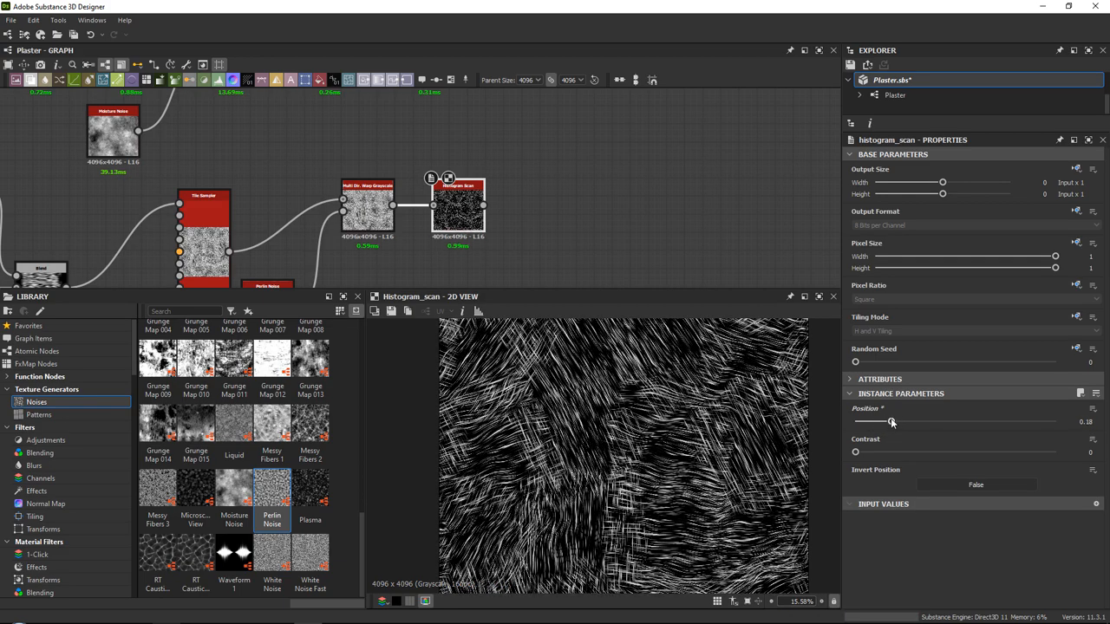
pyautogui.scroll(3)
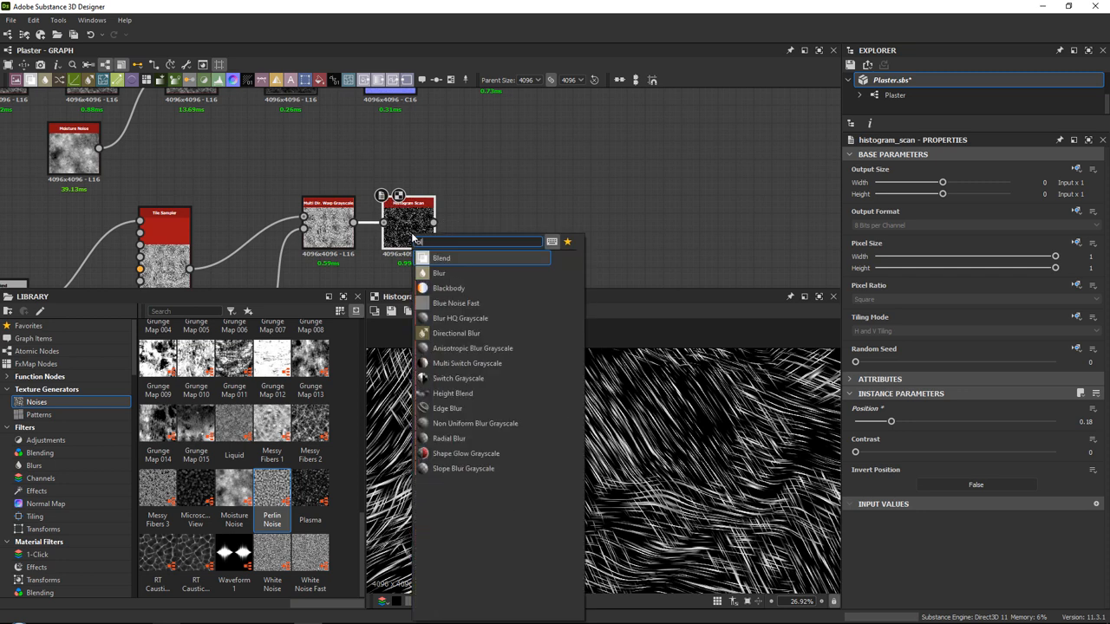
# - Add a Blur HQ Grayscale after the scan with Intensity near zero
pyautogui.click(461, 319)
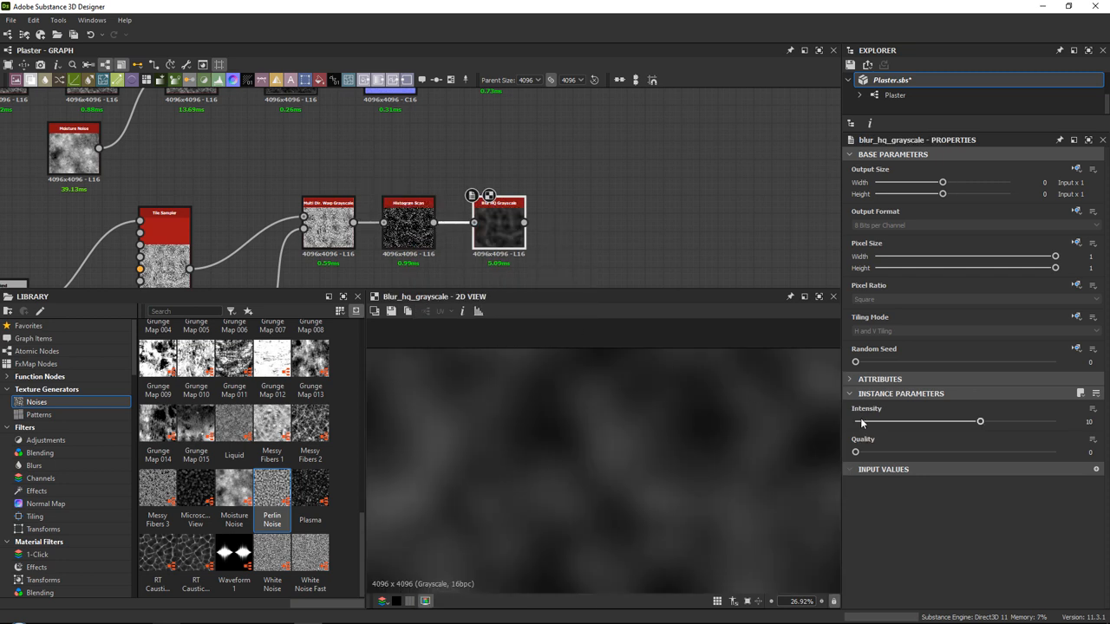
pyautogui.moveTo(980, 421); pyautogui.dragTo(855, 421)
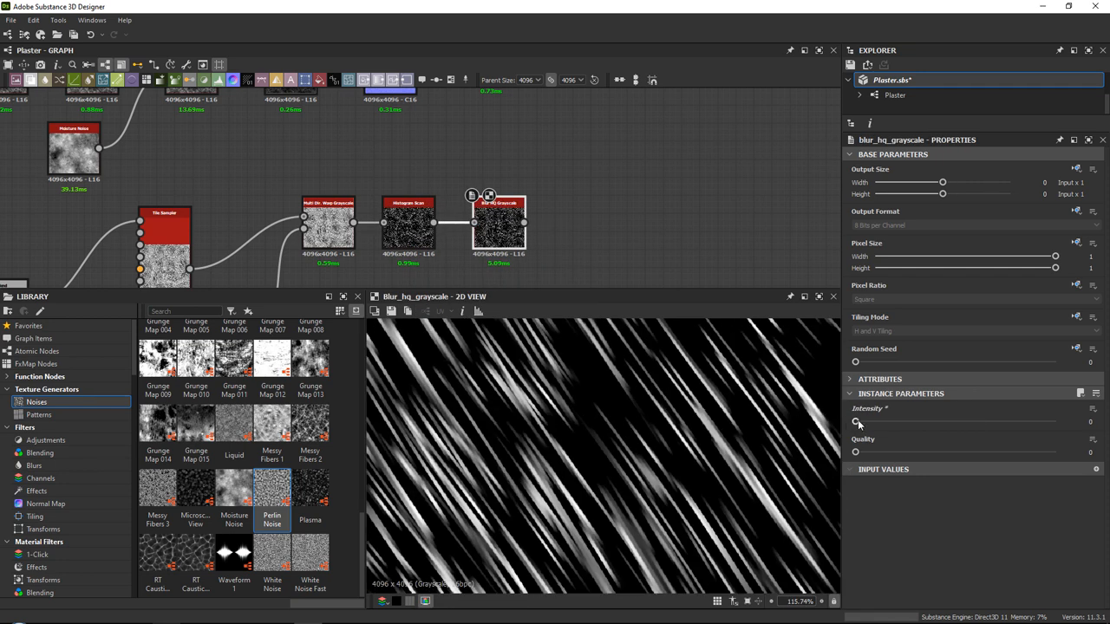
pyautogui.moveTo(856, 423); pyautogui.dragTo(866, 423)
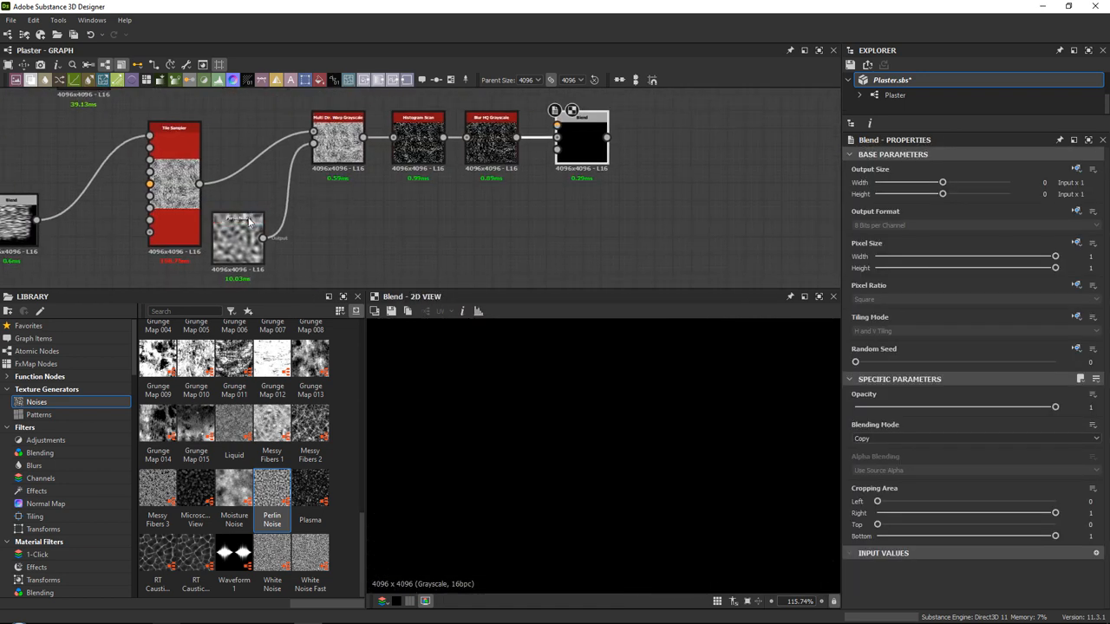
# - Feed the blurred streaks into a Blend and build a Perlin Noise mask with raised Histogram Scan Position and Contrast
pyautogui.click(236, 240)
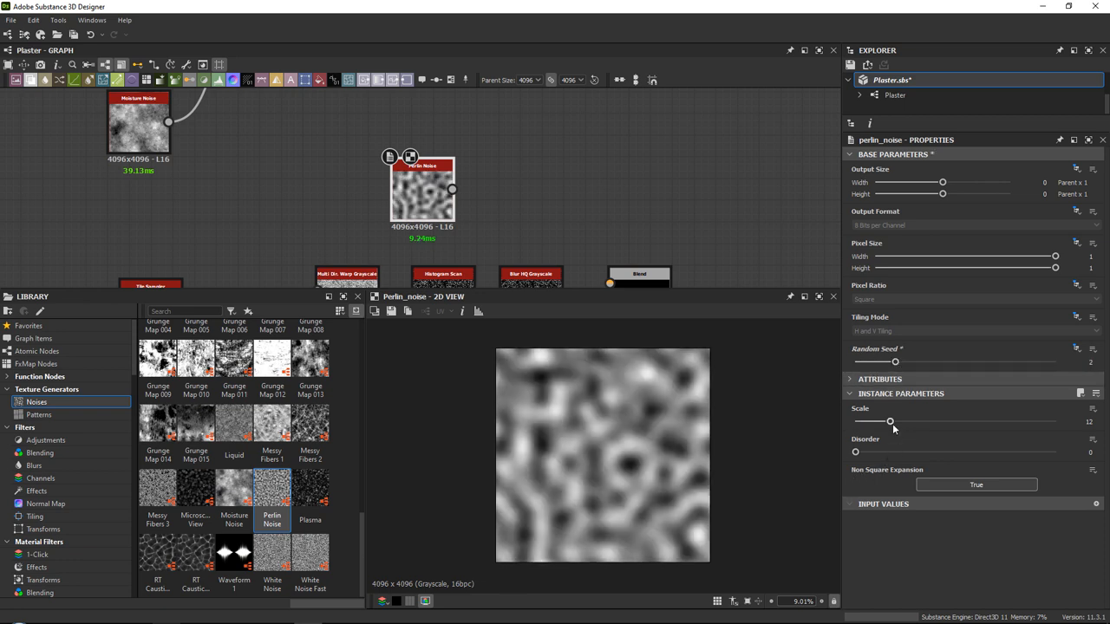
pyautogui.moveTo(889, 421); pyautogui.dragTo(864, 421)
pyautogui.write('his')
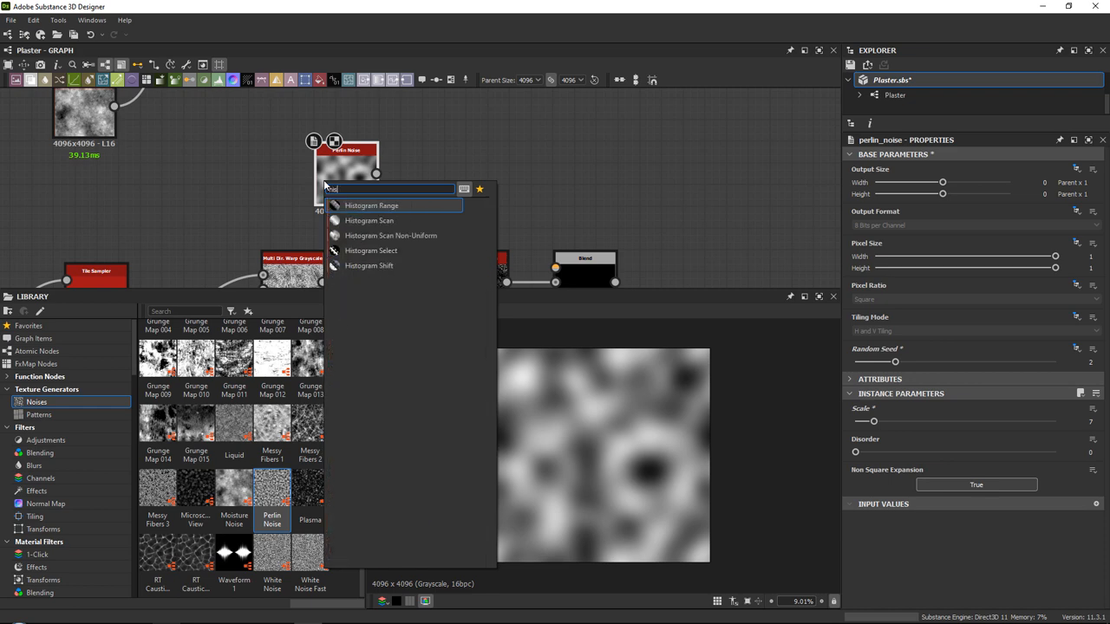
pyautogui.click(368, 220)
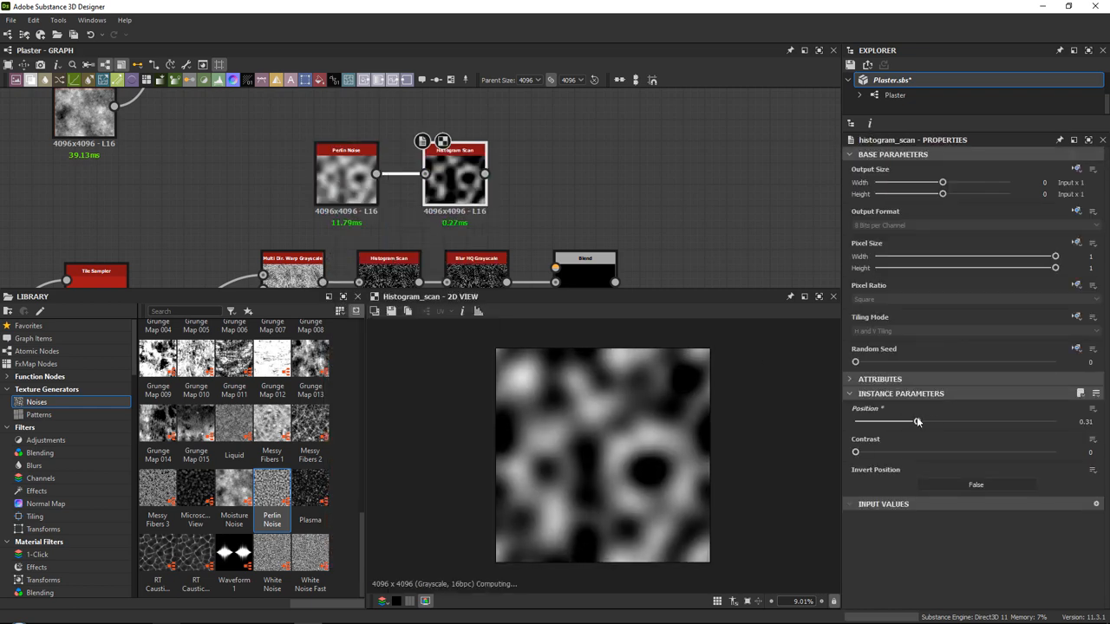
pyautogui.moveTo(917, 422); pyautogui.dragTo(922, 422)
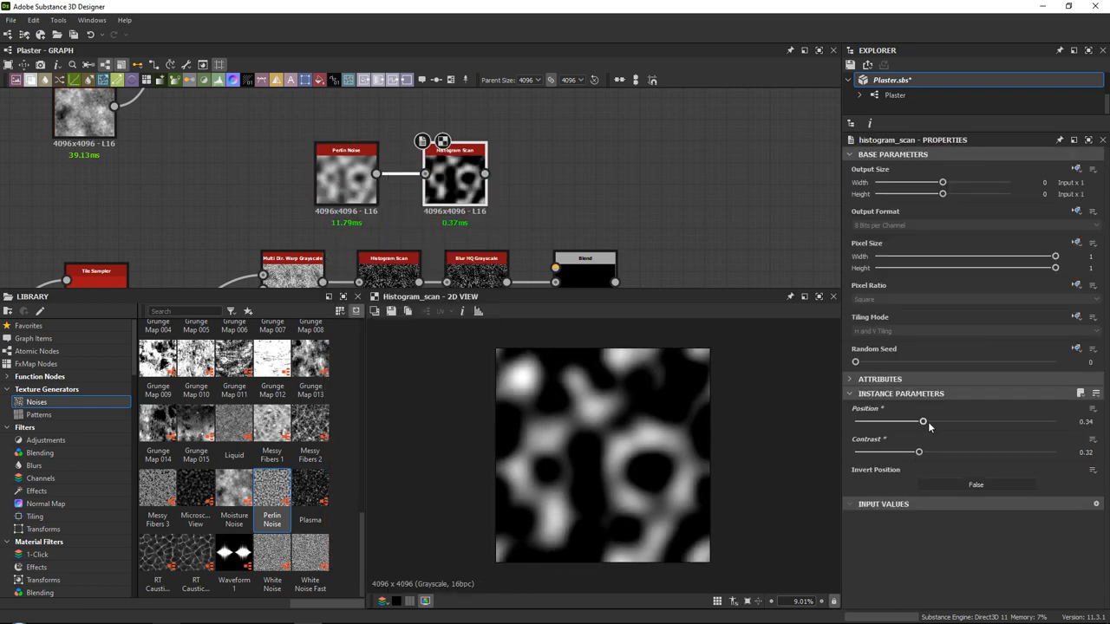
pyautogui.moveTo(923, 422); pyautogui.dragTo(938, 421)
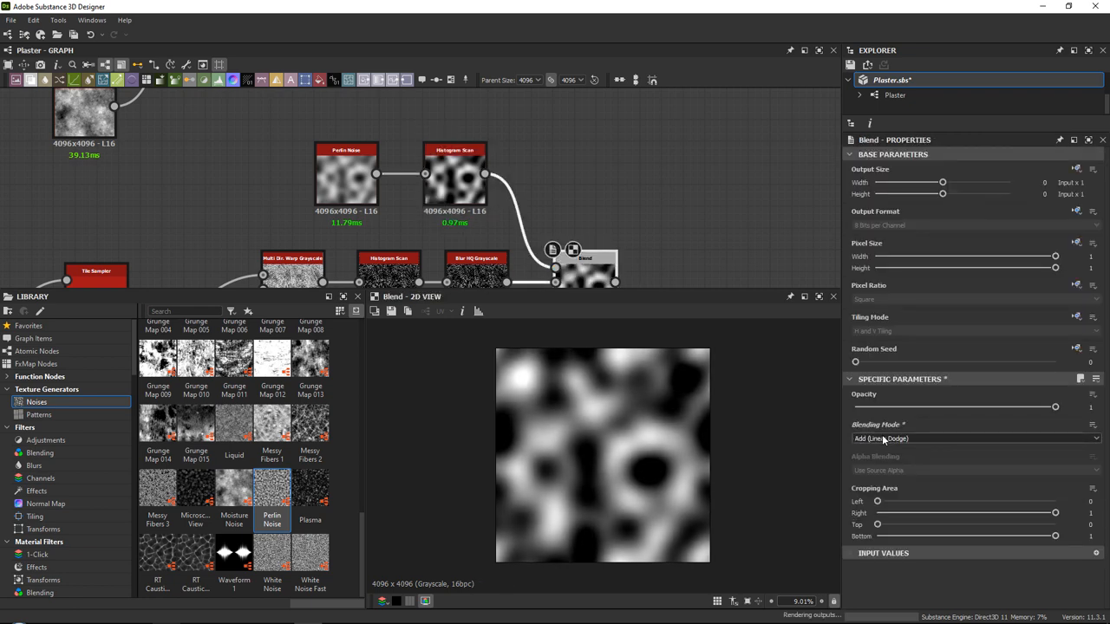
# - Set the Blend to Subtract the noise mask and retune the streak scan Position to thin the streaks
pyautogui.click(967, 437)
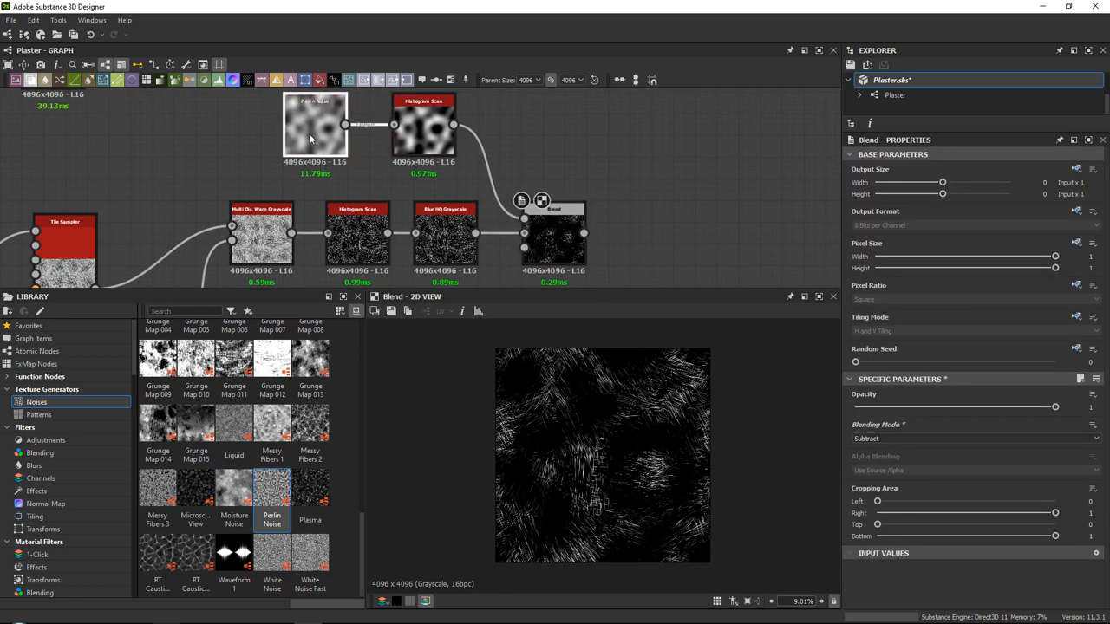
pyautogui.click(315, 125)
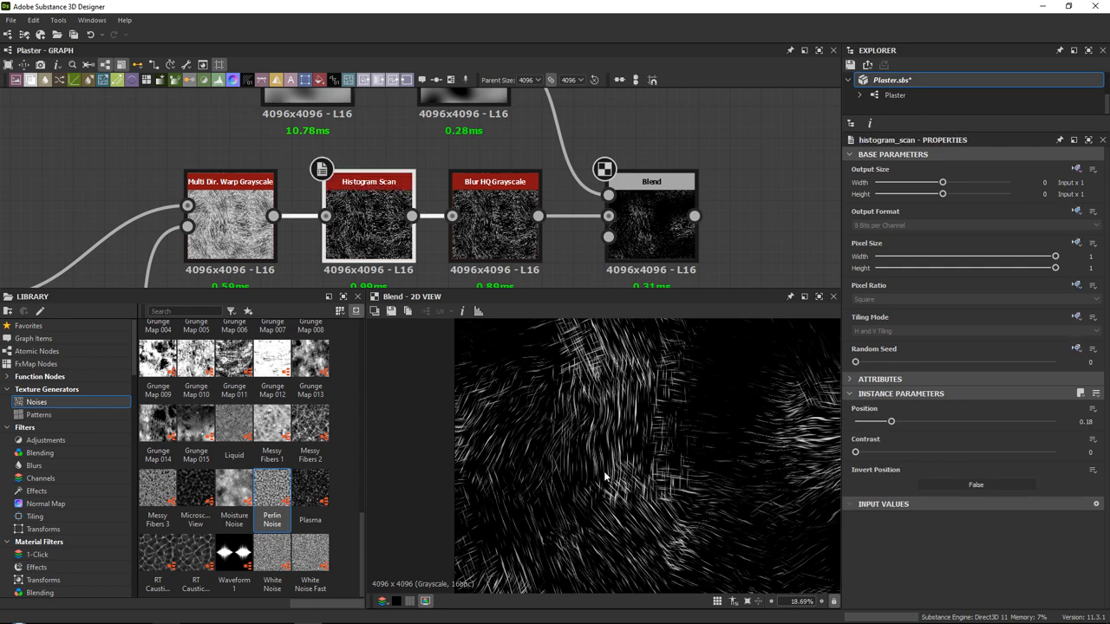
pyautogui.moveTo(891, 421); pyautogui.dragTo(926, 422)
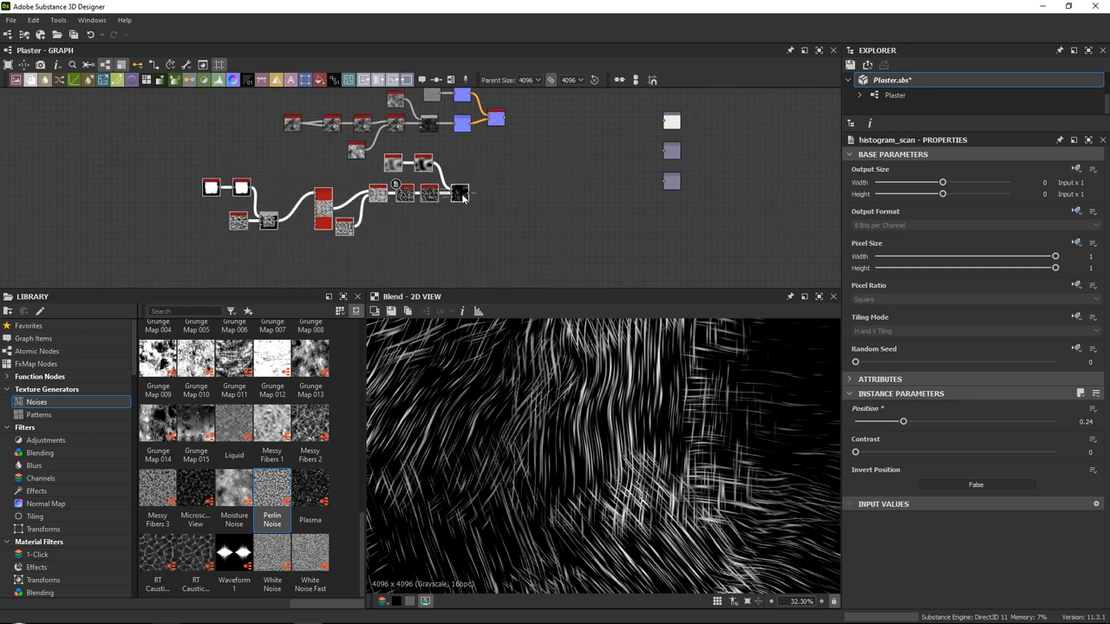
# - Add a Normal node after the Blend in OpenGL format with Intensity dragged down to a low value
pyautogui.click(437, 204)
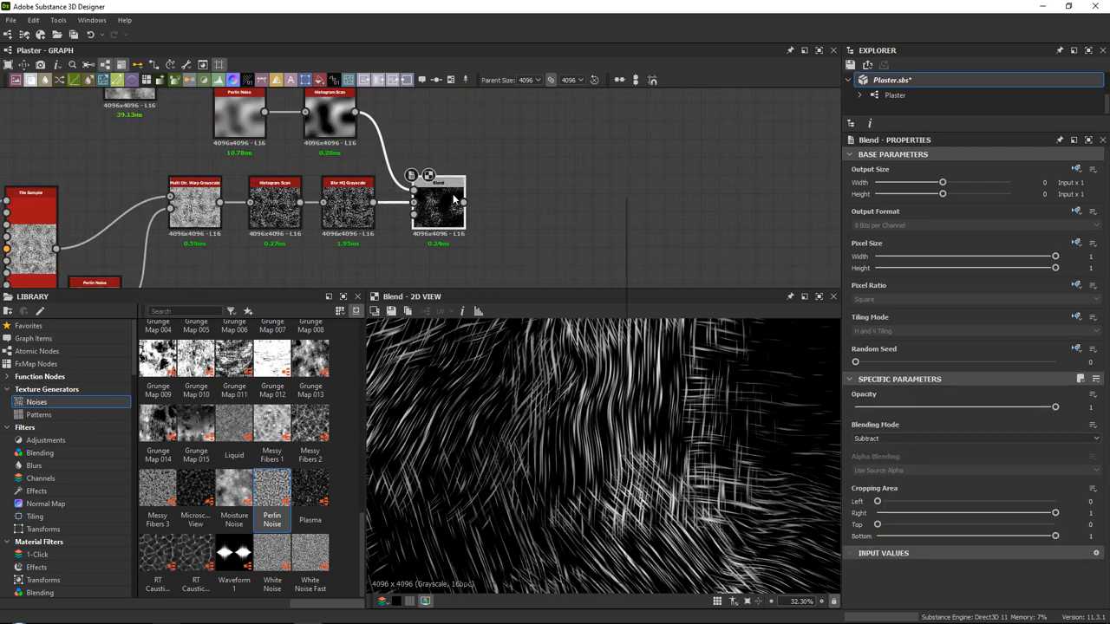
pyautogui.click(528, 204)
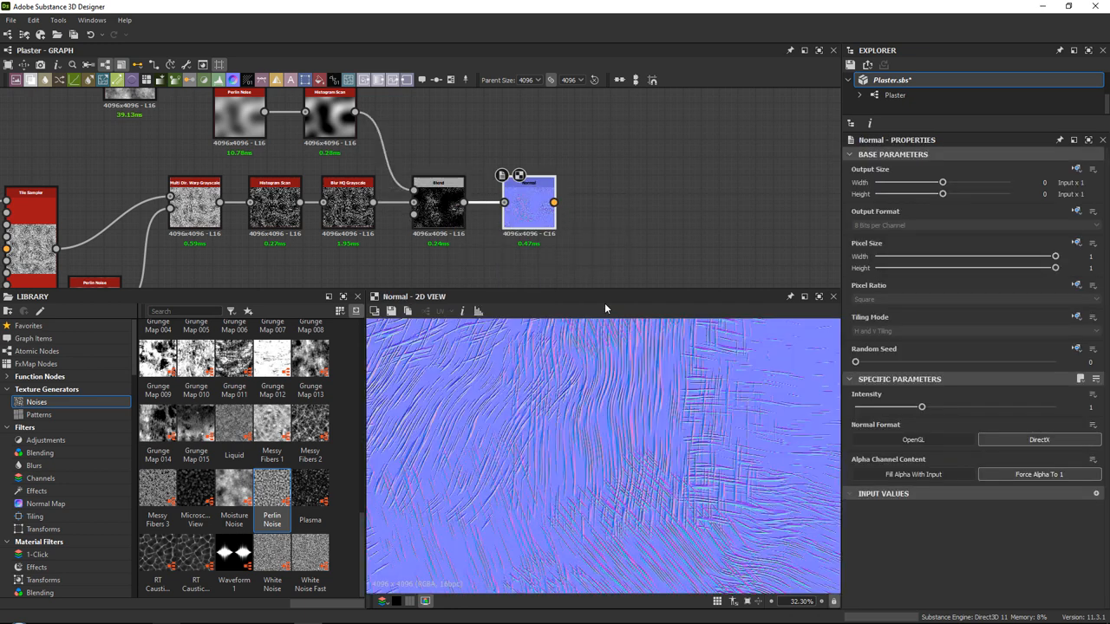
pyautogui.click(912, 441)
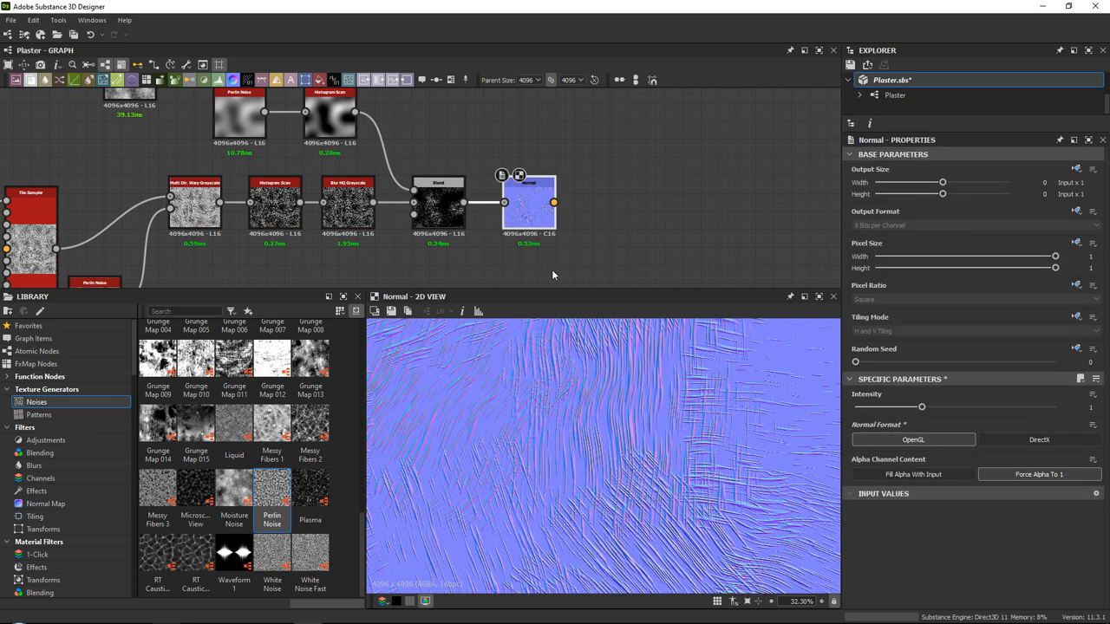
pyautogui.moveTo(923, 406); pyautogui.dragTo(856, 406)
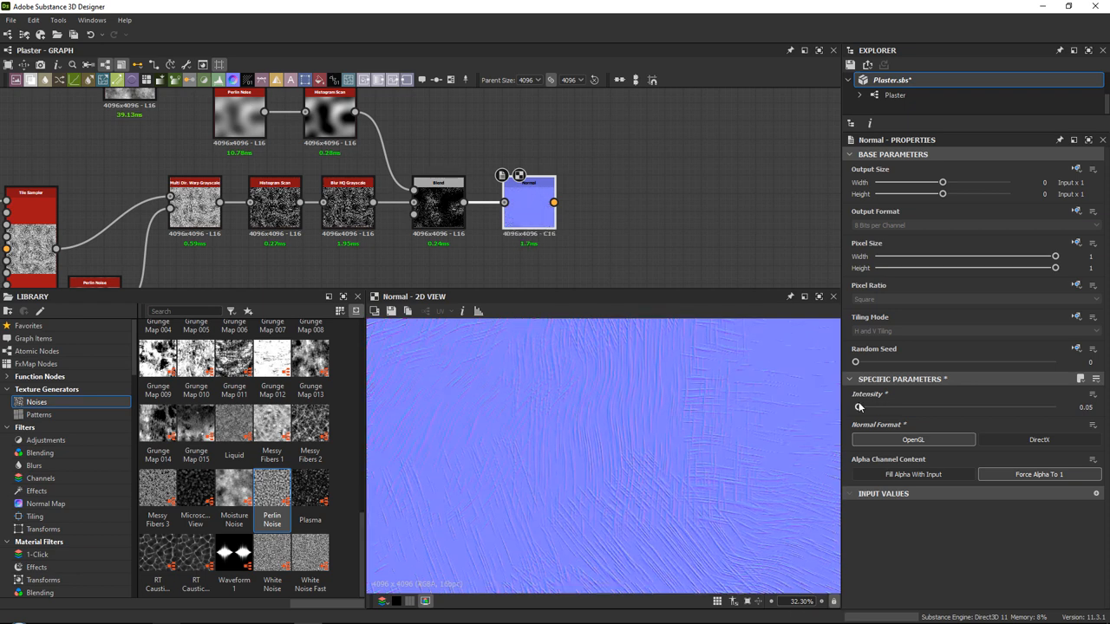
pyautogui.moveTo(853, 406); pyautogui.dragTo(864, 406)
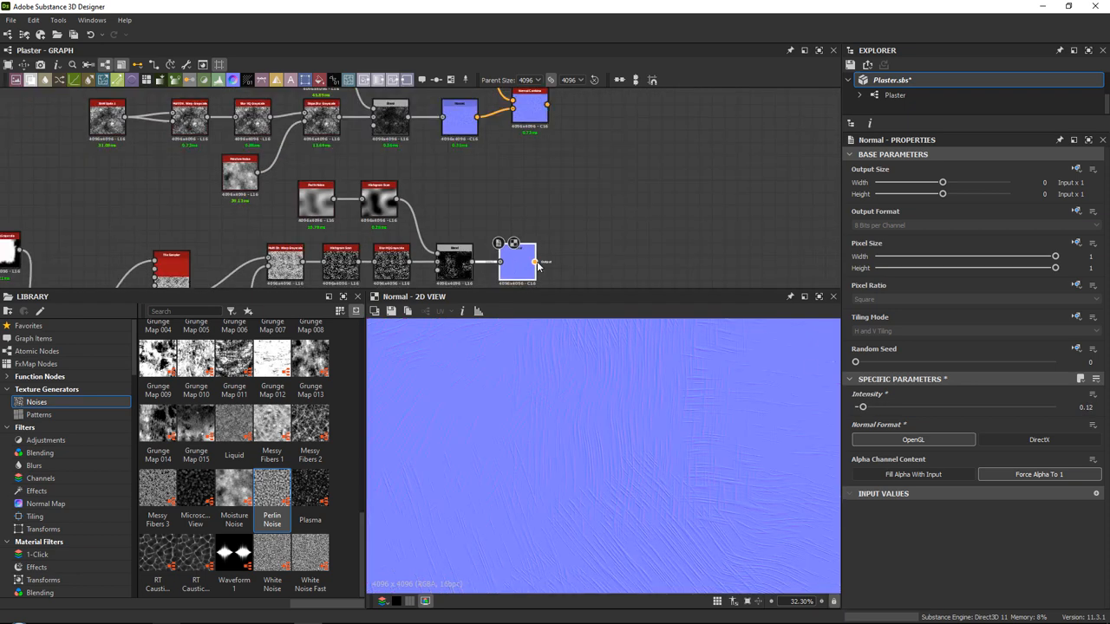
pyautogui.moveTo(517, 261); pyautogui.dragTo(529, 159)
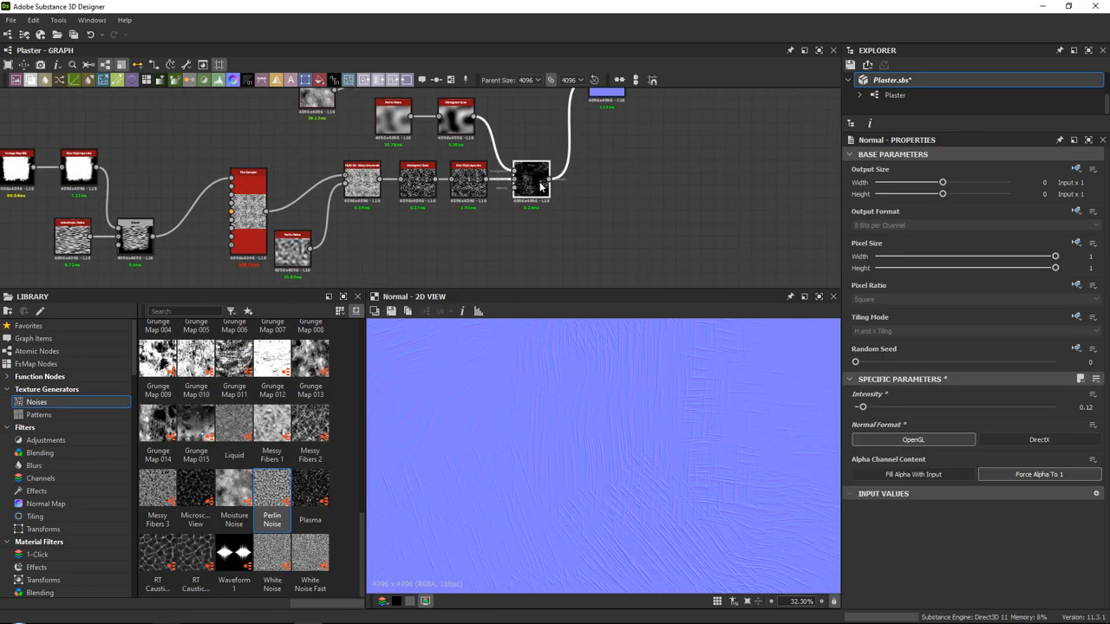
# - Browse the Patterns library category down to generators such as Scratches Generator
pyautogui.click(531, 179)
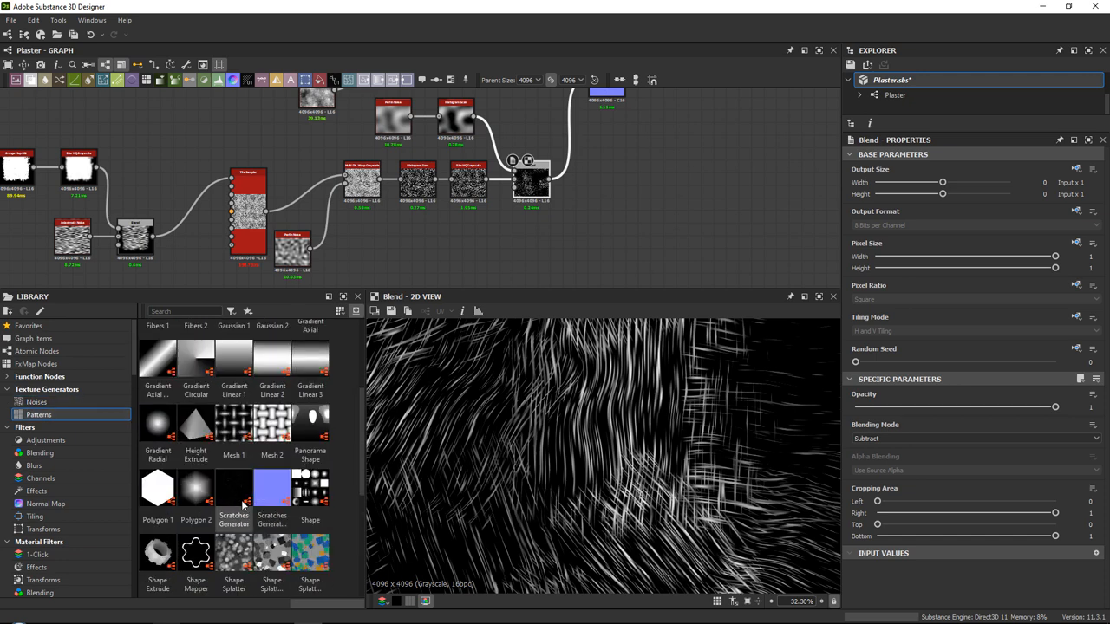
pyautogui.moveTo(233, 488)
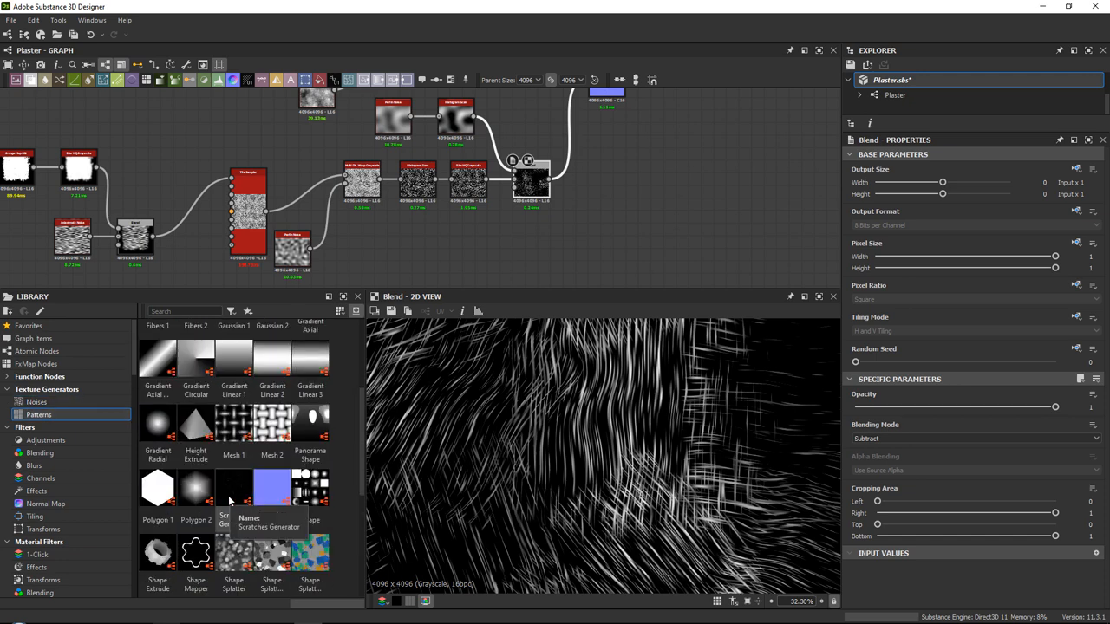
pyautogui.scroll(-3)
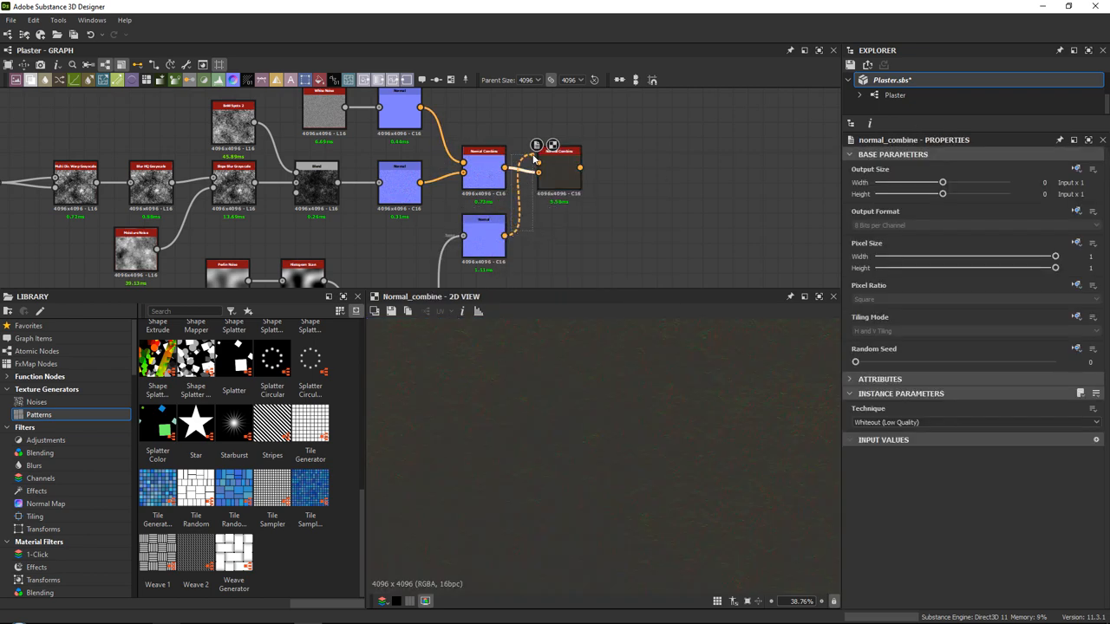
# - Switch the Normal Combine technique and select the plaster nodes to enclose them in a frame
pyautogui.click(974, 423)
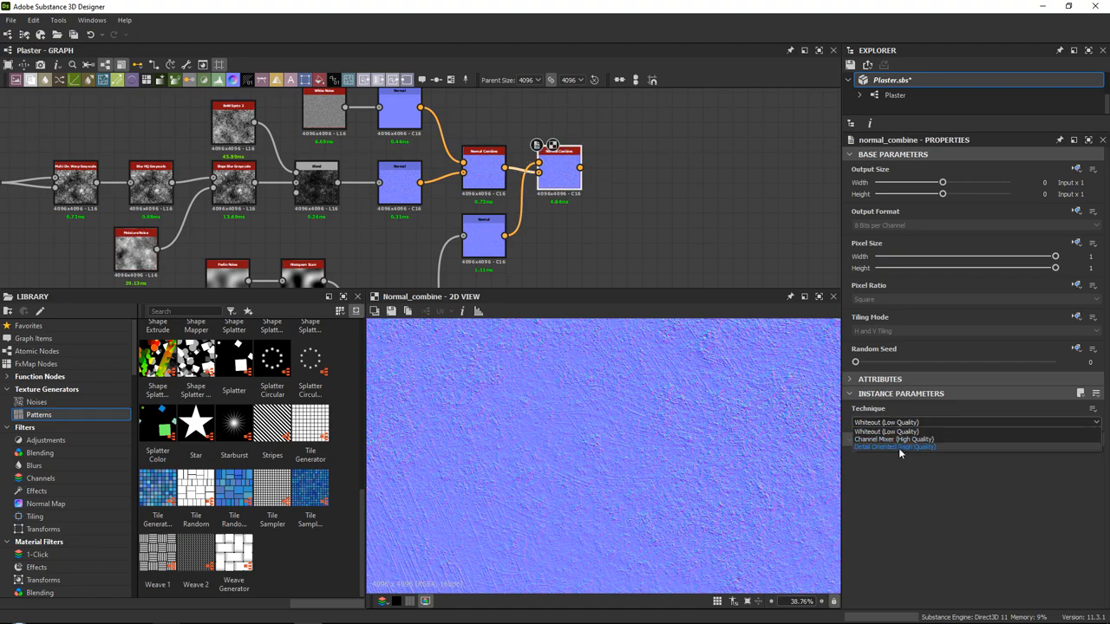
pyautogui.click(899, 448)
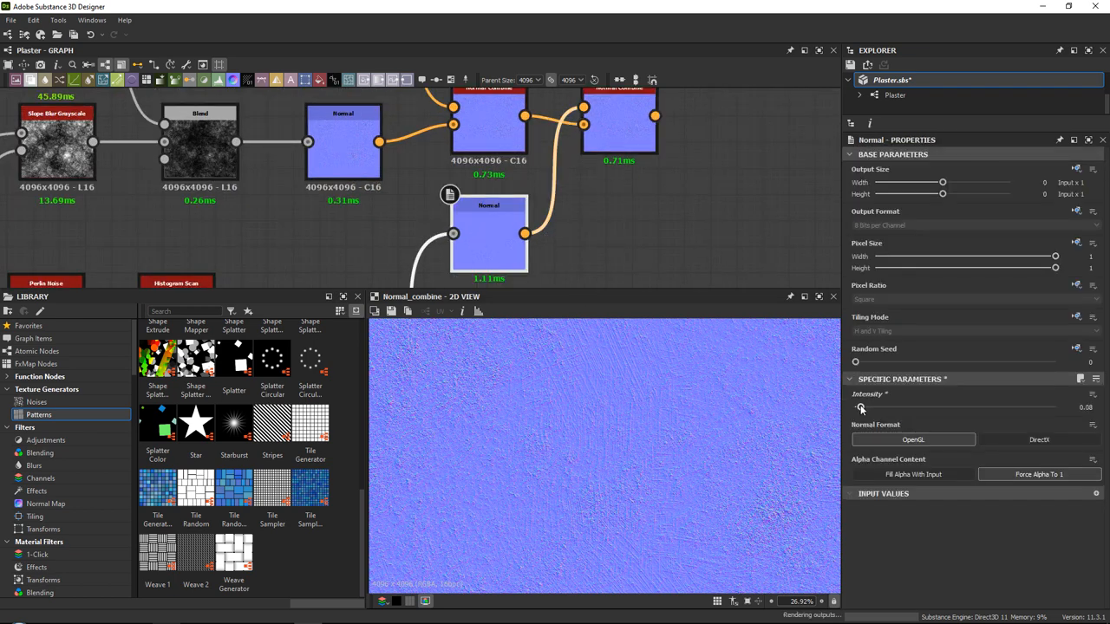
pyautogui.moveTo(860, 407); pyautogui.dragTo(858, 408)
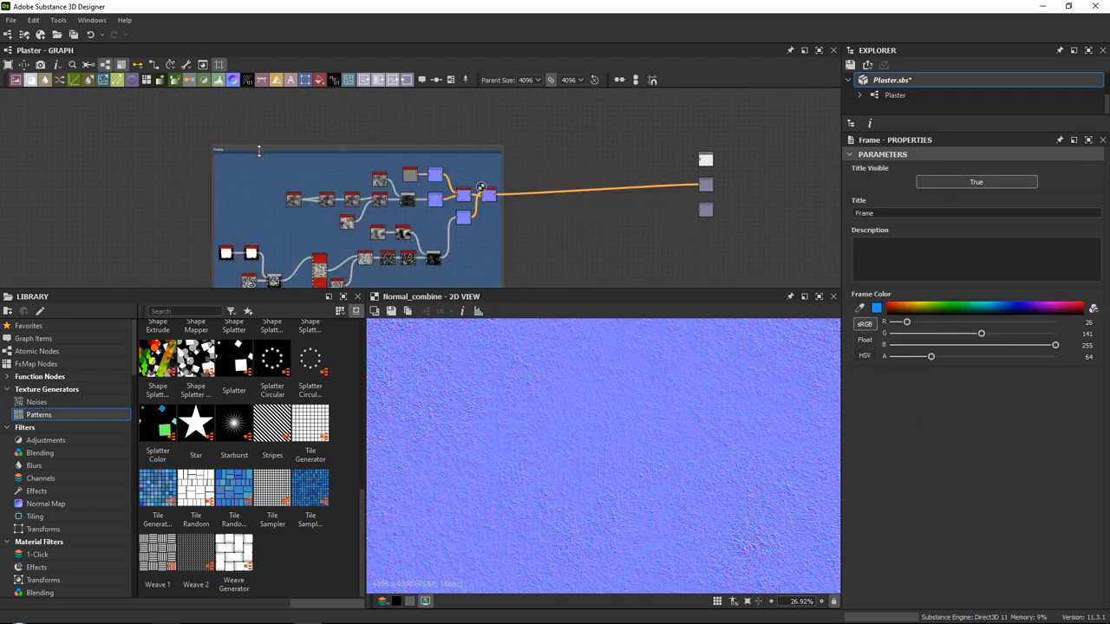
# - Retitle the frame around the plaster nodes to 'NormalMap'
pyautogui.tripleClick(976, 212)
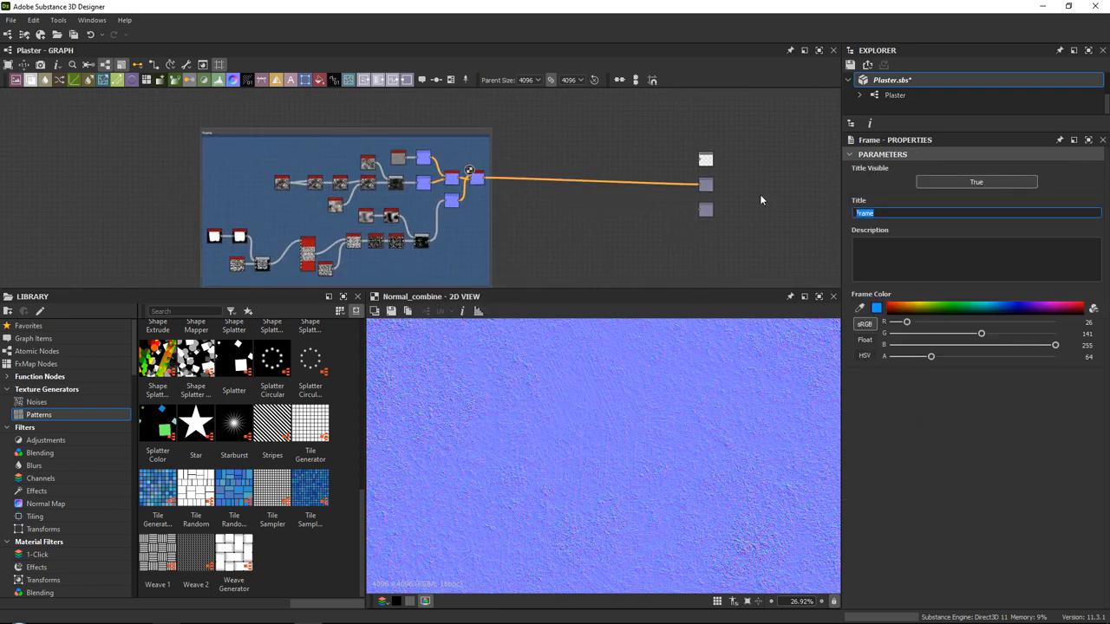
pyautogui.write('NormalMap')
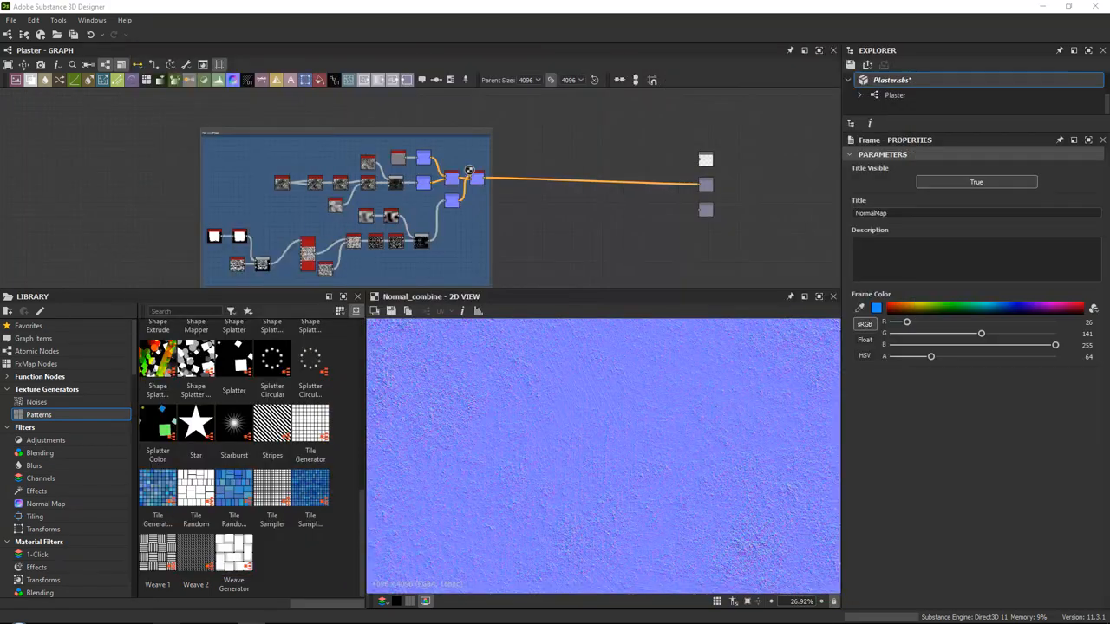
# - Bring up Export outputs as bitmaps for the Plaster graph with automatic export enabled
pyautogui.rightClick(892, 80)
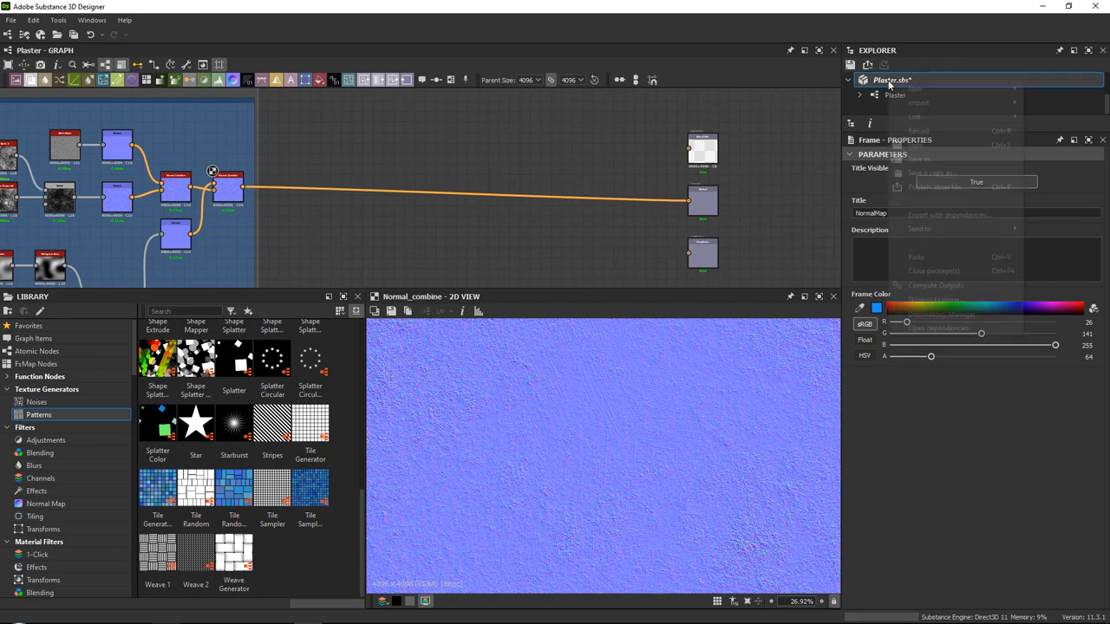
pyautogui.rightClick(895, 93)
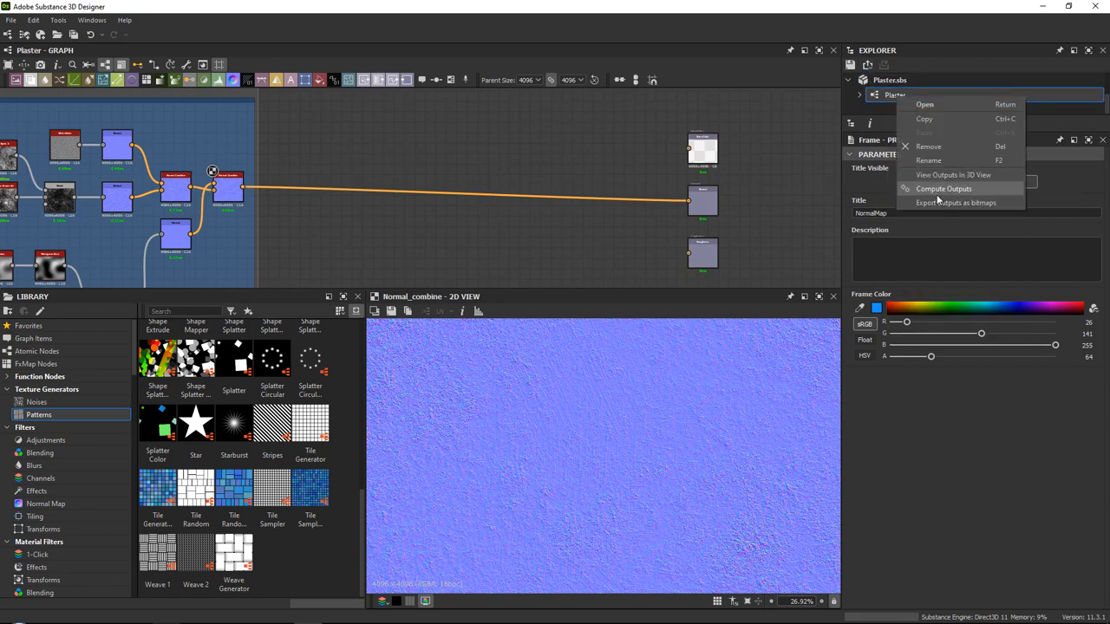
pyautogui.click(955, 201)
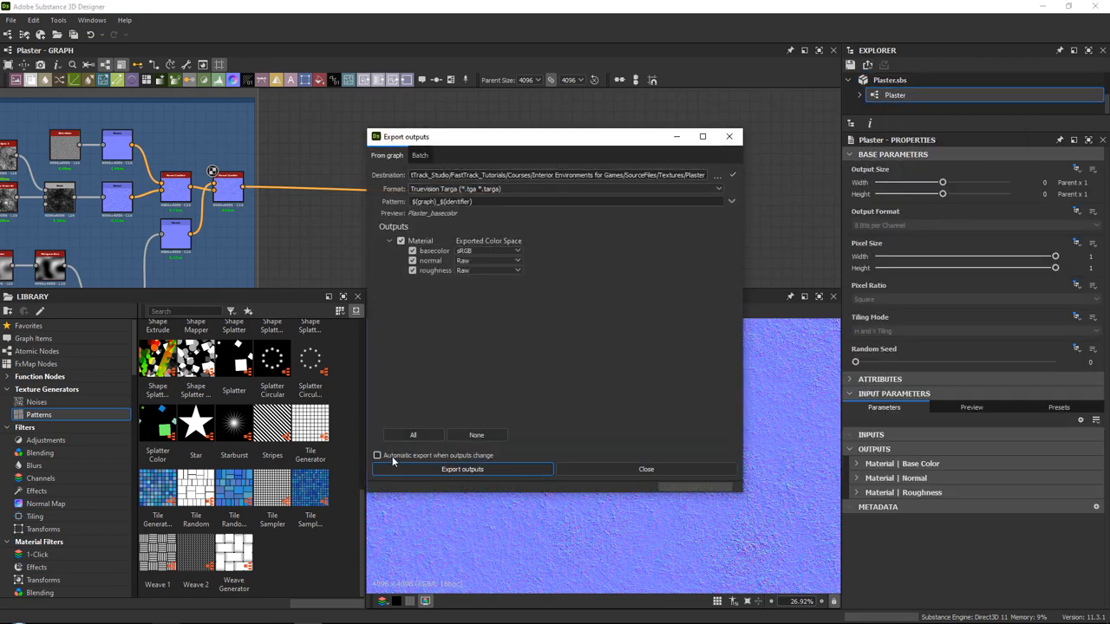
pyautogui.click(378, 454)
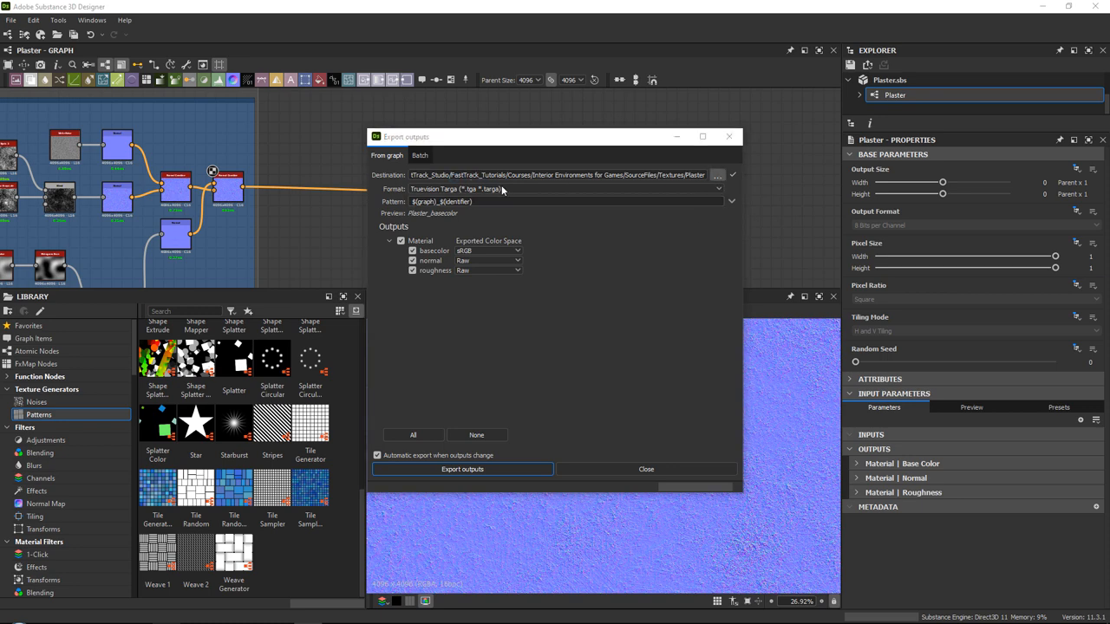
# - Create a Final/Clean folder and make it the export destination
pyautogui.click(718, 175)
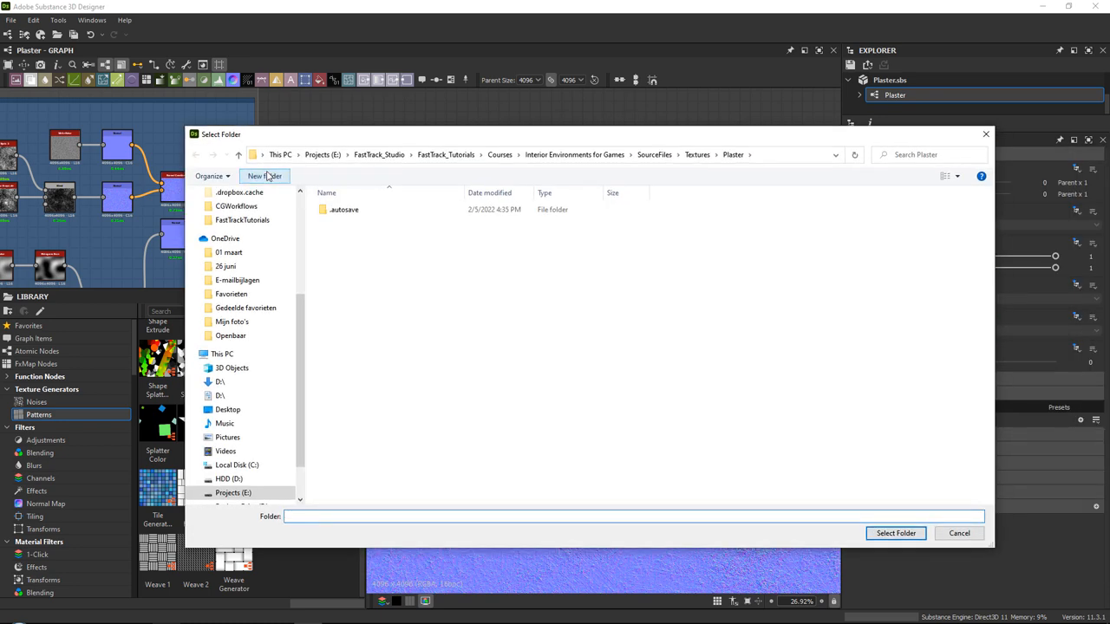
pyautogui.click(264, 177)
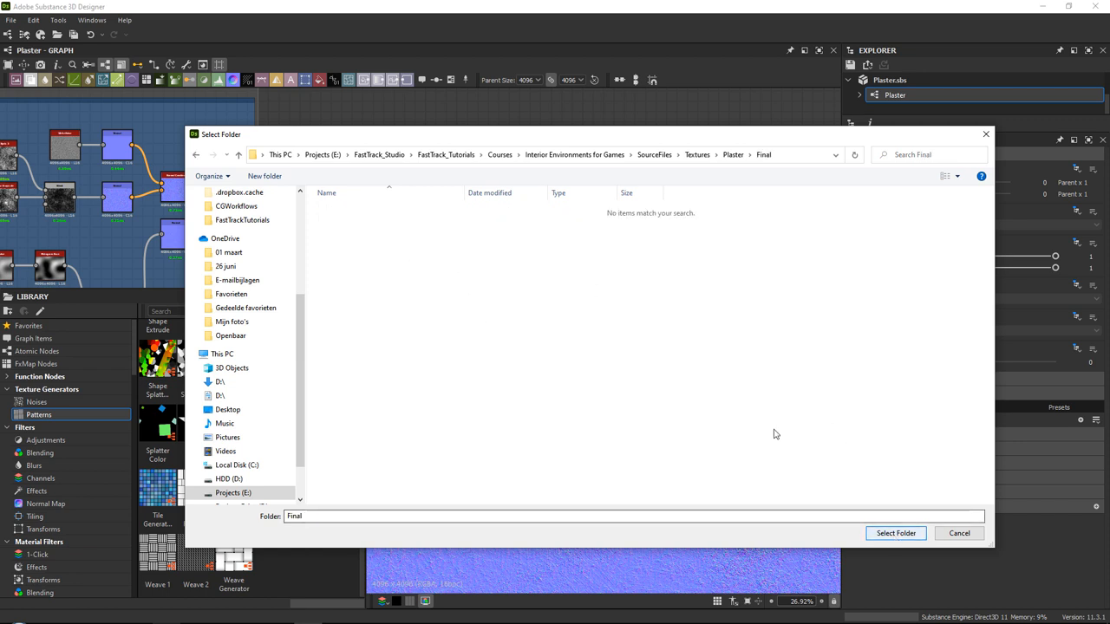
pyautogui.click(264, 177)
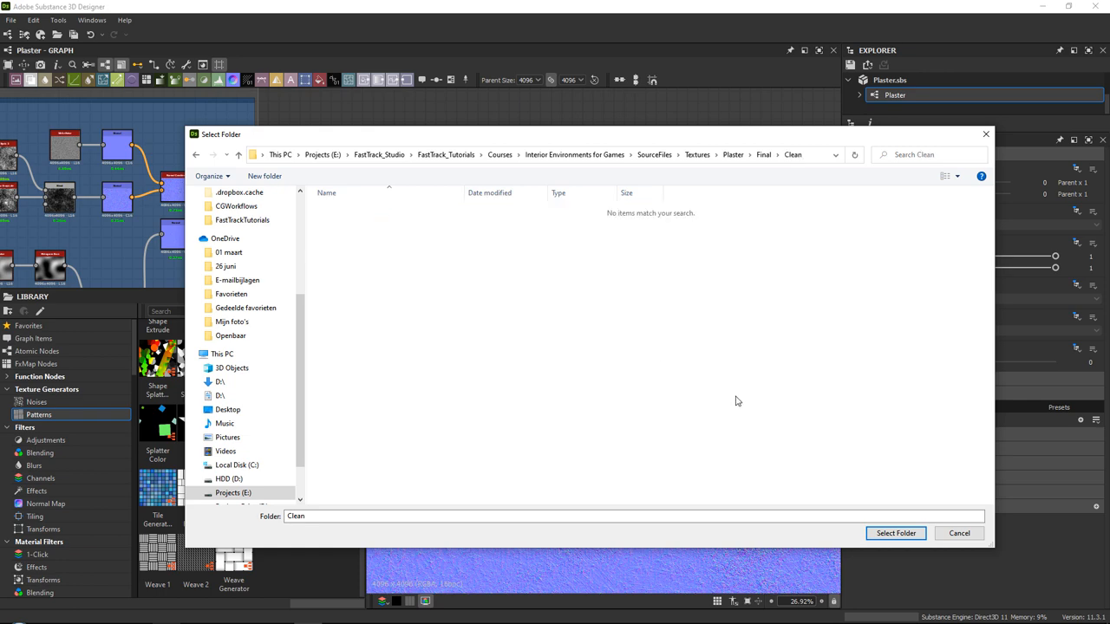
pyautogui.click(894, 534)
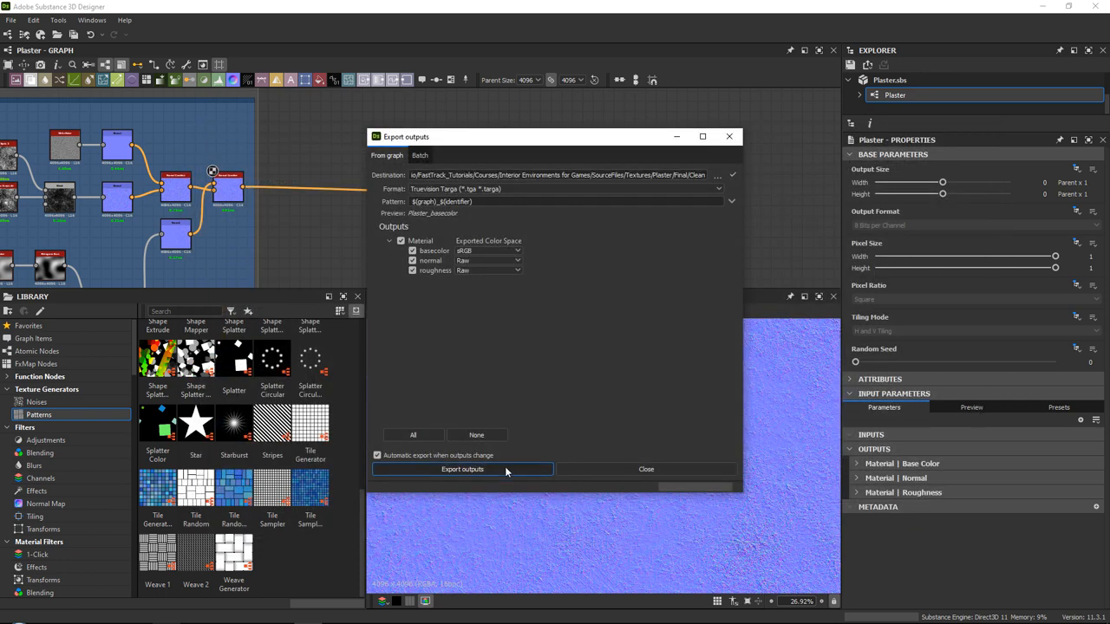
# - Export the basecolor, normal and roughness outputs as bitmaps and close the dialog
pyautogui.click(461, 468)
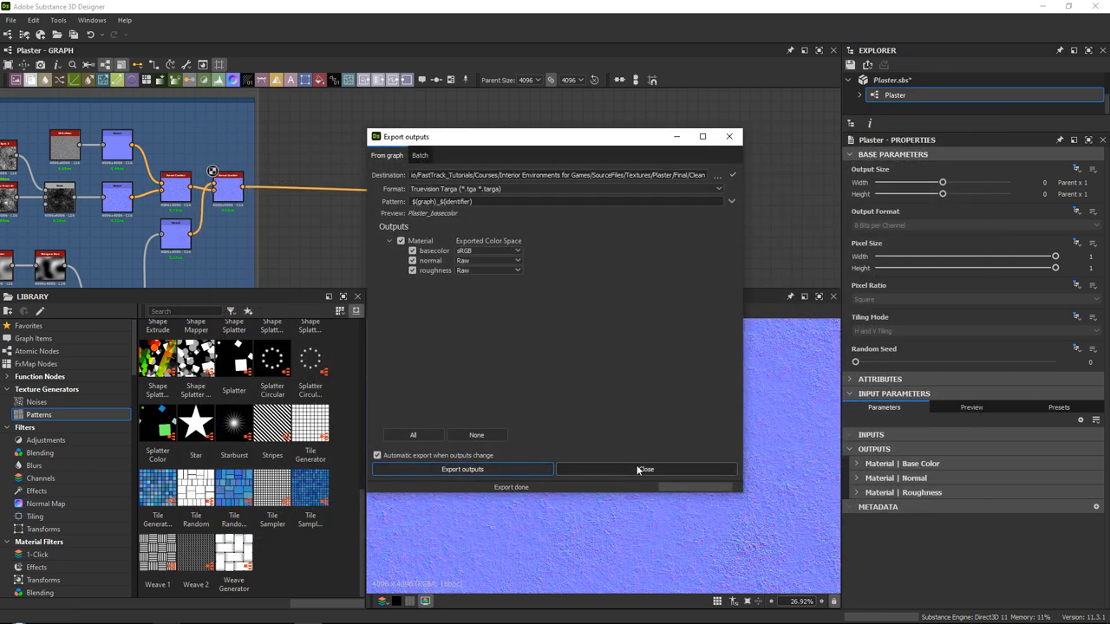
pyautogui.click(645, 468)
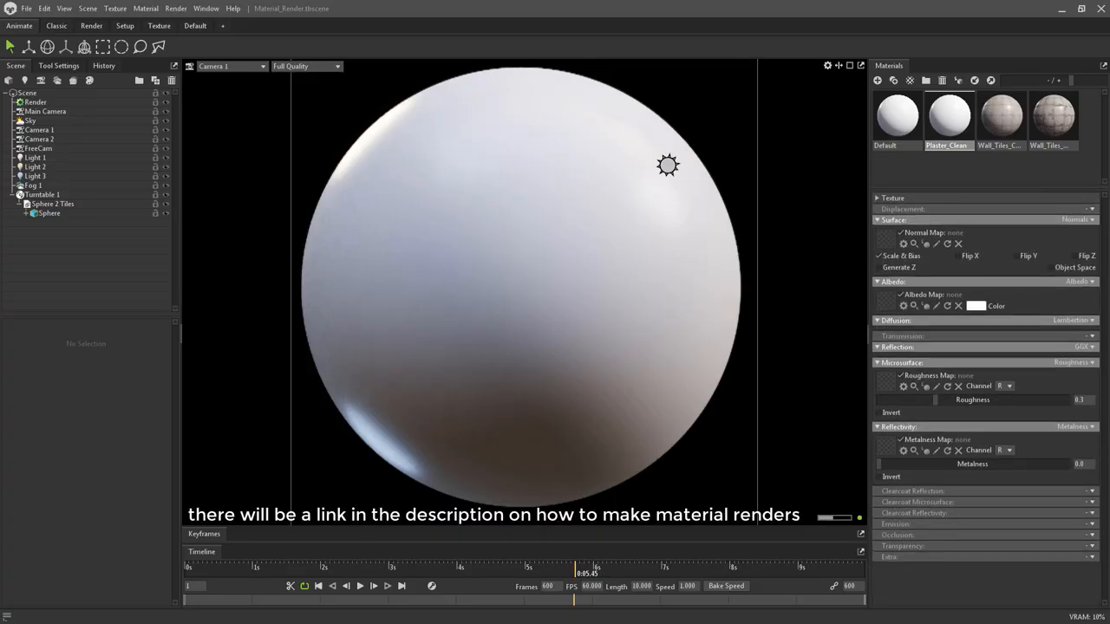
# - Load the exported normal map onto the sphere material, set a grey albedo and raise roughness
pyautogui.click(886, 241)
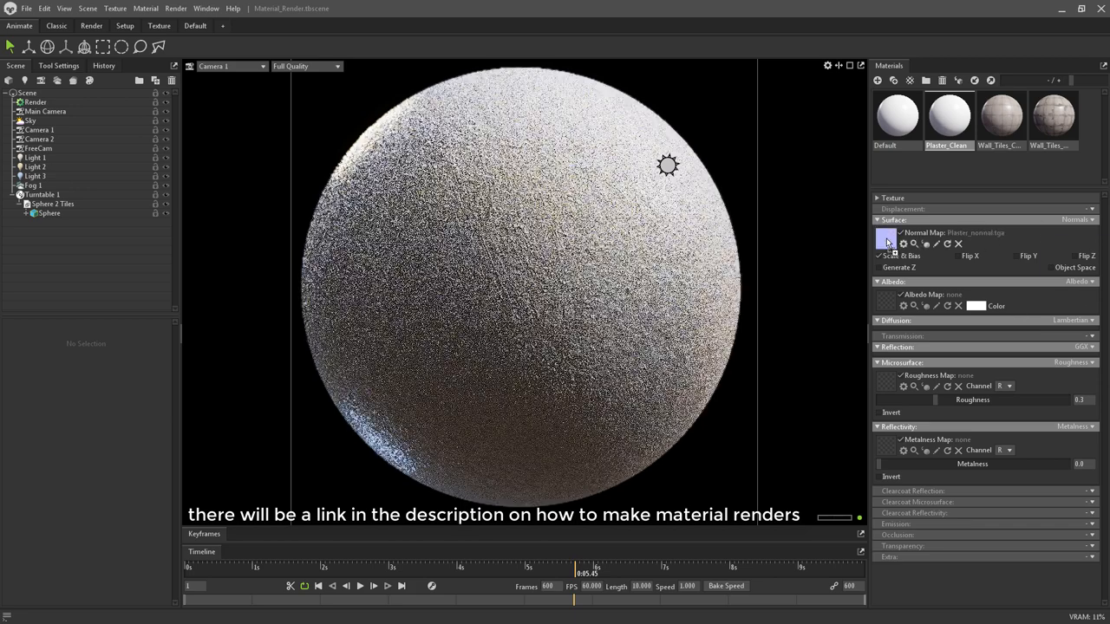
pyautogui.click(884, 240)
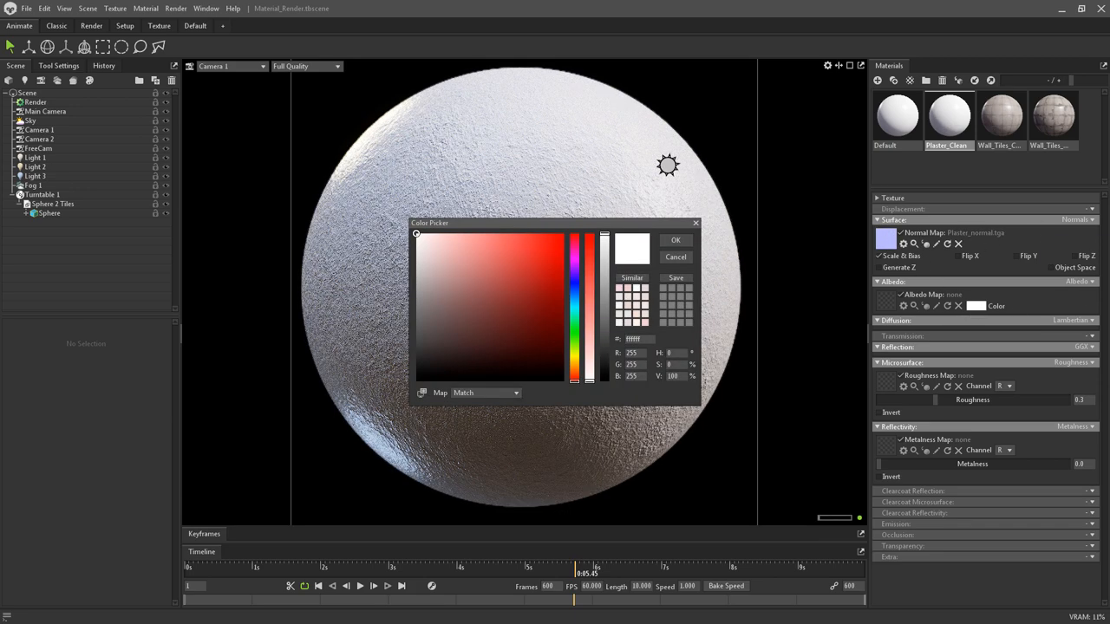
pyautogui.click(416, 291)
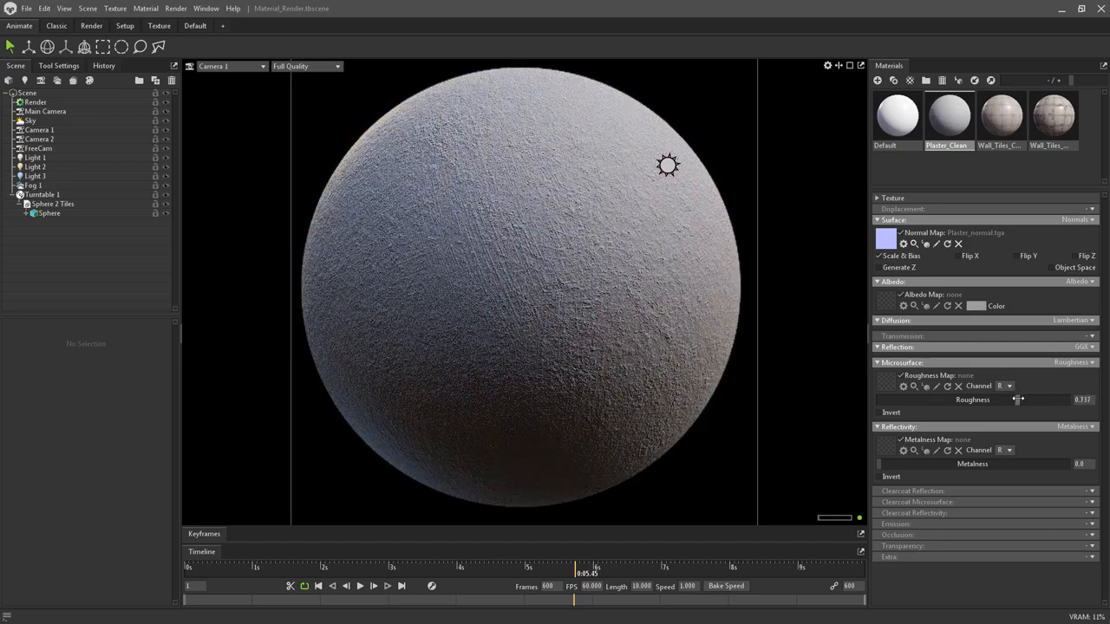
pyautogui.click(891, 198)
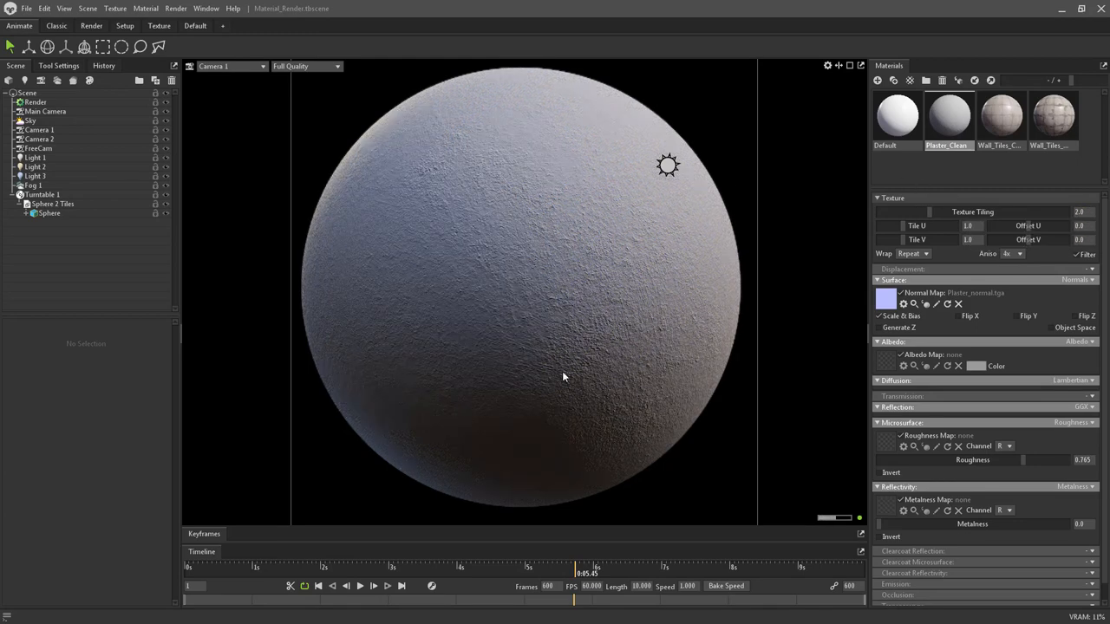
pyautogui.moveTo(443, 260)
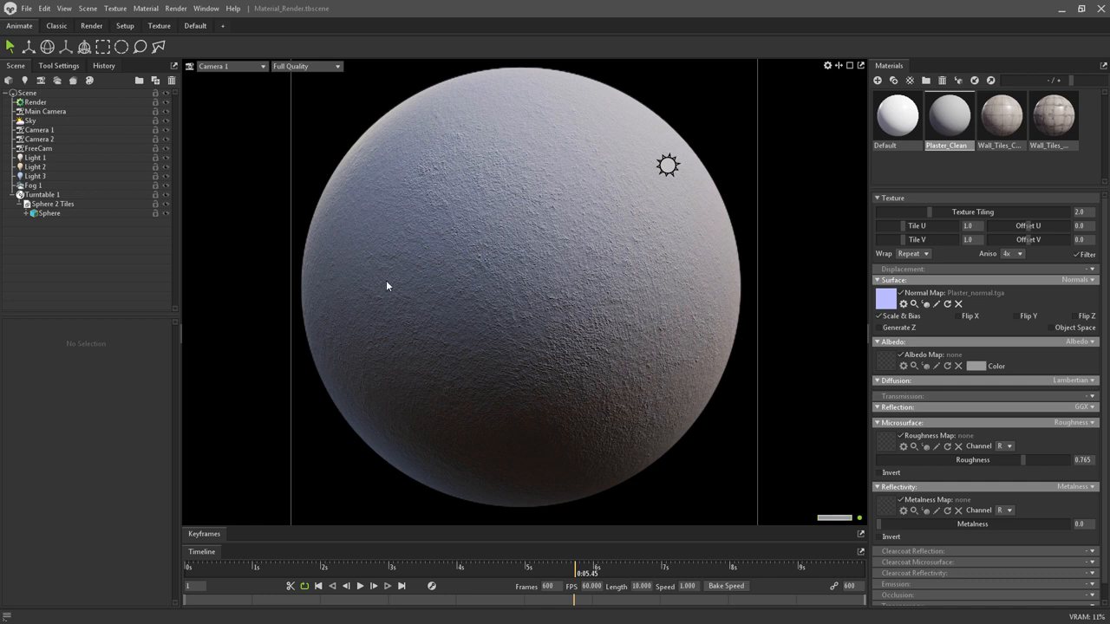
pyautogui.moveTo(437, 168)
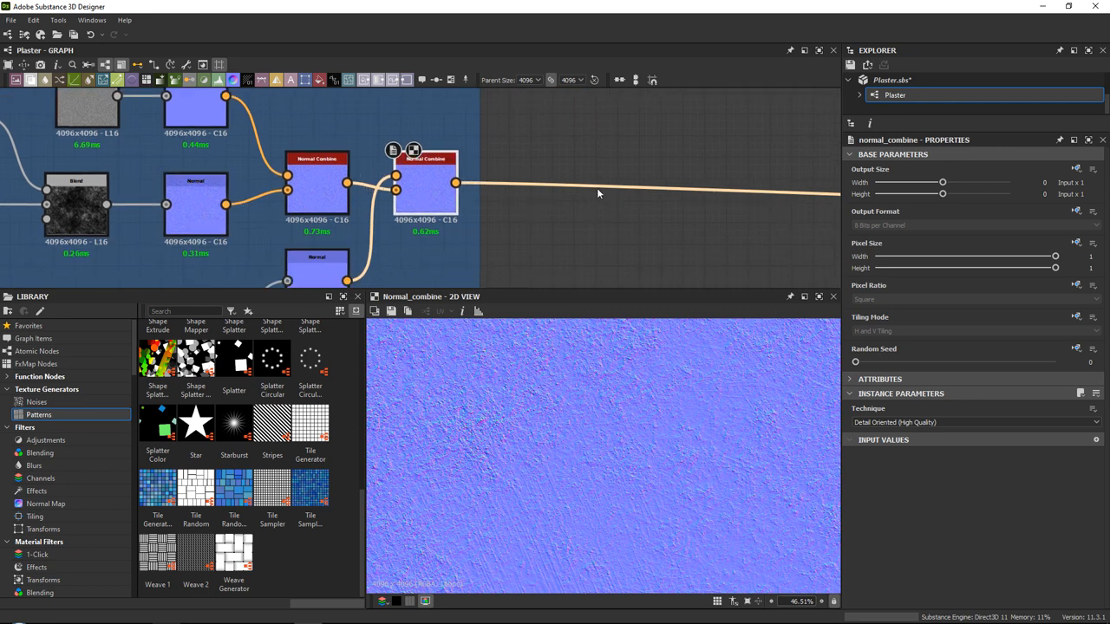
# - Add a Normal Intensity node after the combined normals and tone it down to about -0.3
pyautogui.doubleClick(598, 194)
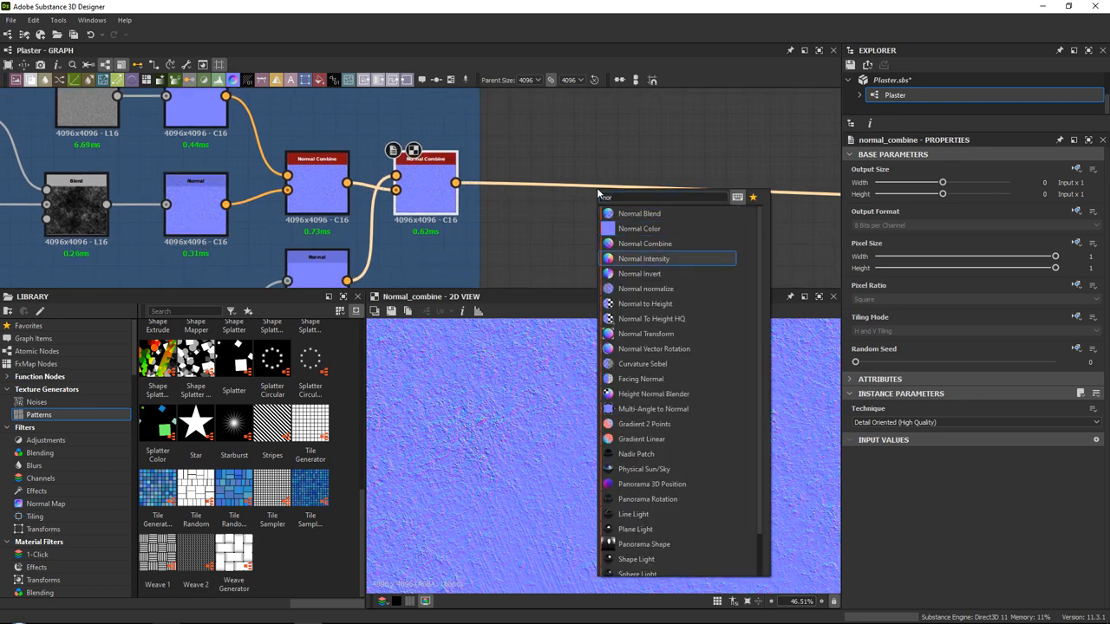
pyautogui.click(644, 259)
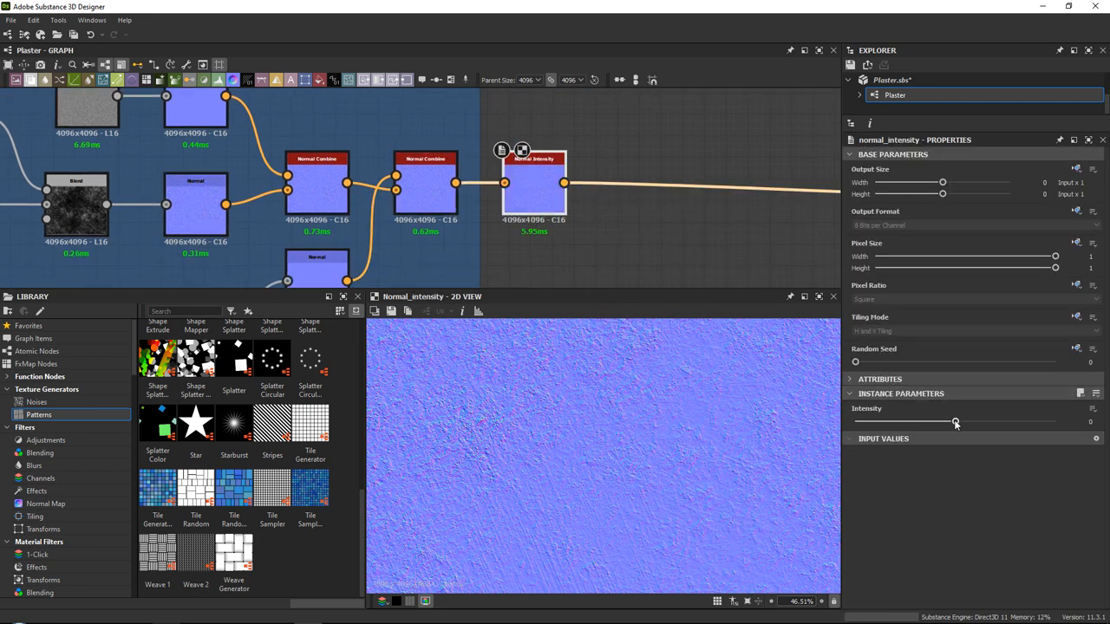
pyautogui.moveTo(955, 421); pyautogui.dragTo(856, 421)
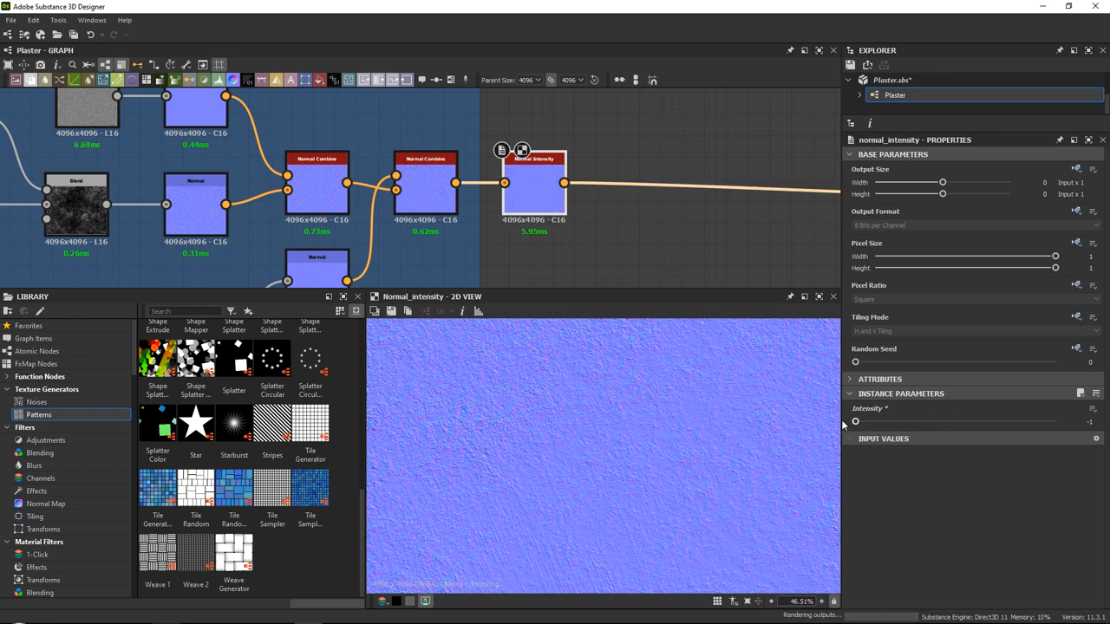
pyautogui.moveTo(857, 421); pyautogui.dragTo(930, 421)
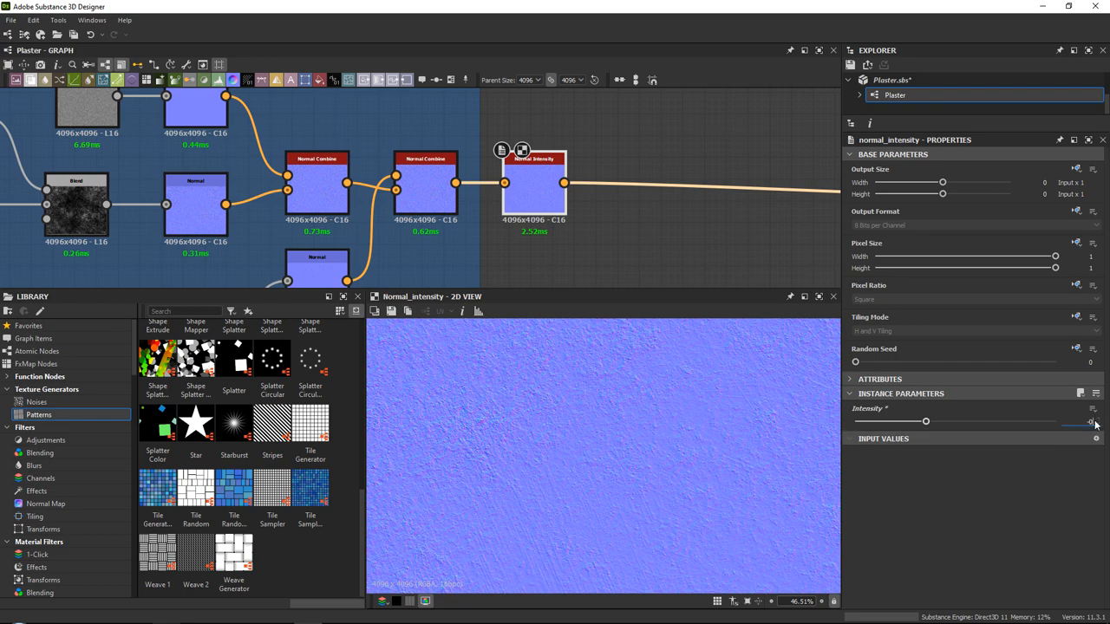
pyautogui.click(1089, 422)
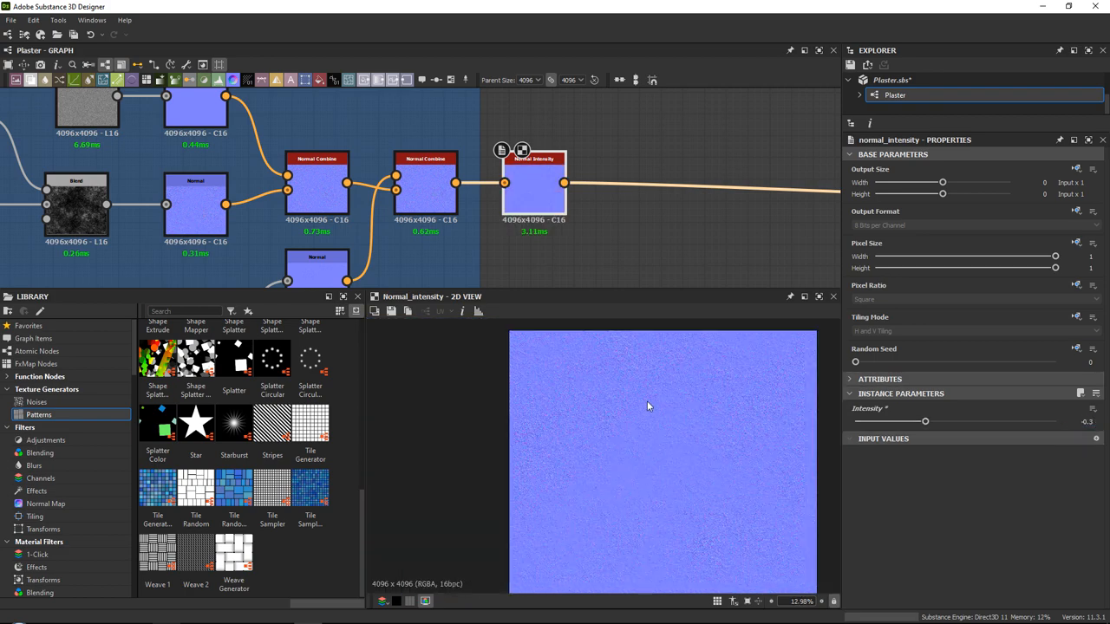
pyautogui.scroll(3)
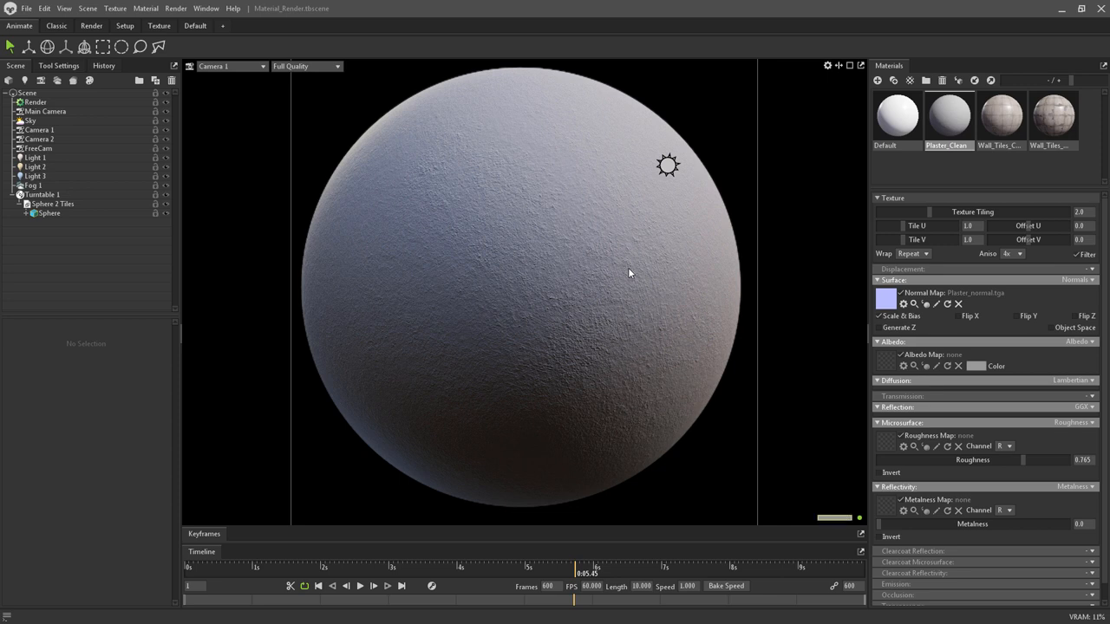
# - Return to the texture graph and select the NormalMap frame
pyautogui.click(28, 7)
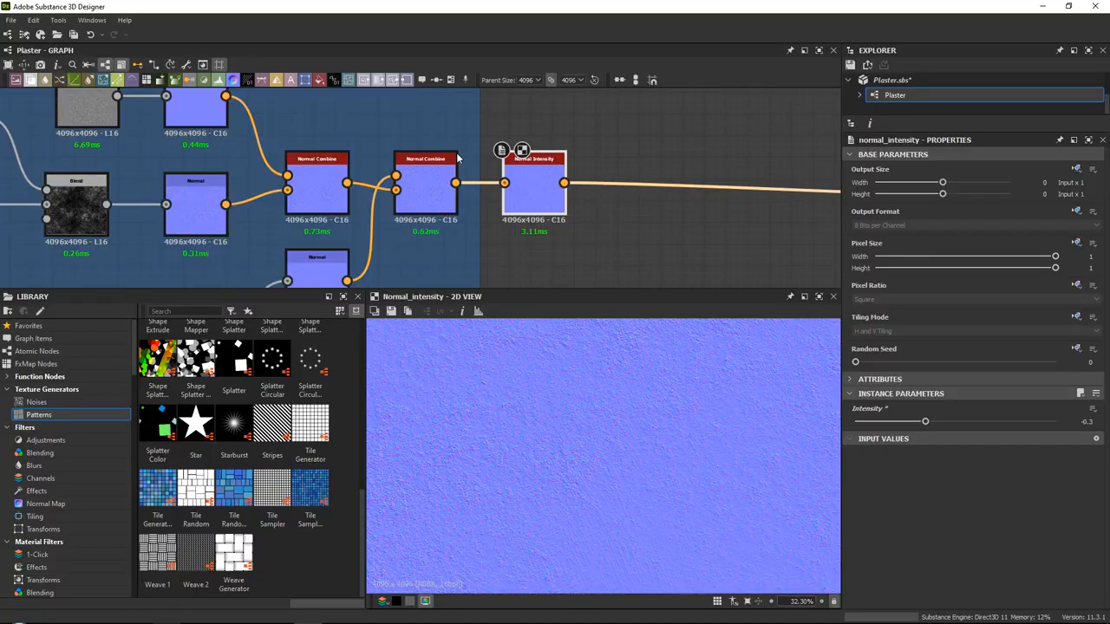
pyautogui.click(533, 158)
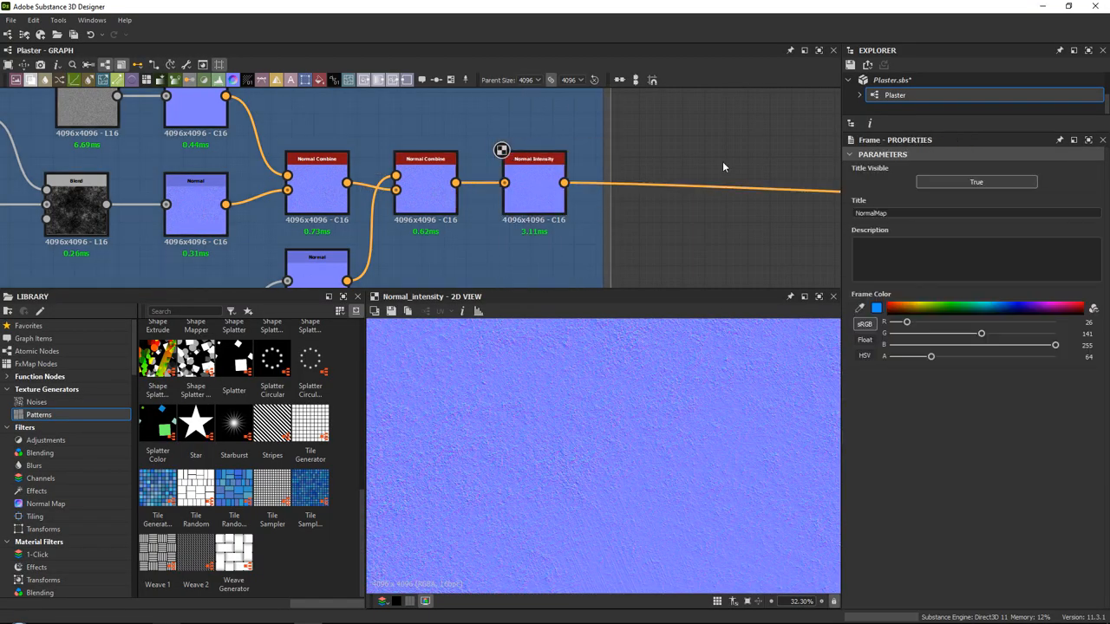